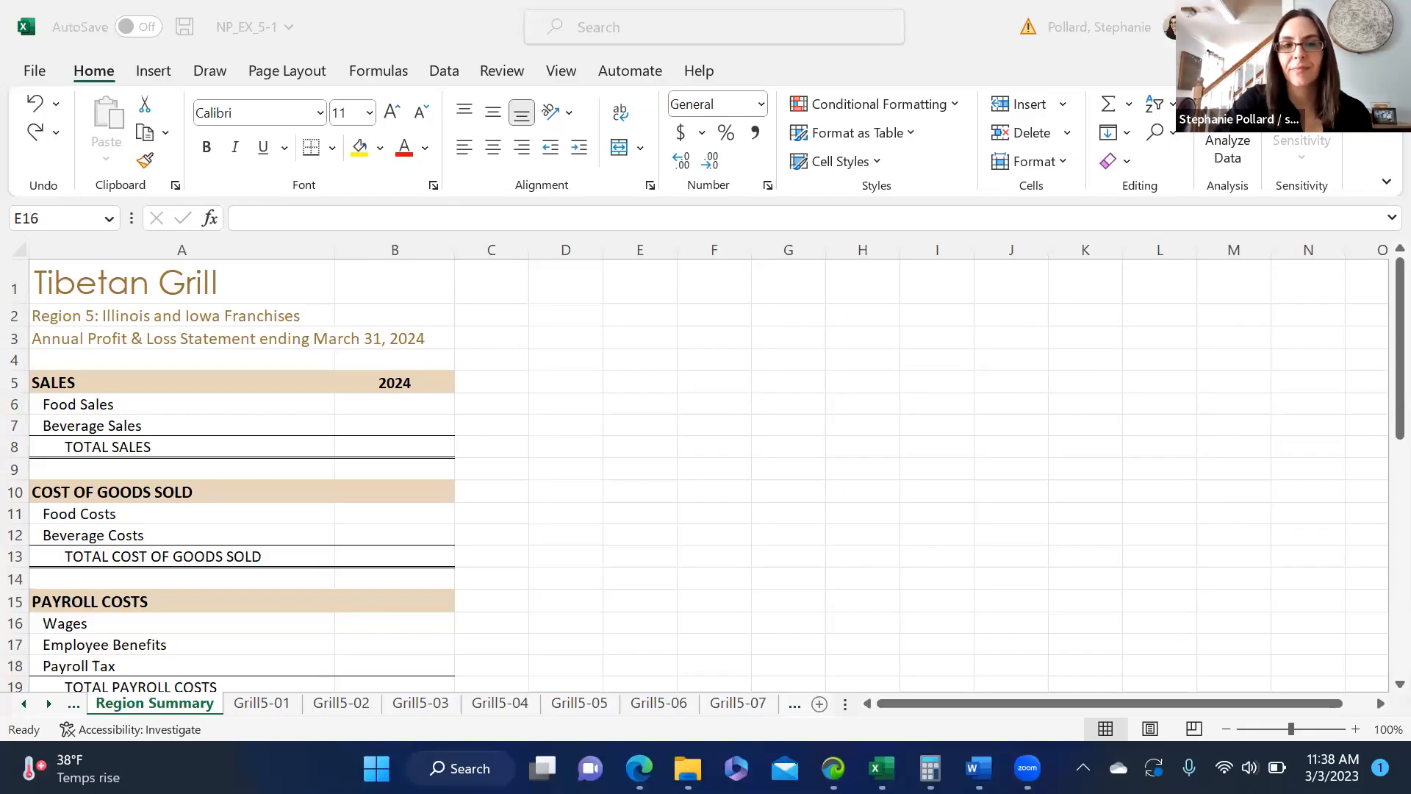
mouse_move(663, 7)
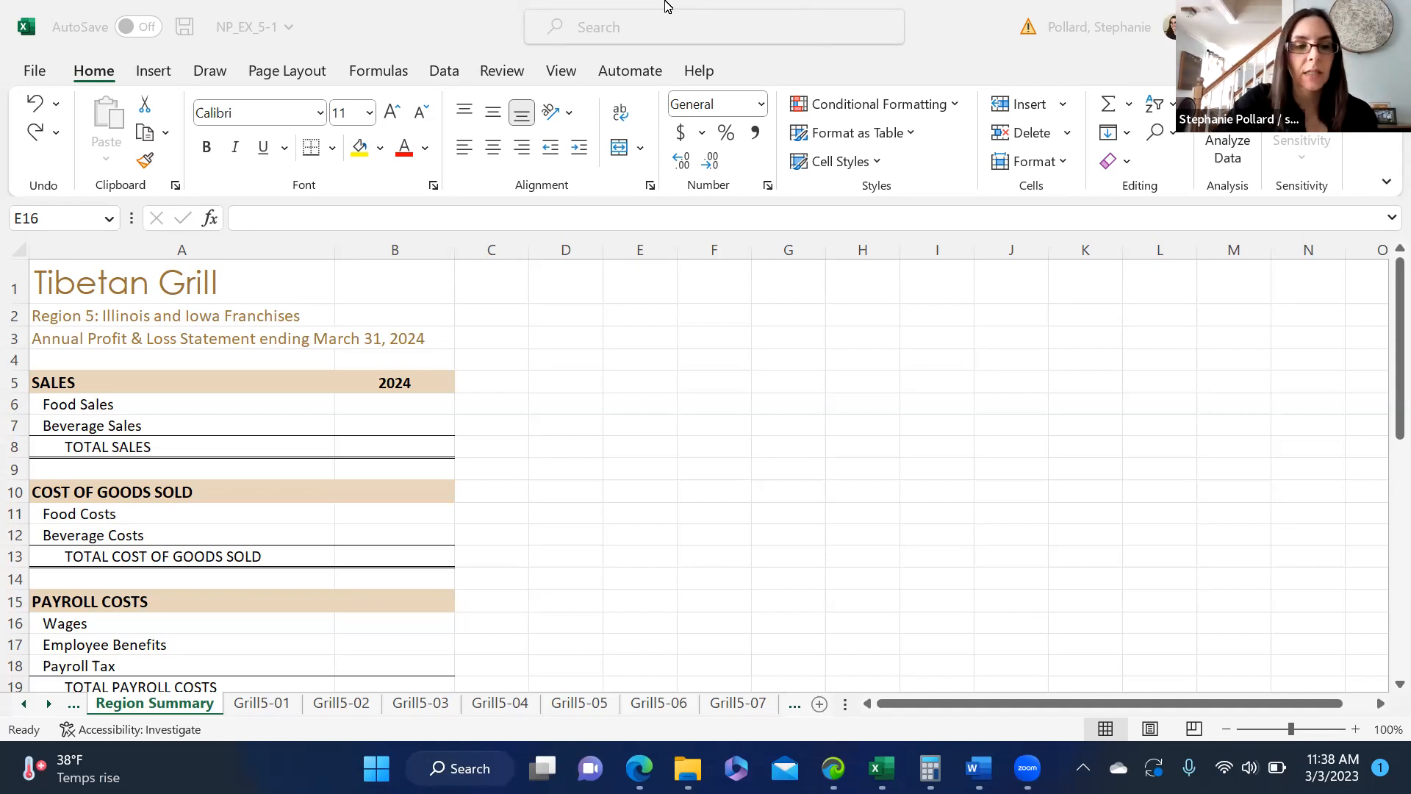
mouse_move(756, 420)
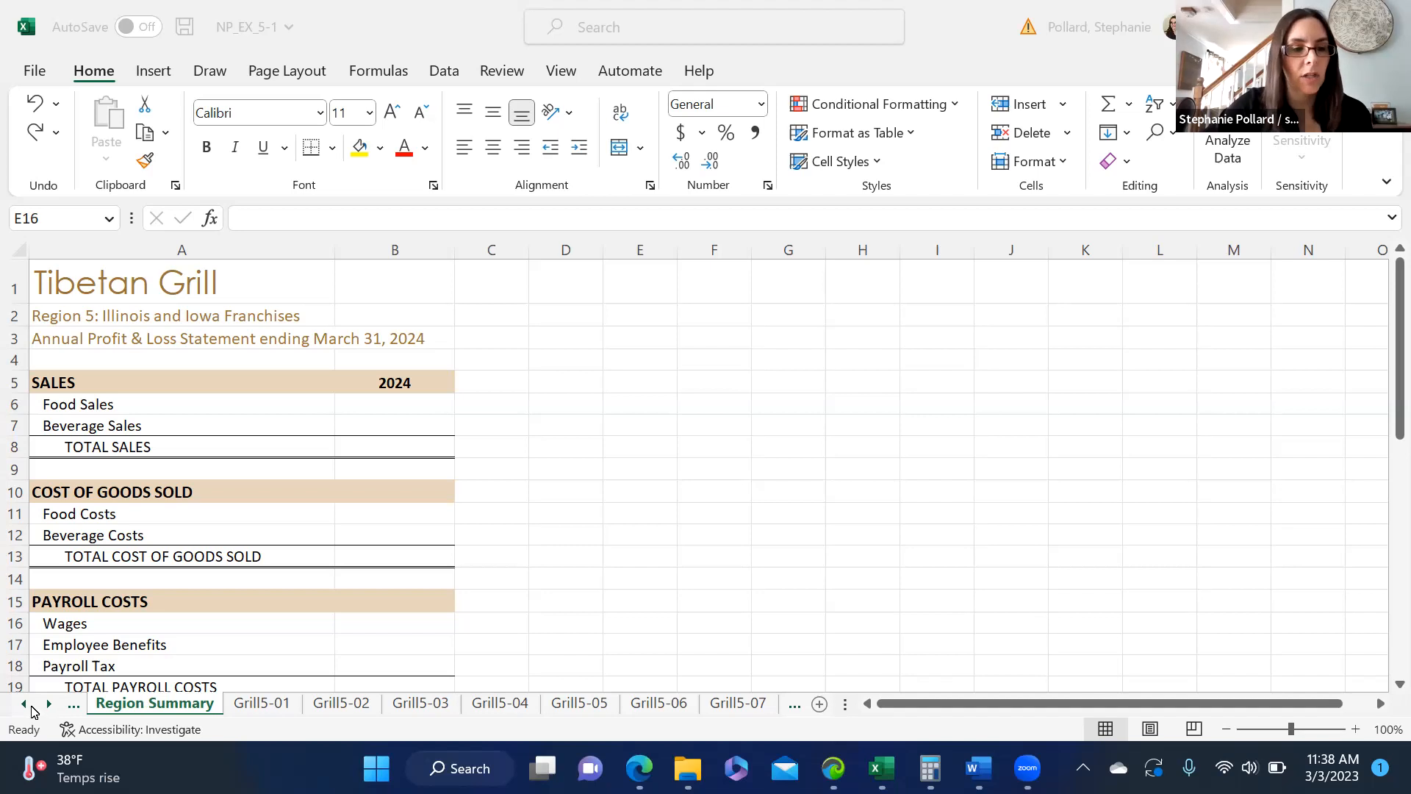
- Select the 2024 Food Sales cell and browse the Grill5-01 to Grill5-03 sheets
click(639, 623)
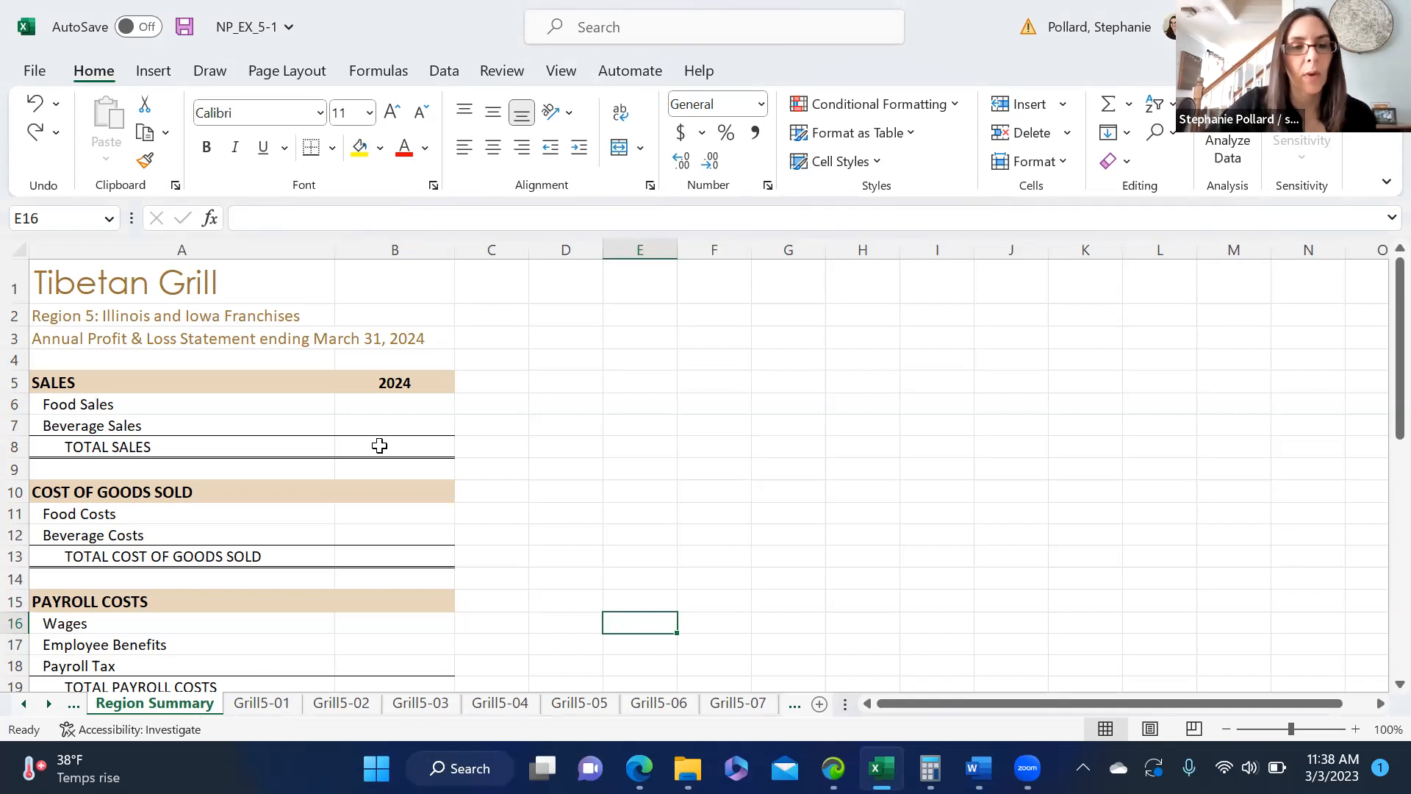
click(394, 404)
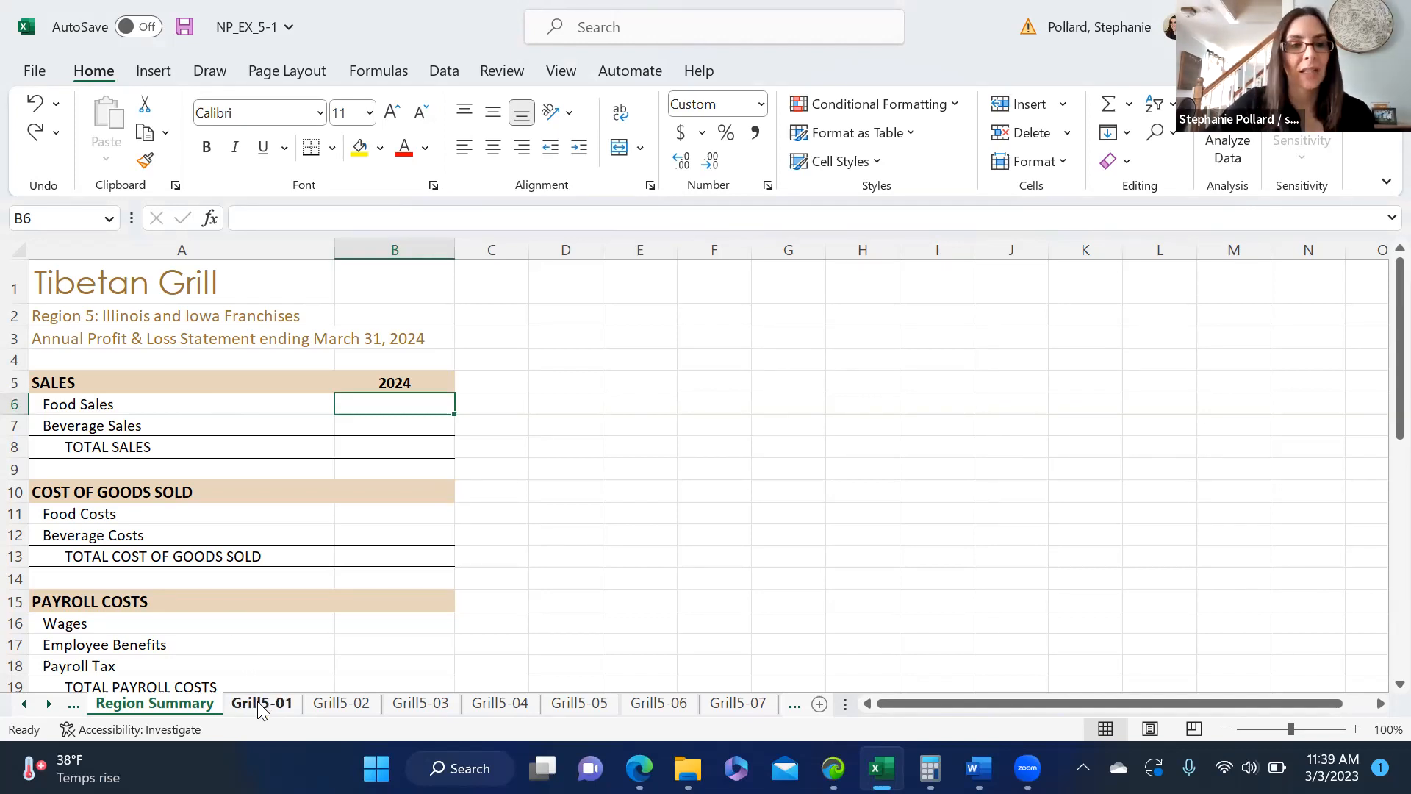
click(262, 703)
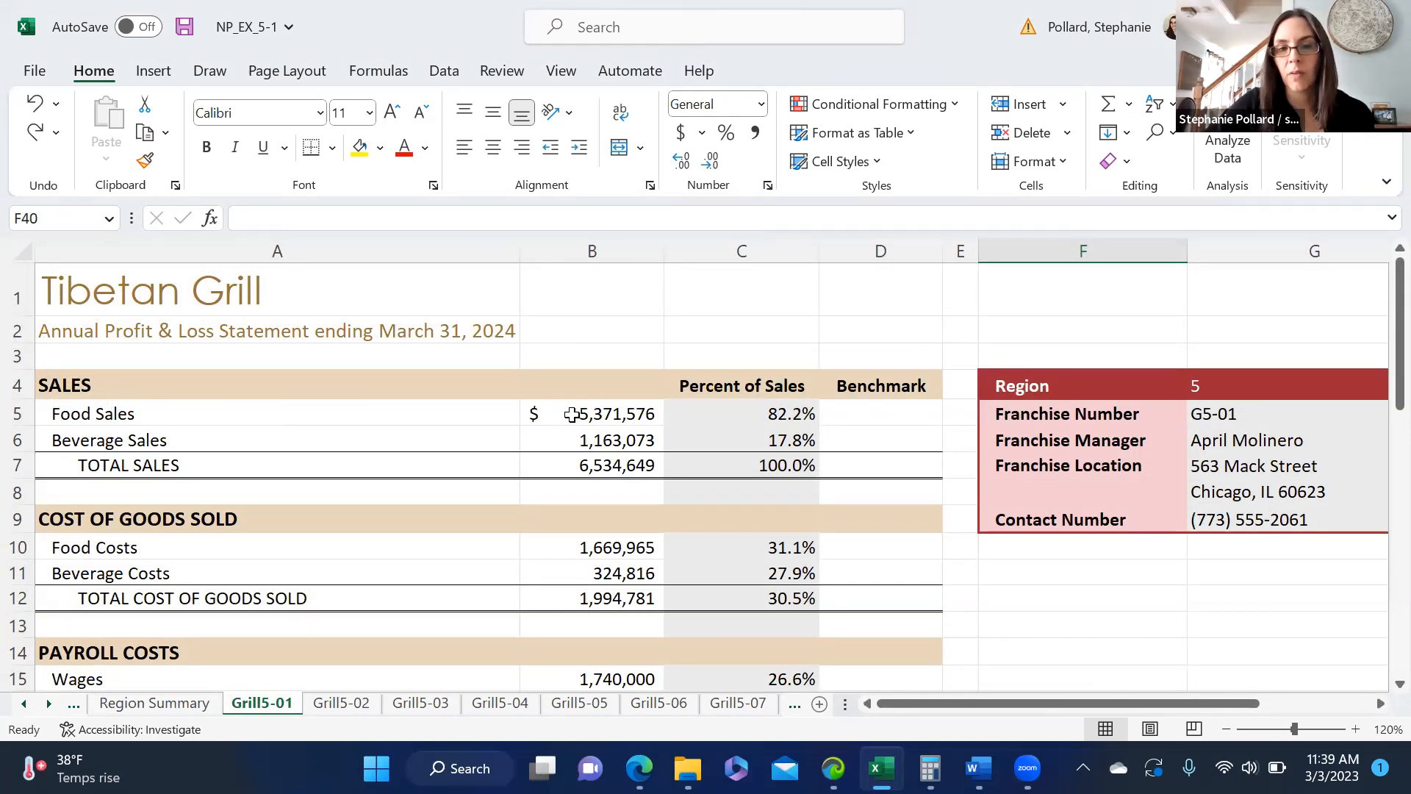
click(341, 703)
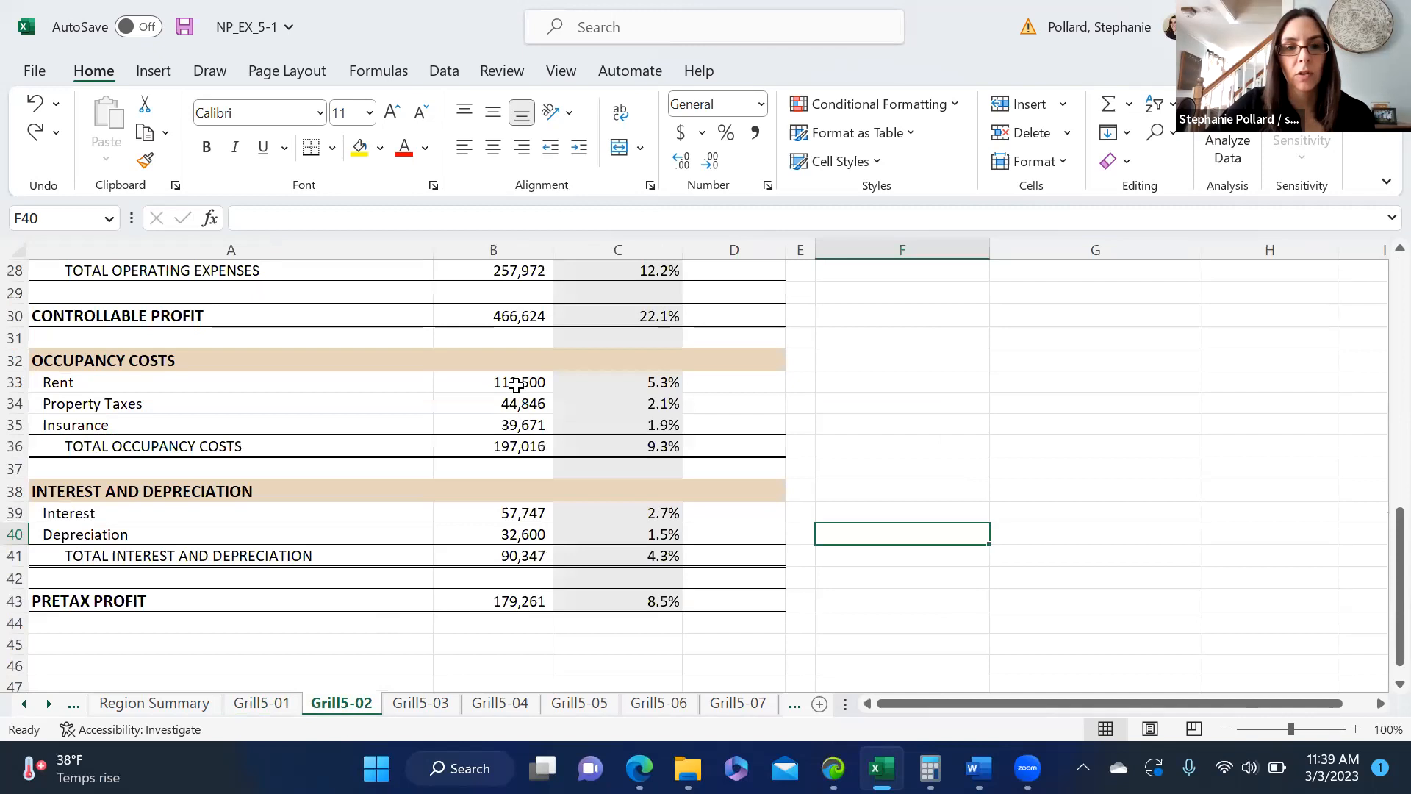
scroll(up, 3)
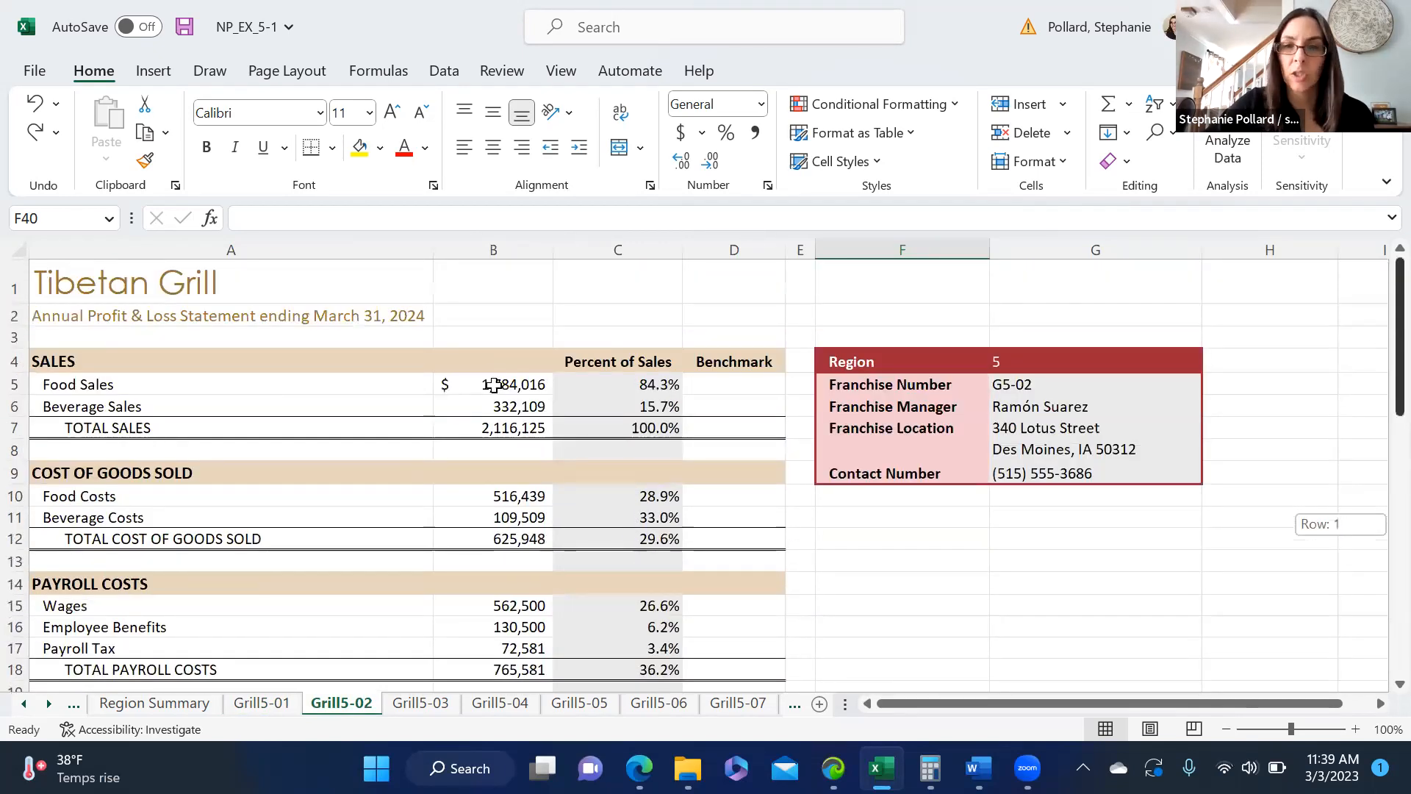
click(421, 703)
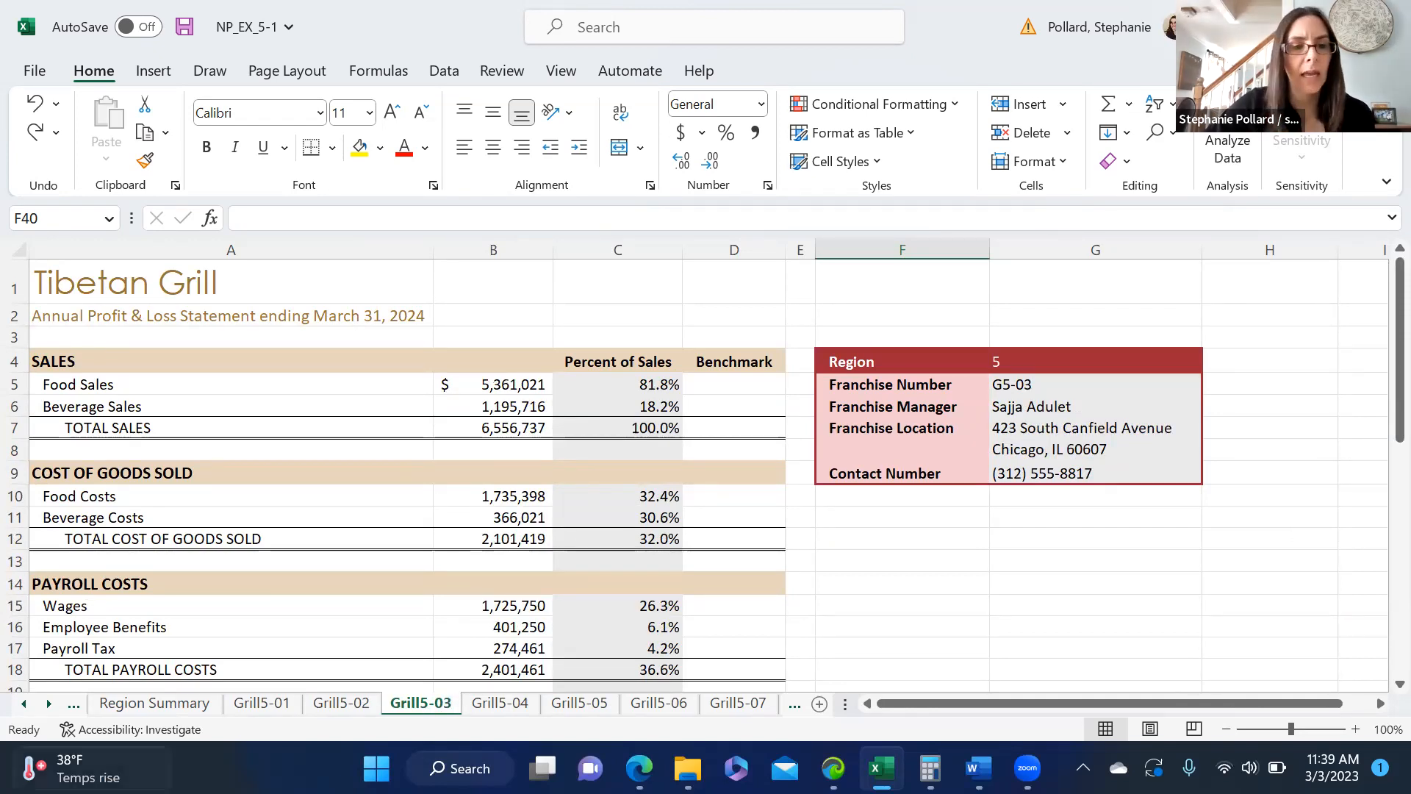
click(154, 702)
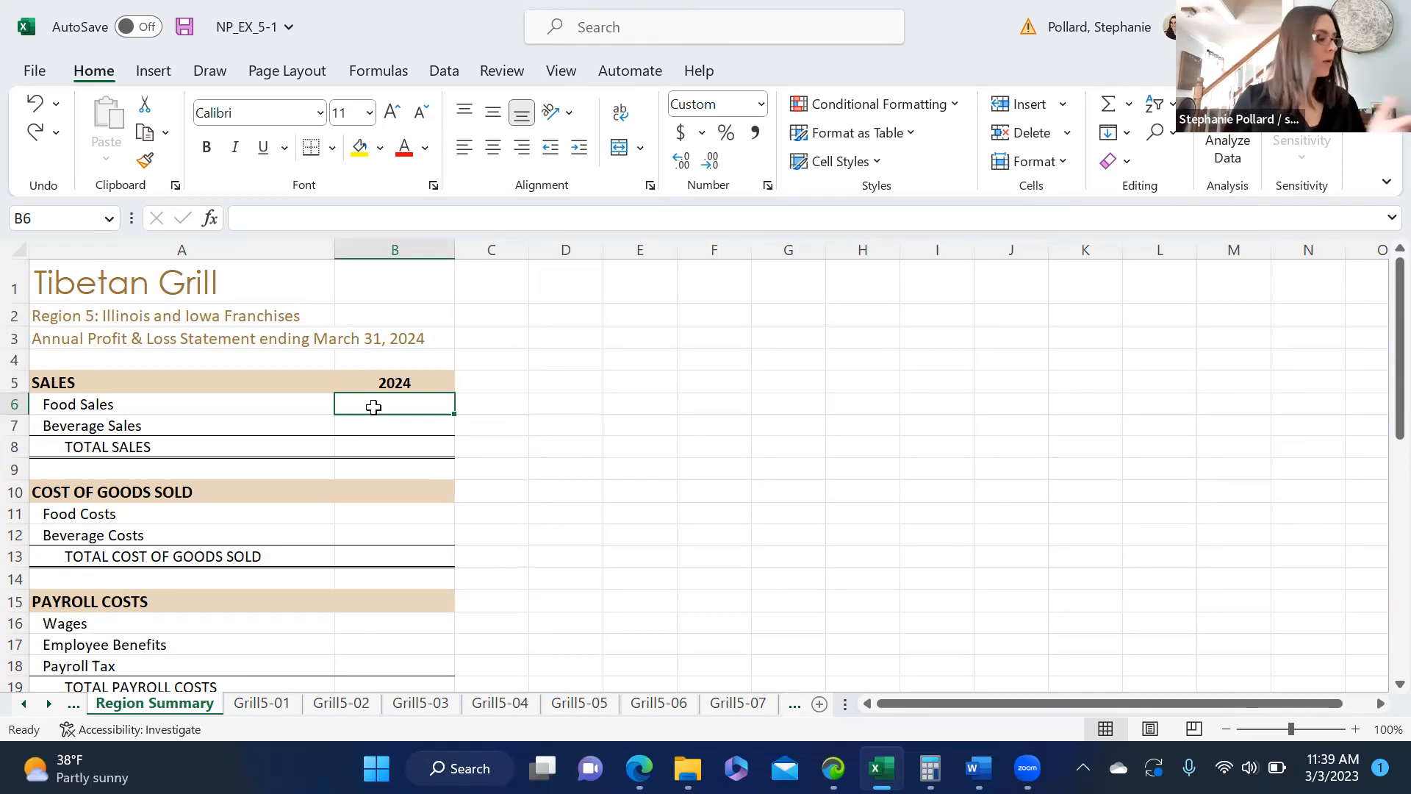
- Enter a SUM formula referencing Grill5-01's Food Sales, showing $5,371,576
text(=)
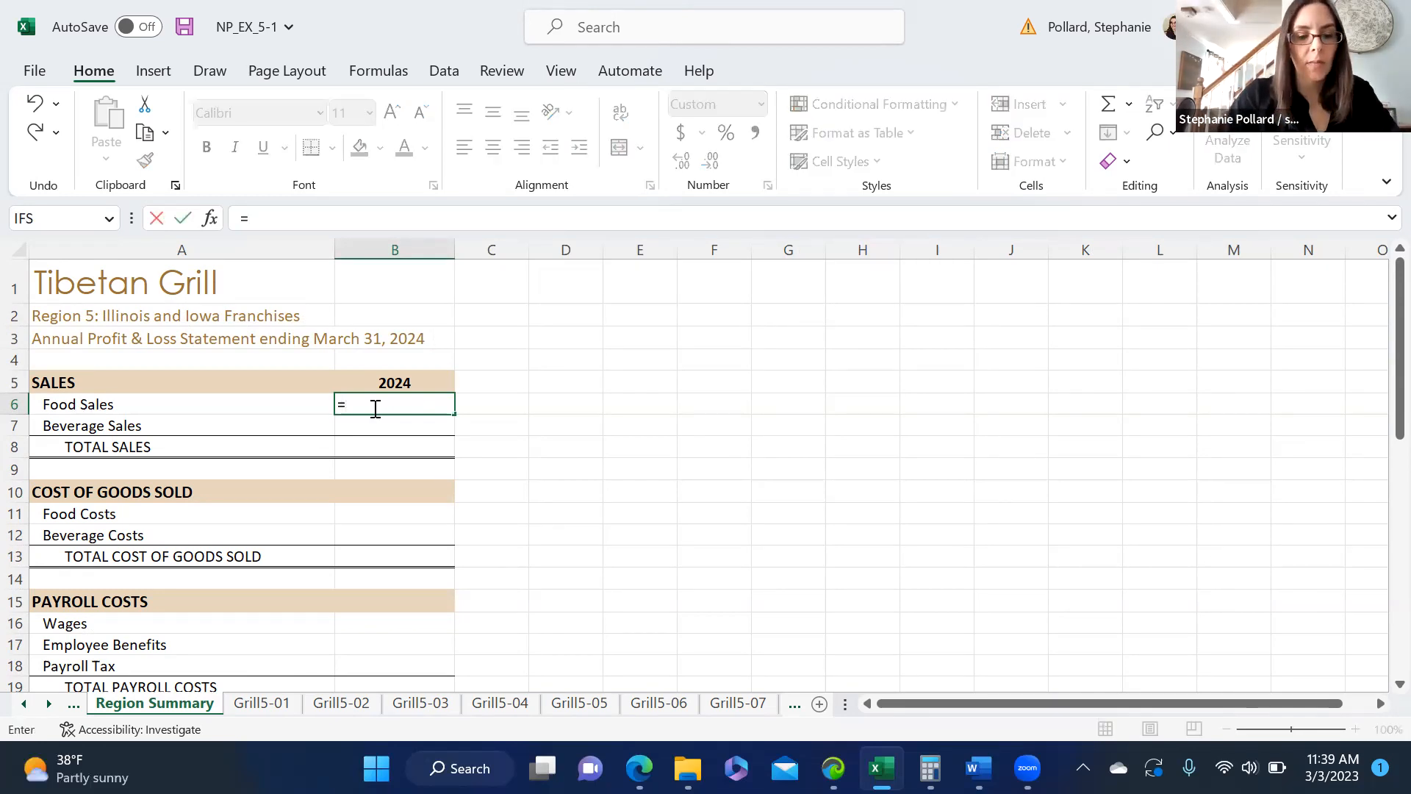
text(sum)
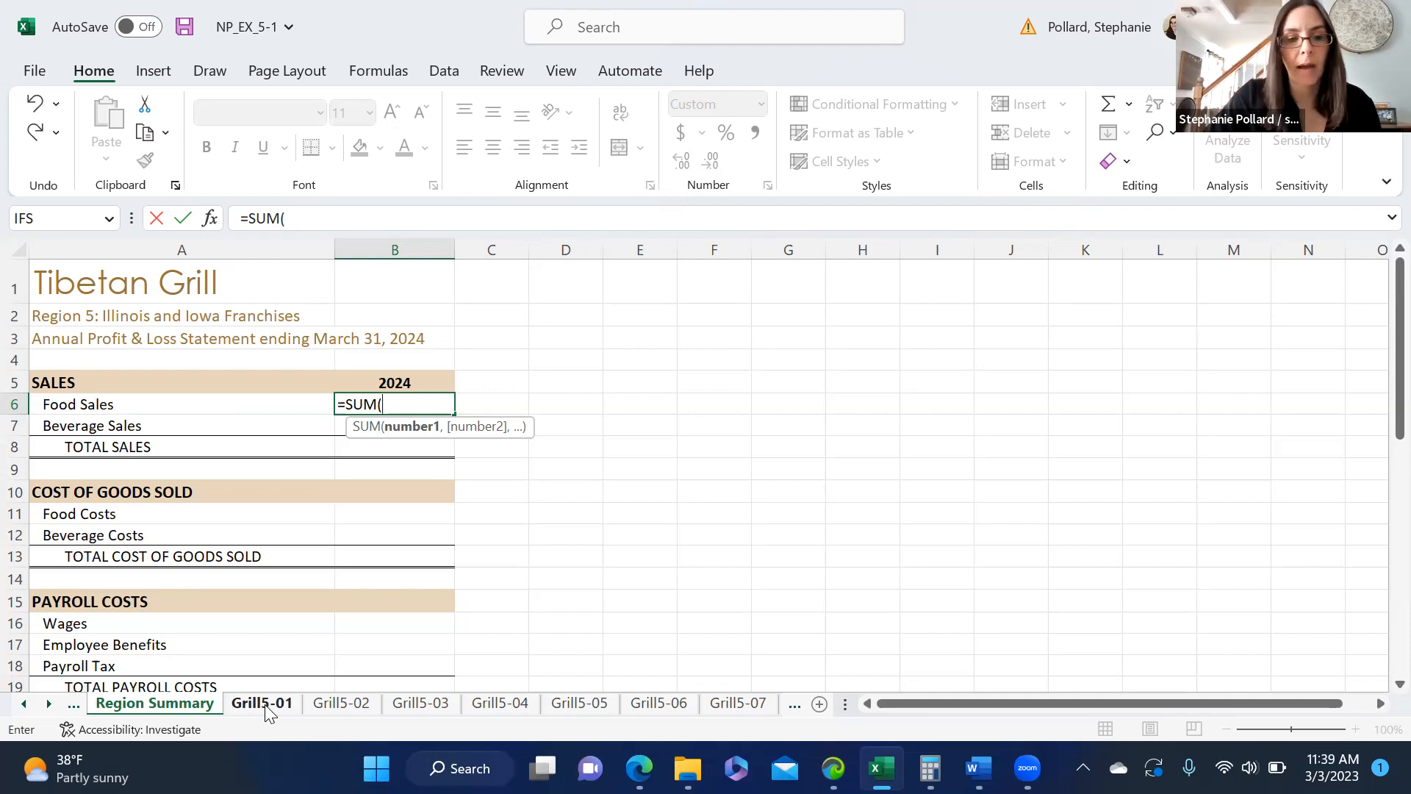
click(261, 702)
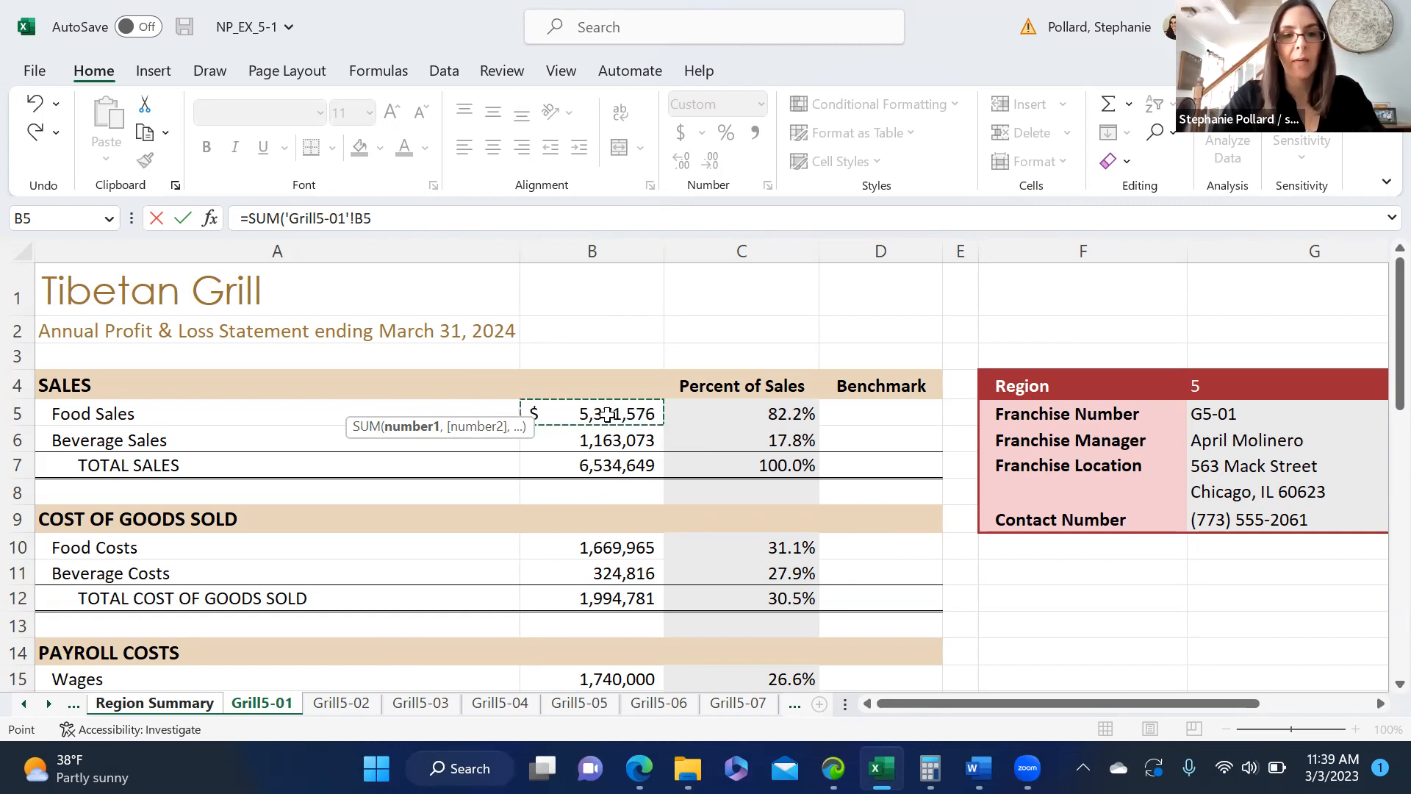
click(153, 703)
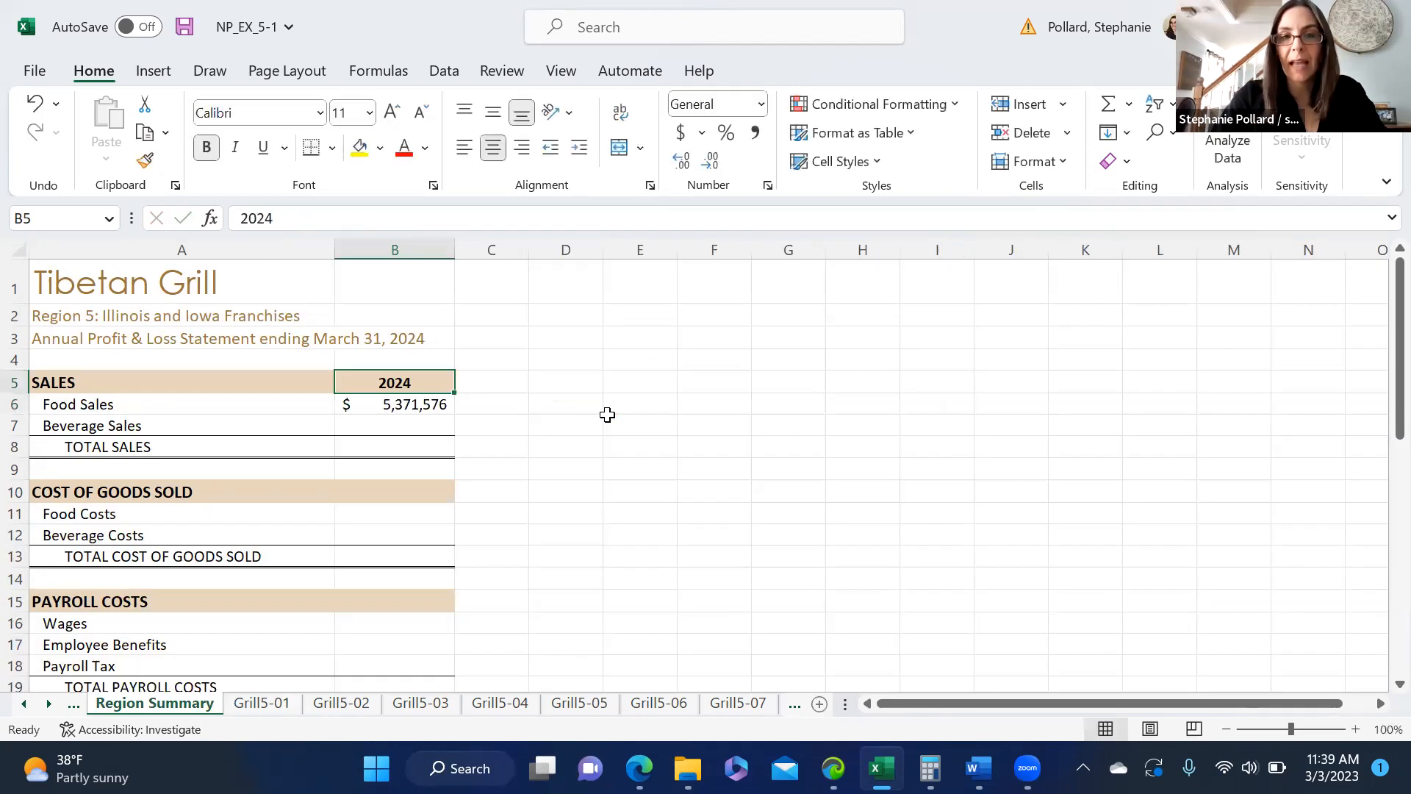
click(394, 403)
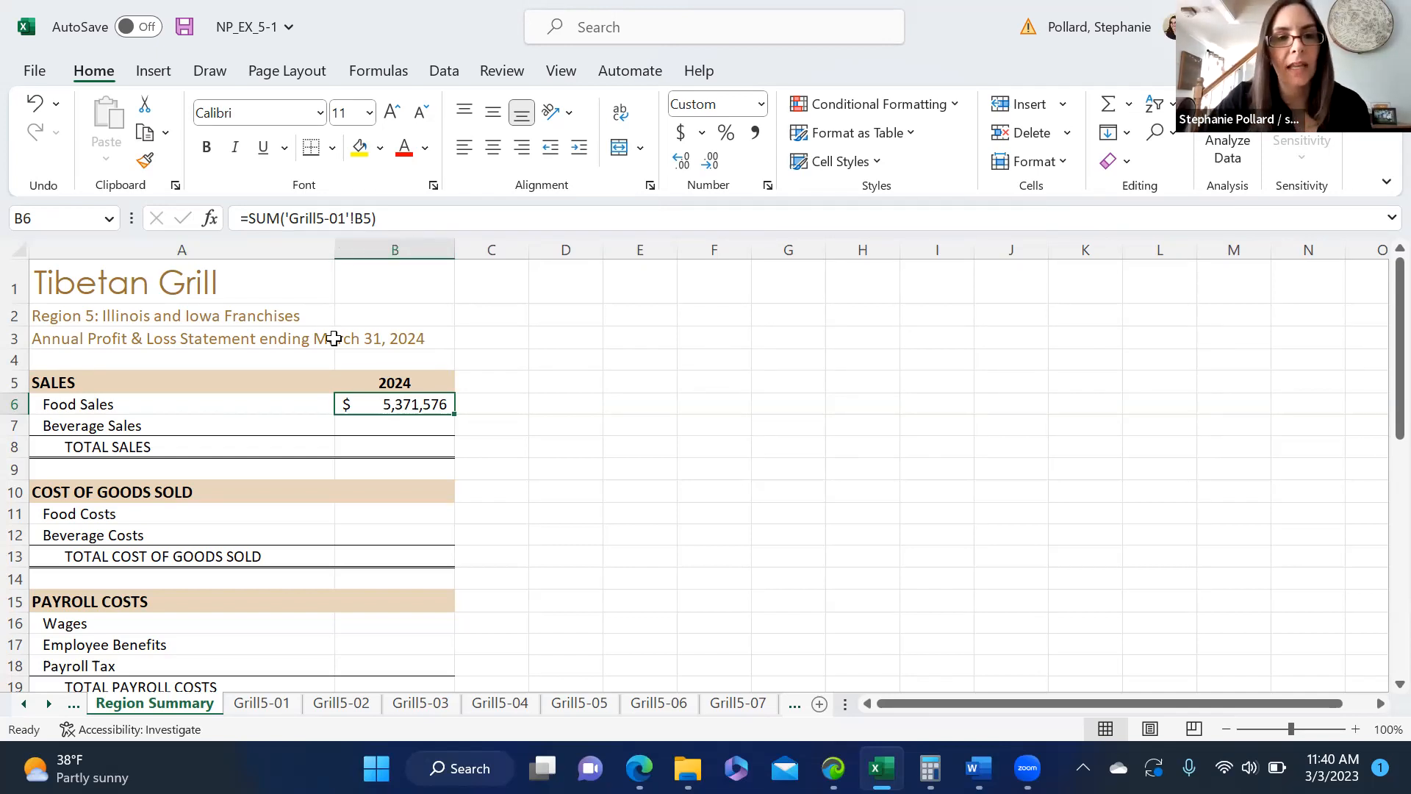
mouse_move(317, 217)
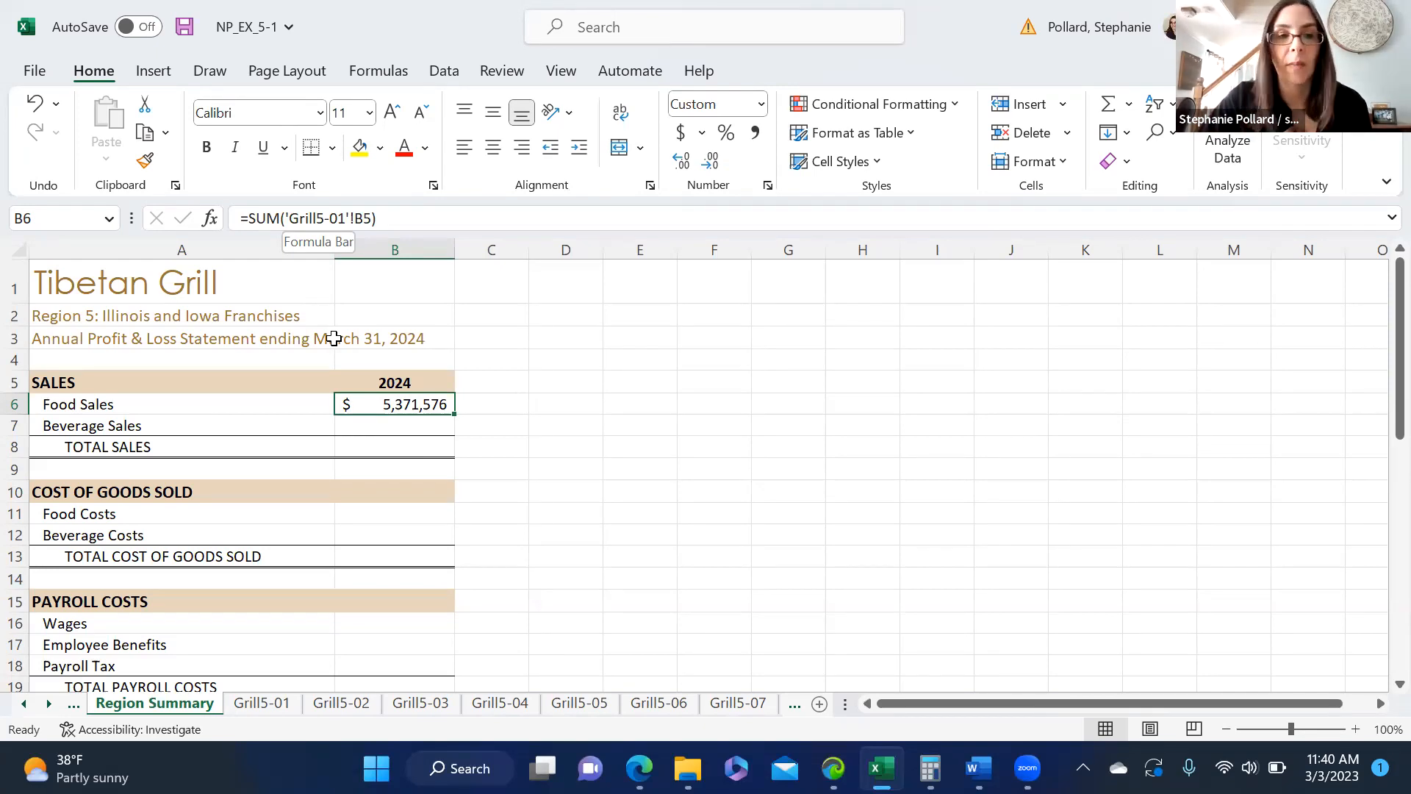
mouse_move(426, 348)
text(=SUM()
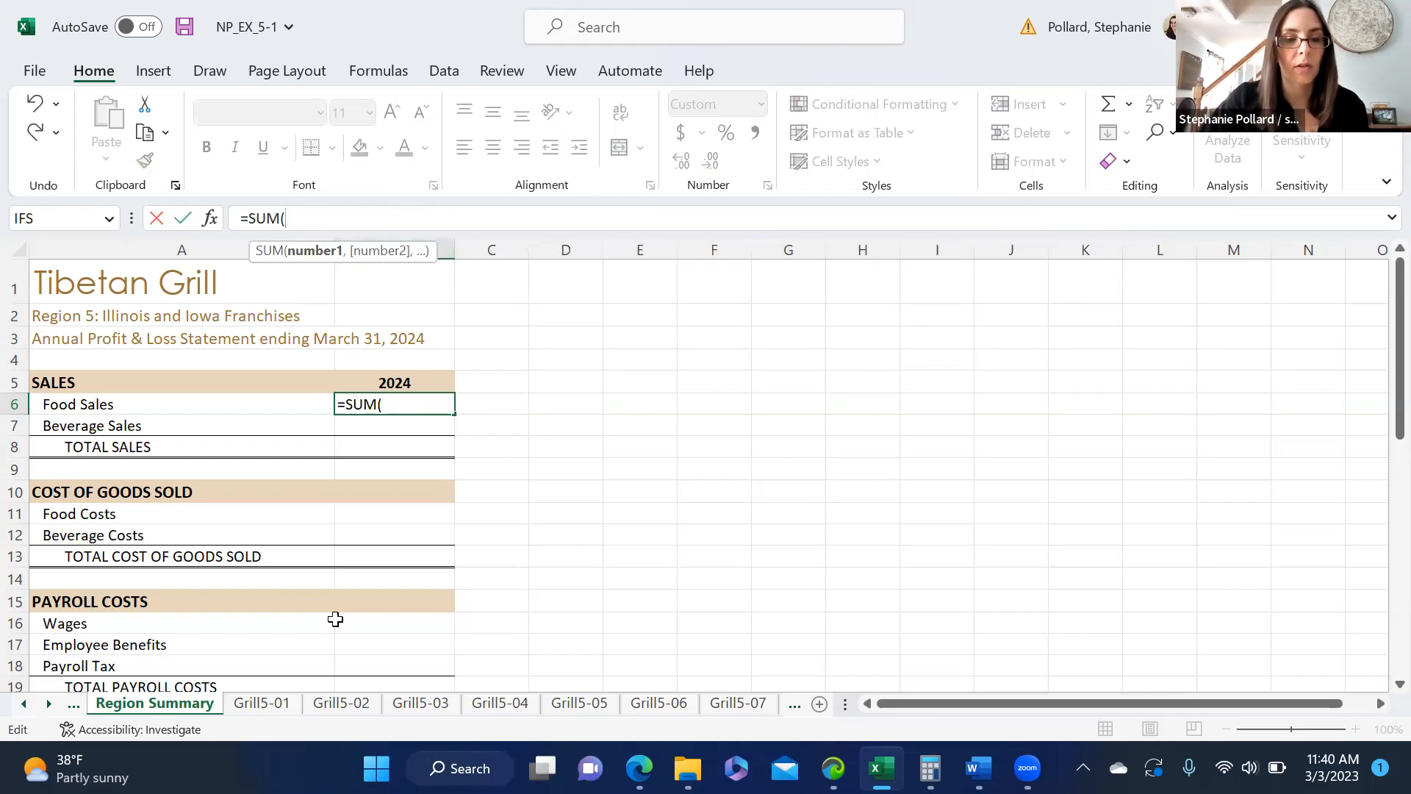
- Sum Grill5-01's B5:B7 sales rows for Food Sales 2024, then reselect the cell to redo it
click(261, 703)
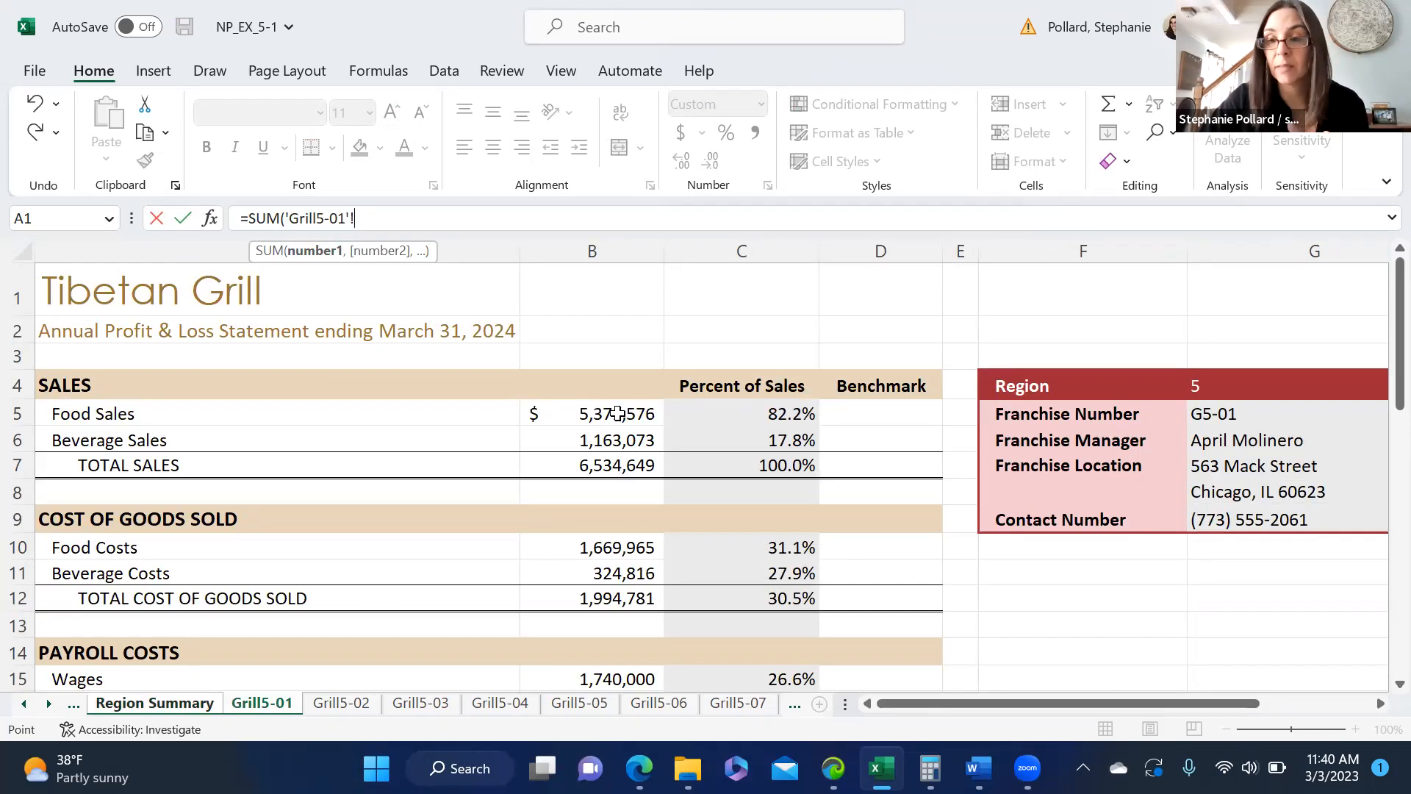
drag(591, 413, 591, 464)
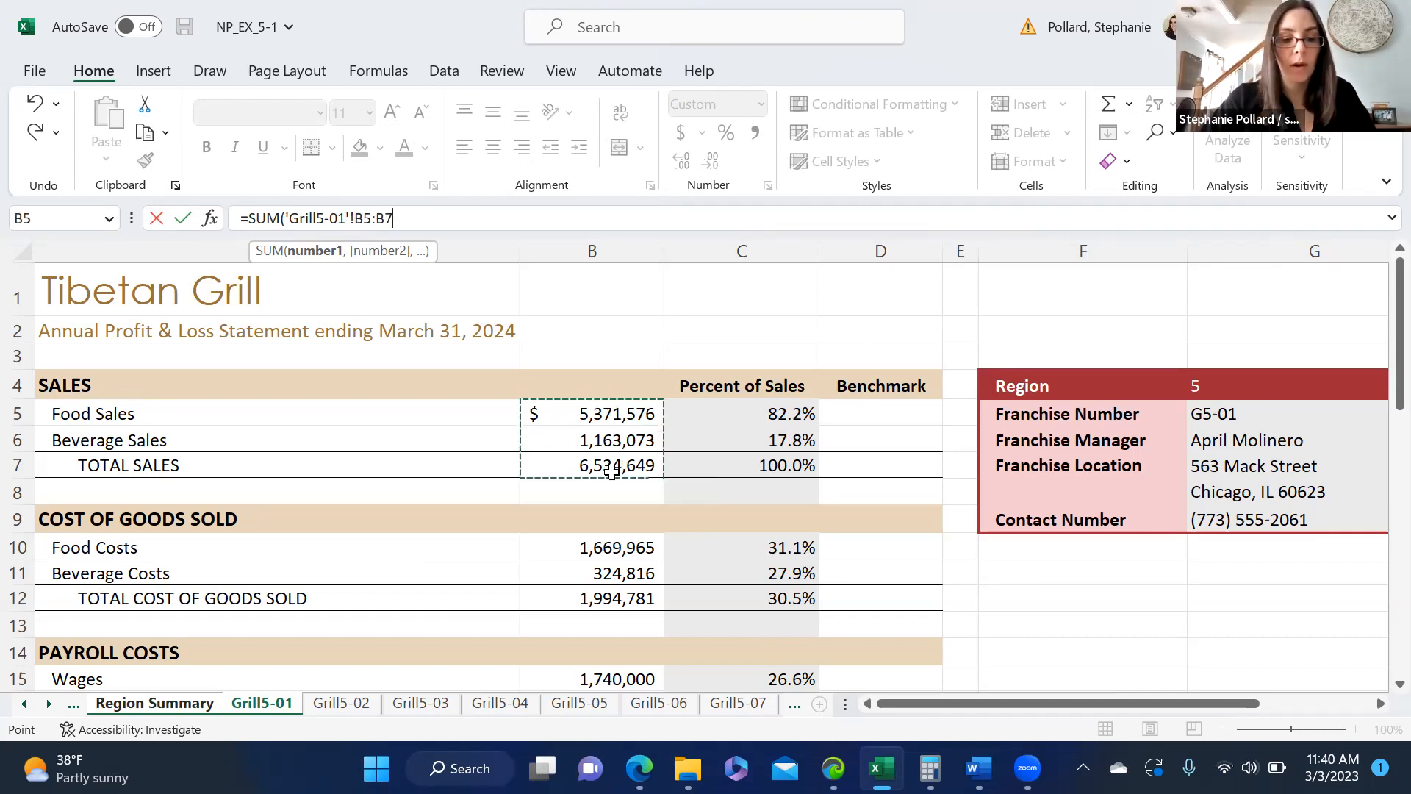
click(153, 703)
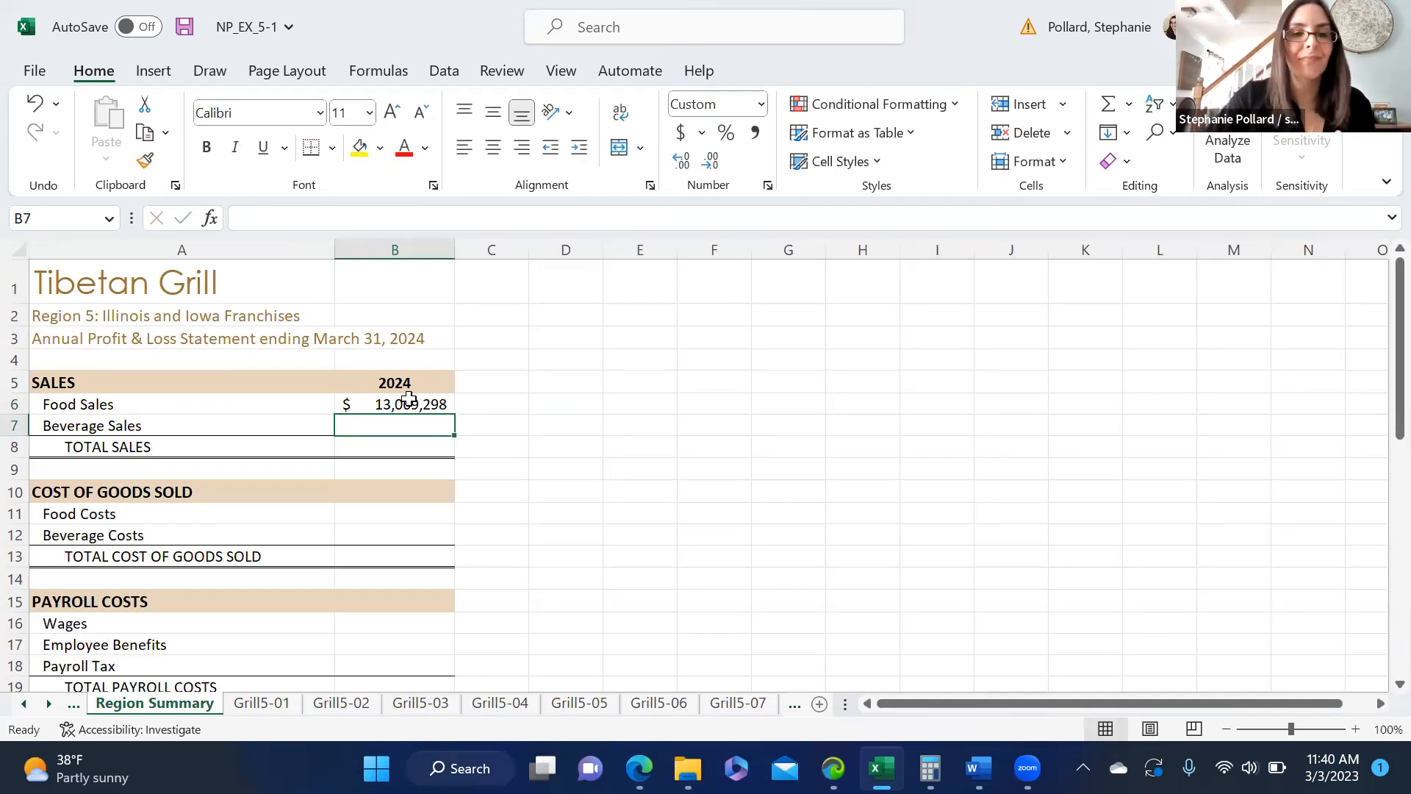
click(394, 405)
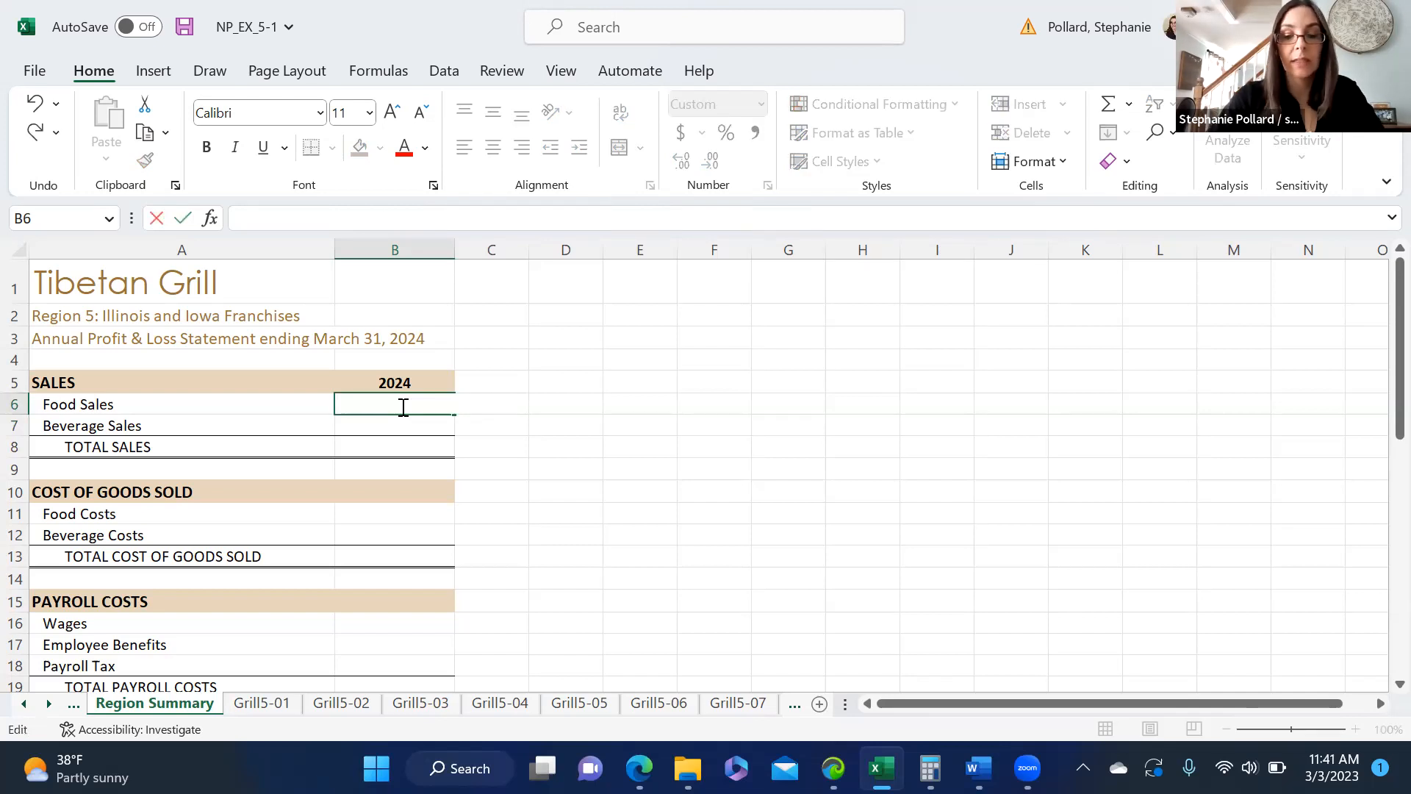
- Start =SUM( in B6 adding Grill5-01 and Grill5-02 Food Sales references
text(=sum()
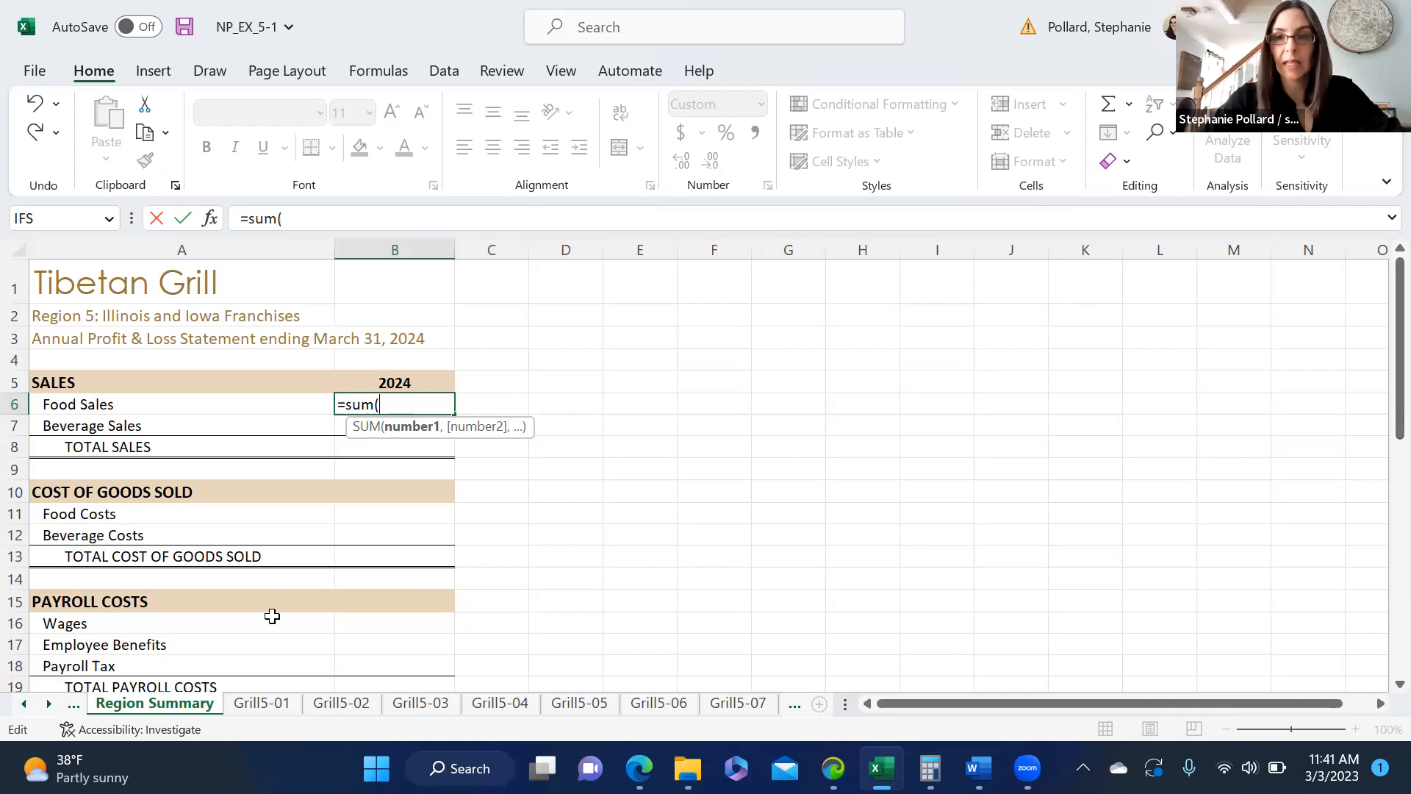
click(261, 703)
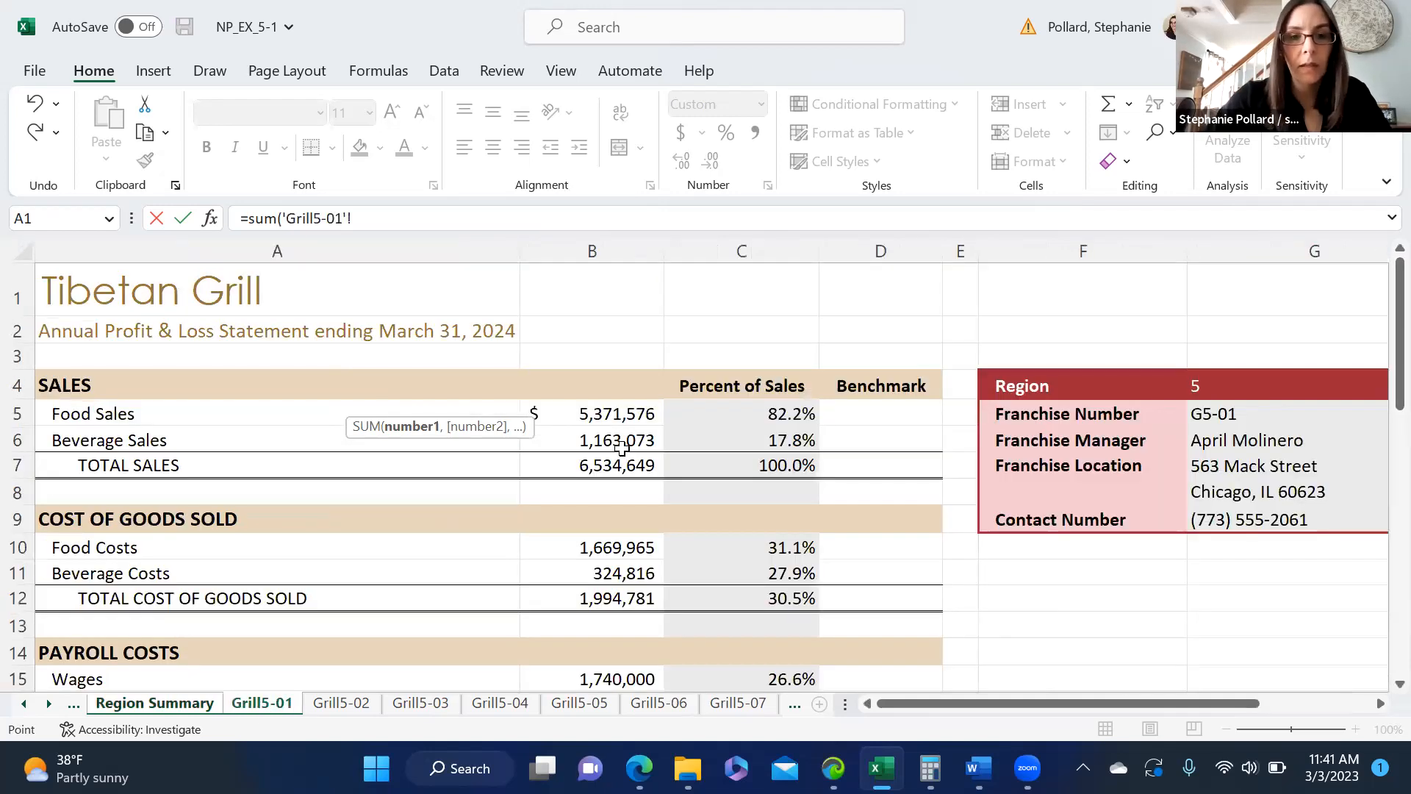
click(591, 413)
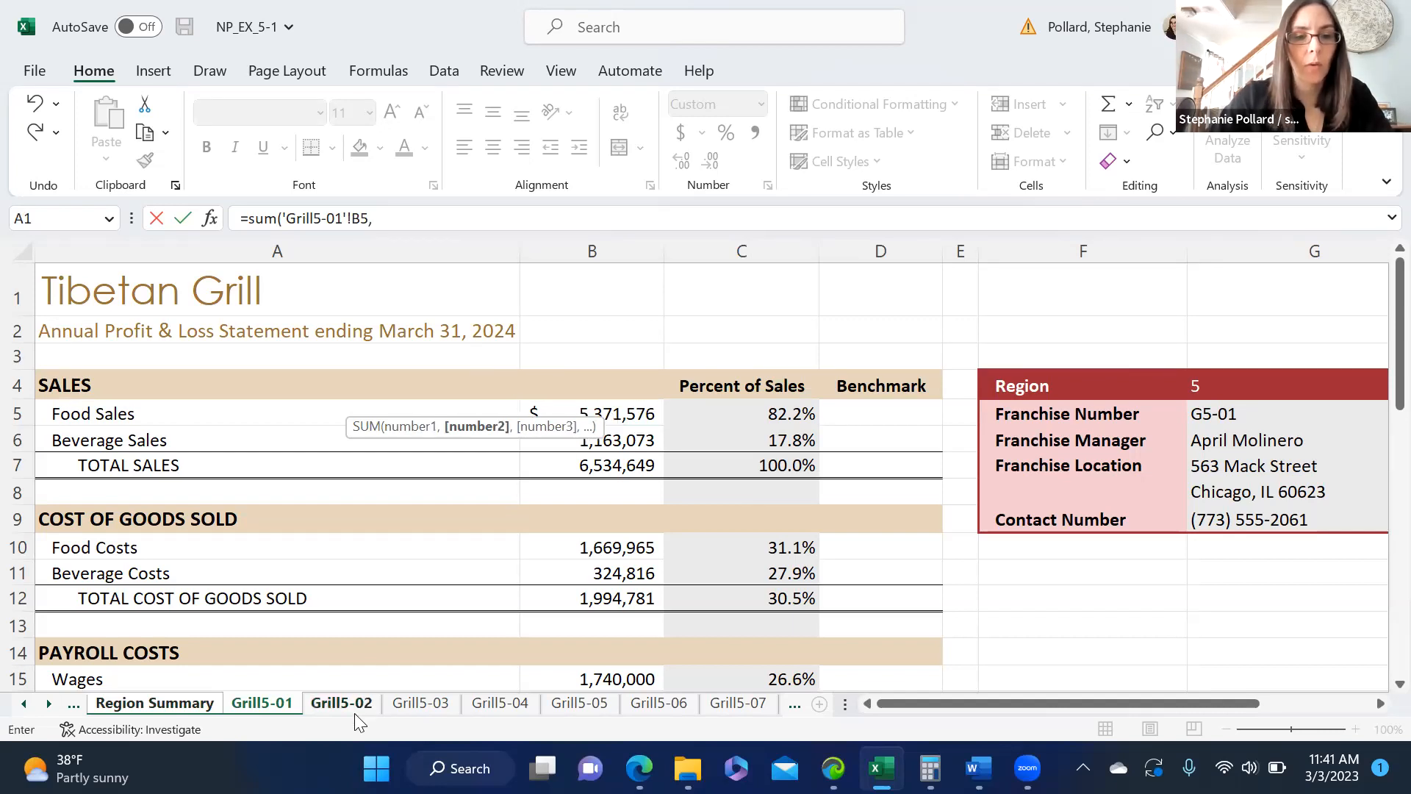
click(341, 703)
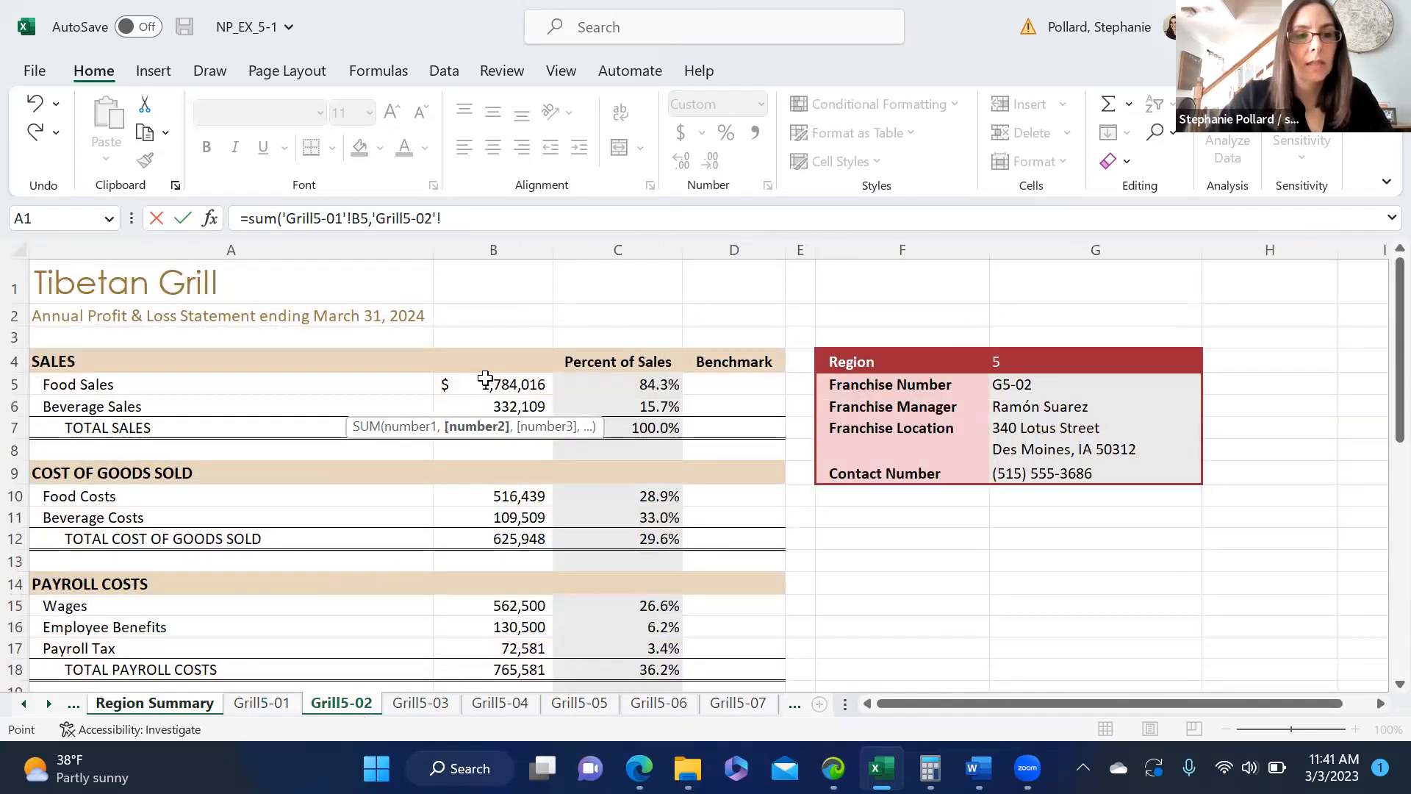
click(493, 384)
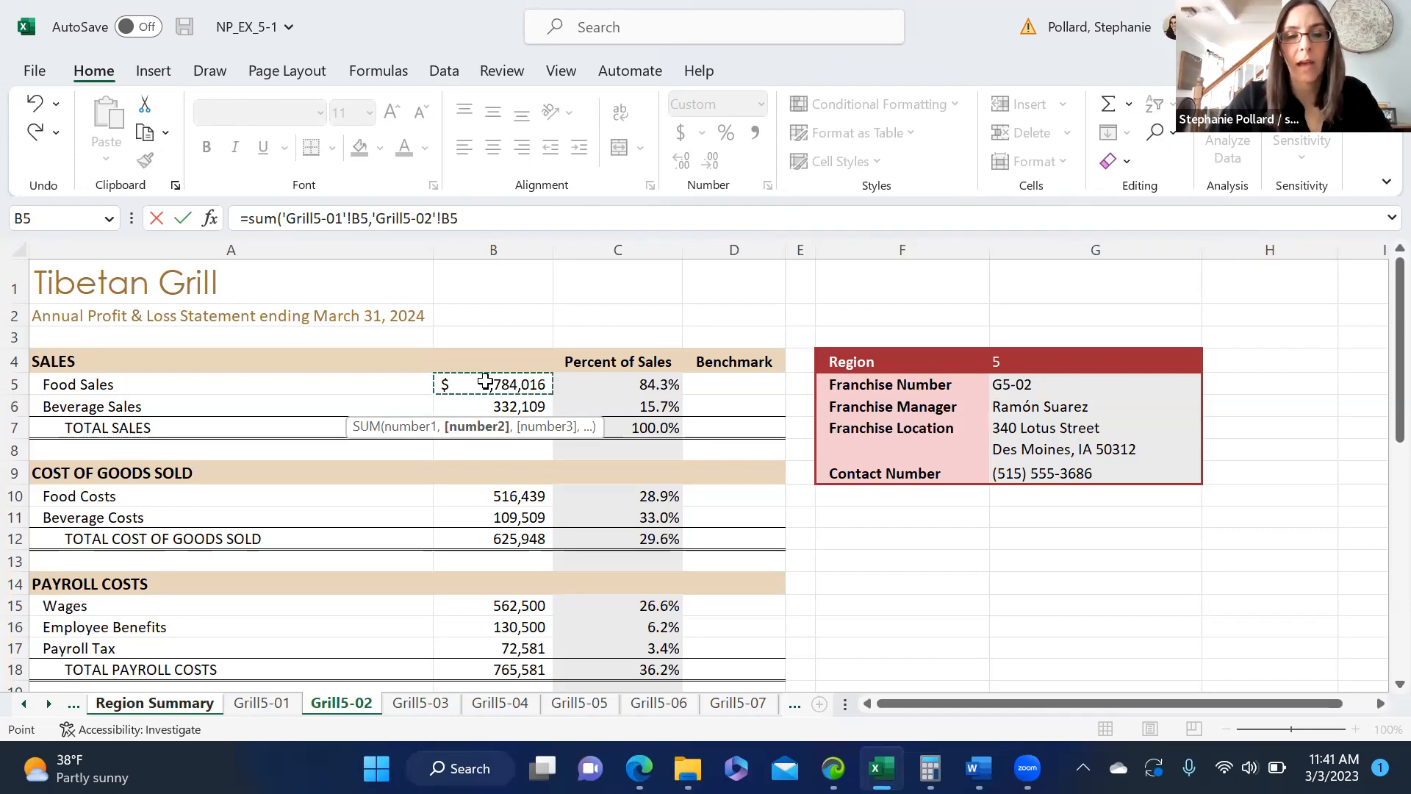
click(153, 702)
text(=SUM('Gr))
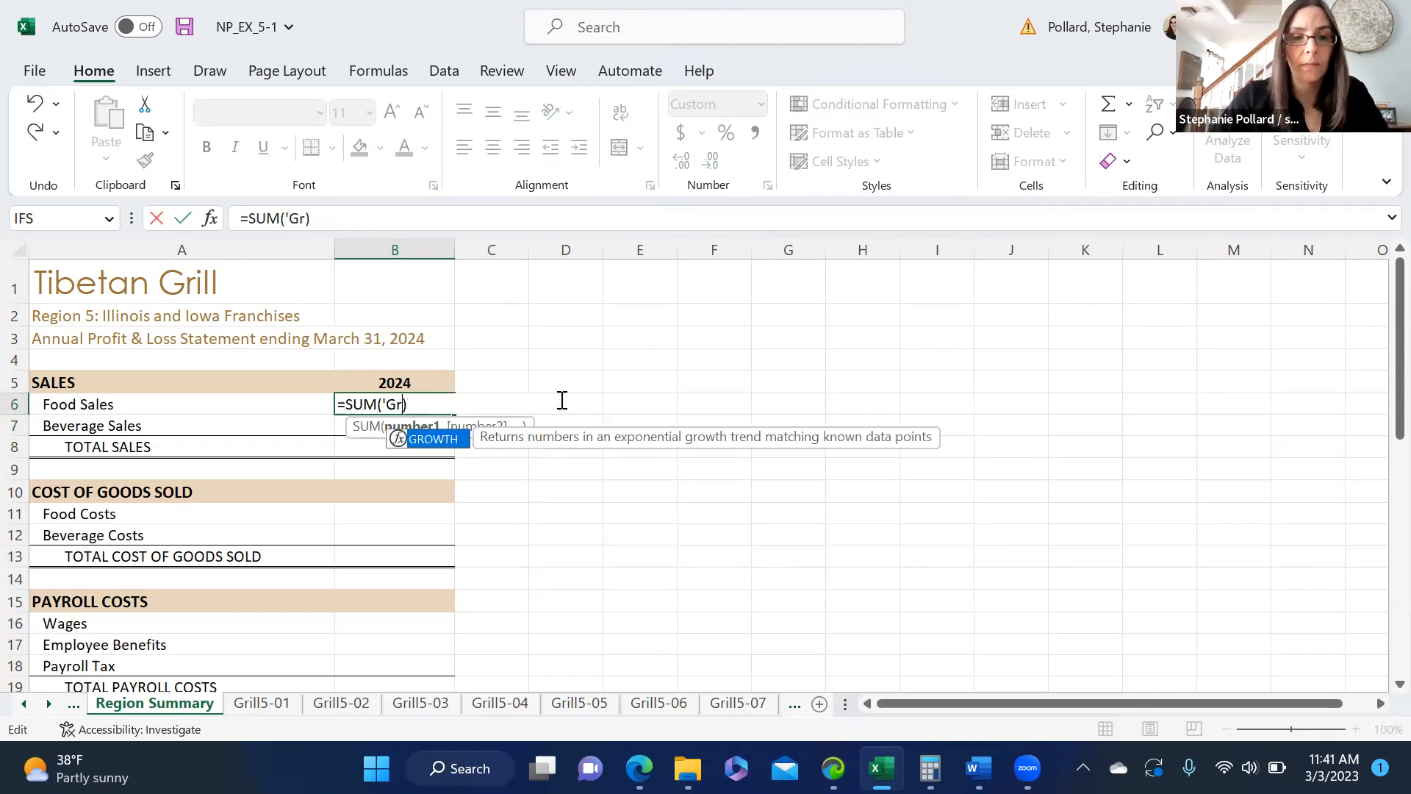
- Delete the stray quote and range characters, then reselect sheets Grill5-01 through Grill5-08
key(Backspace)
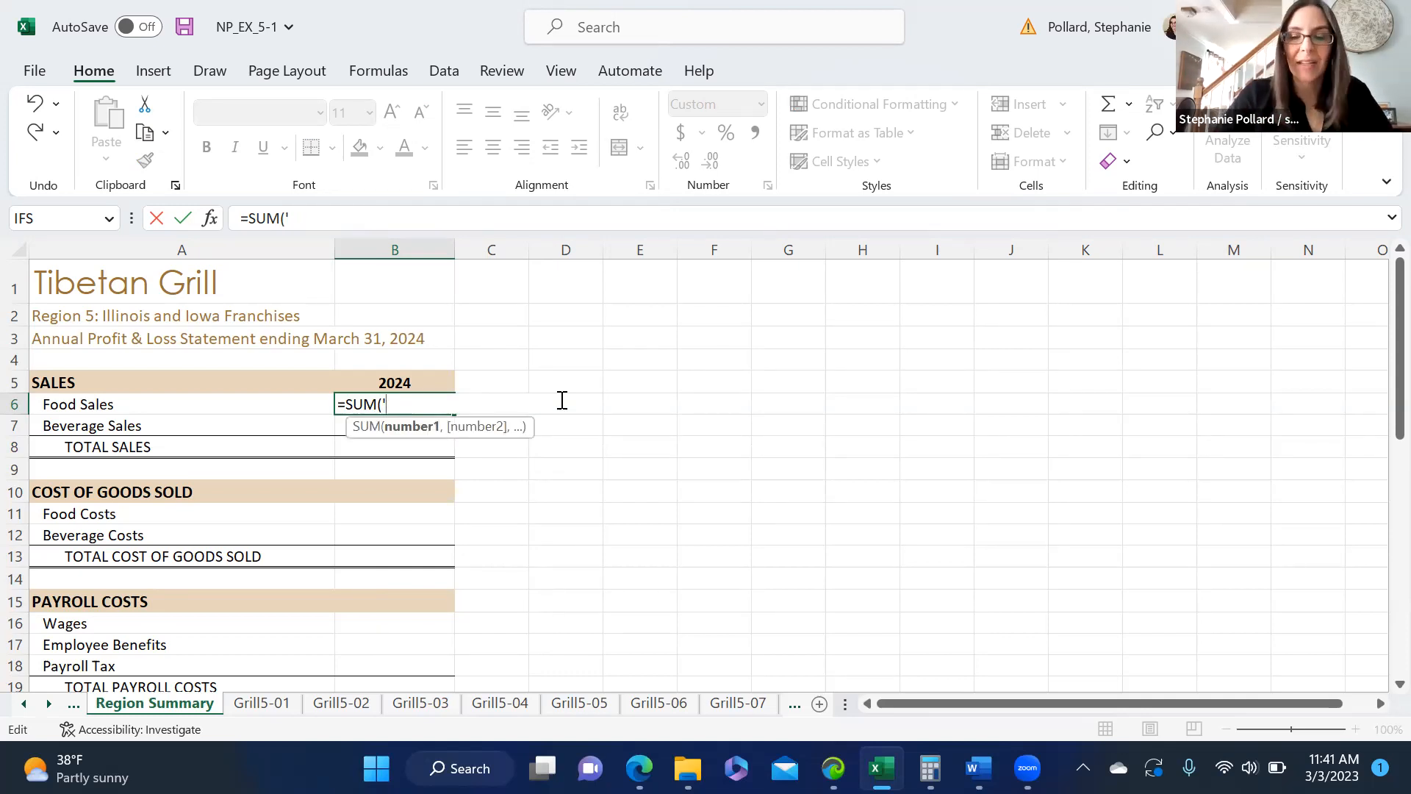
key(Backspace)
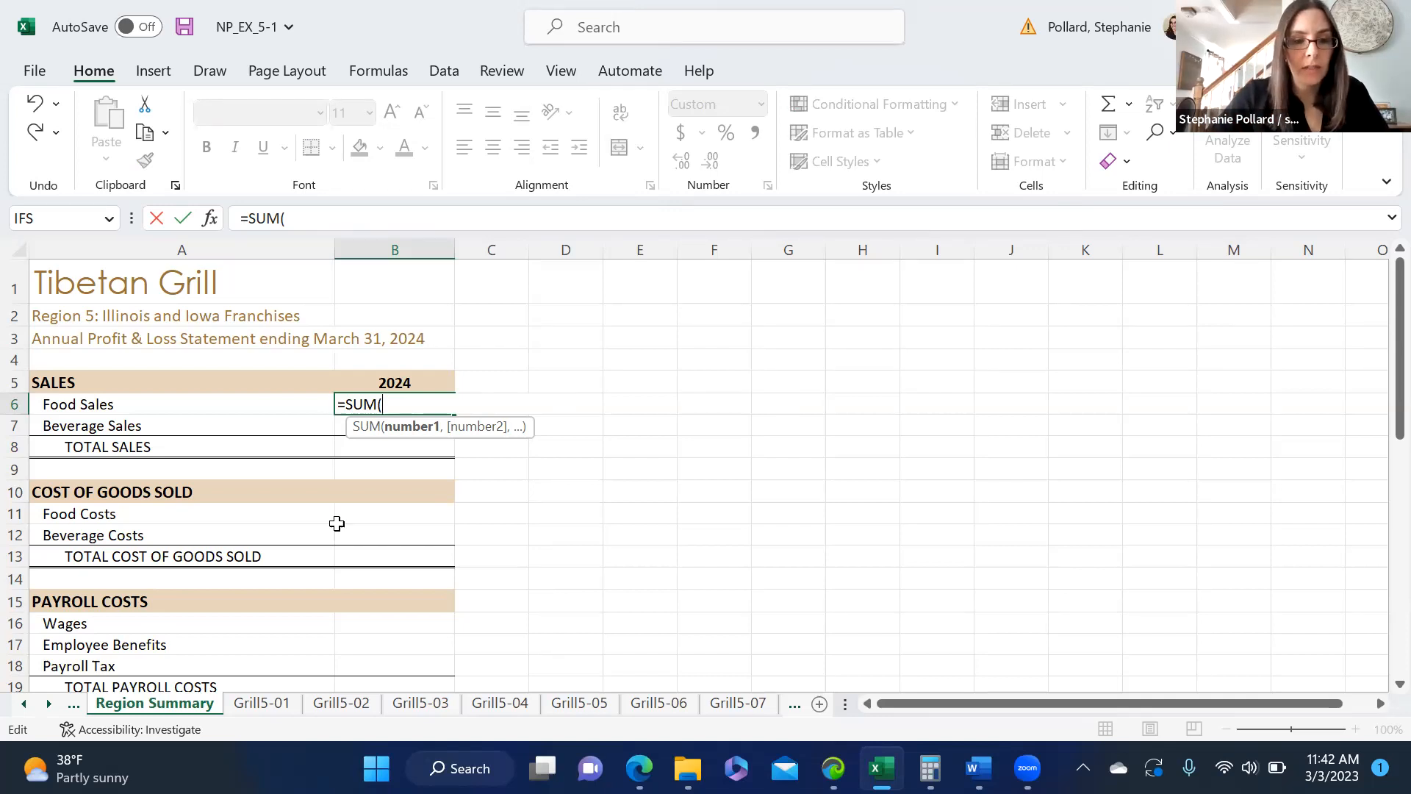
click(261, 703)
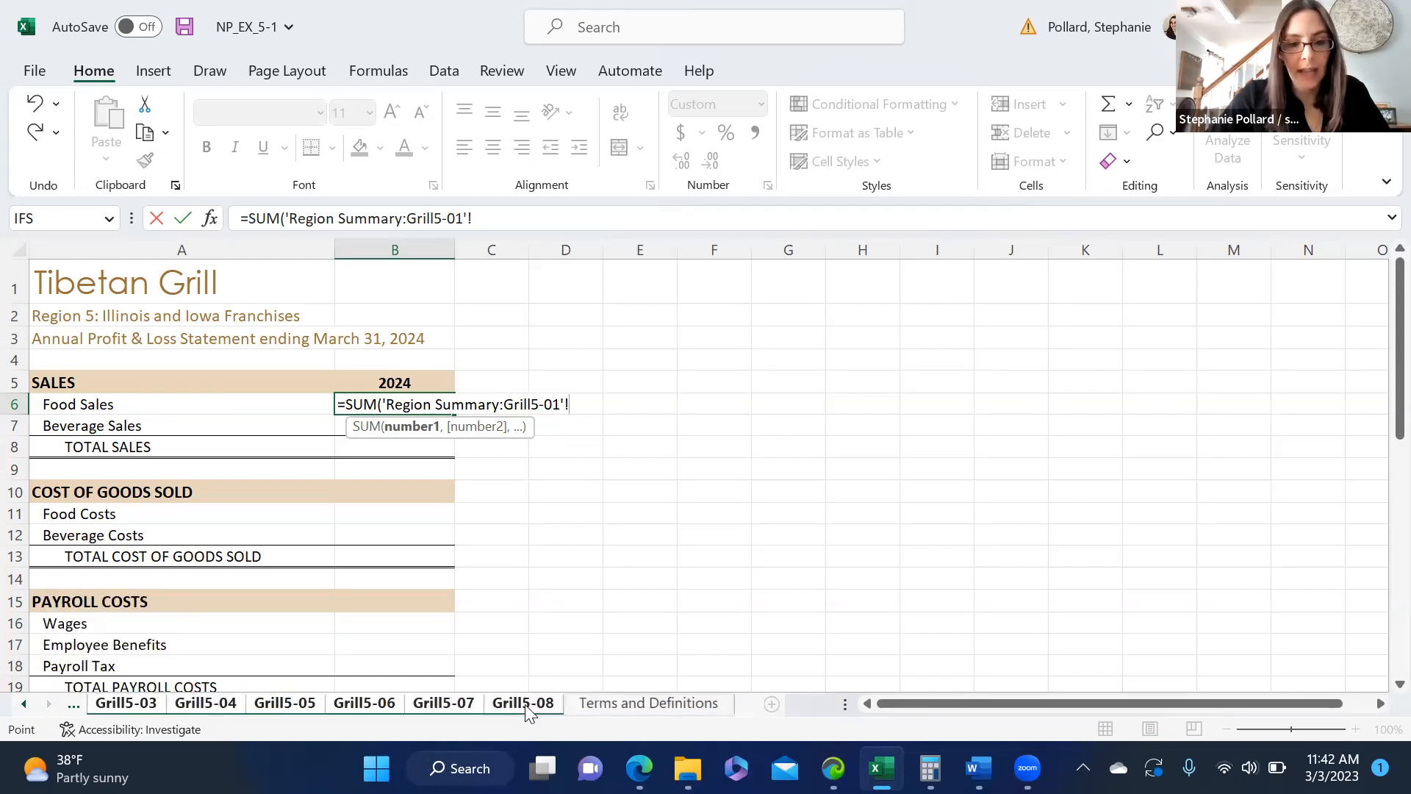
click(523, 703)
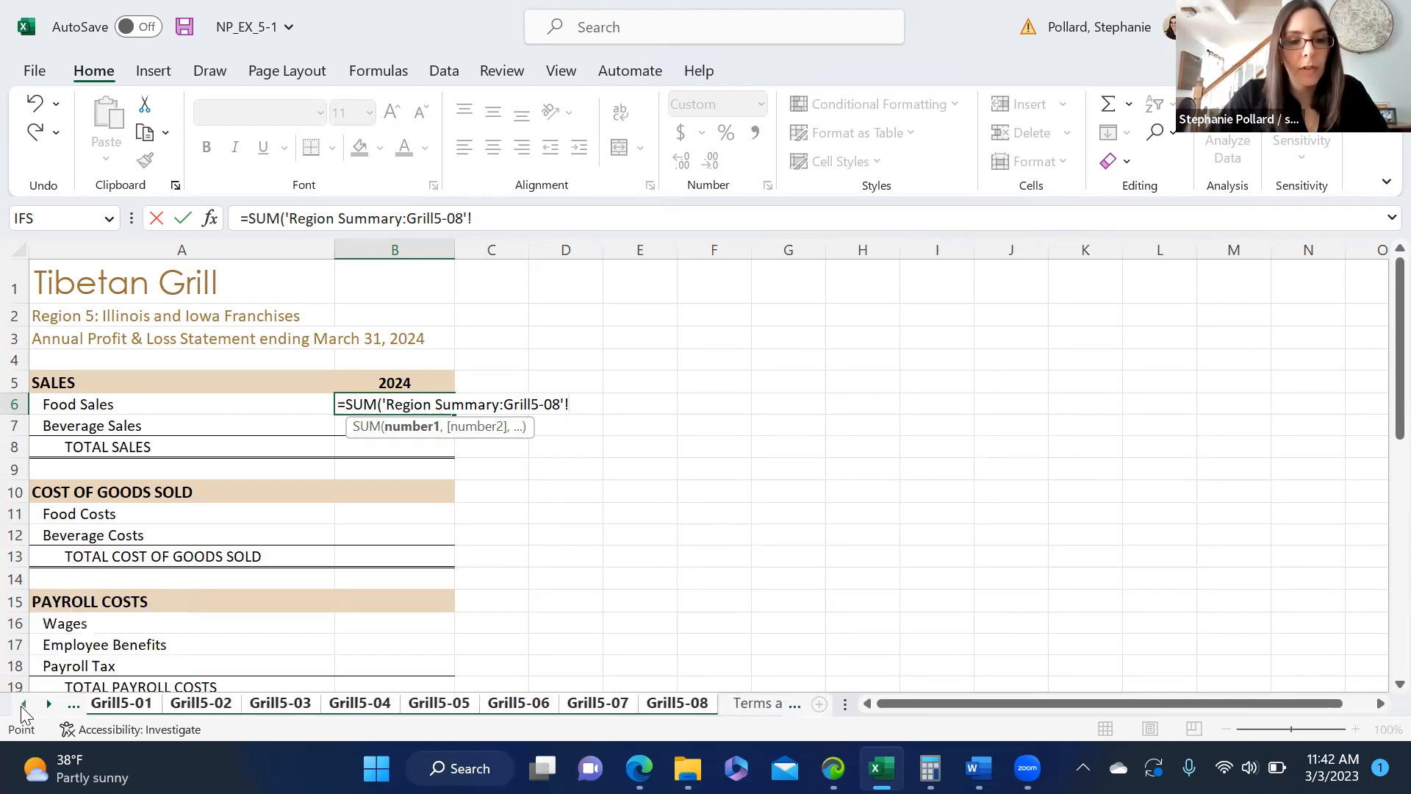
click(126, 702)
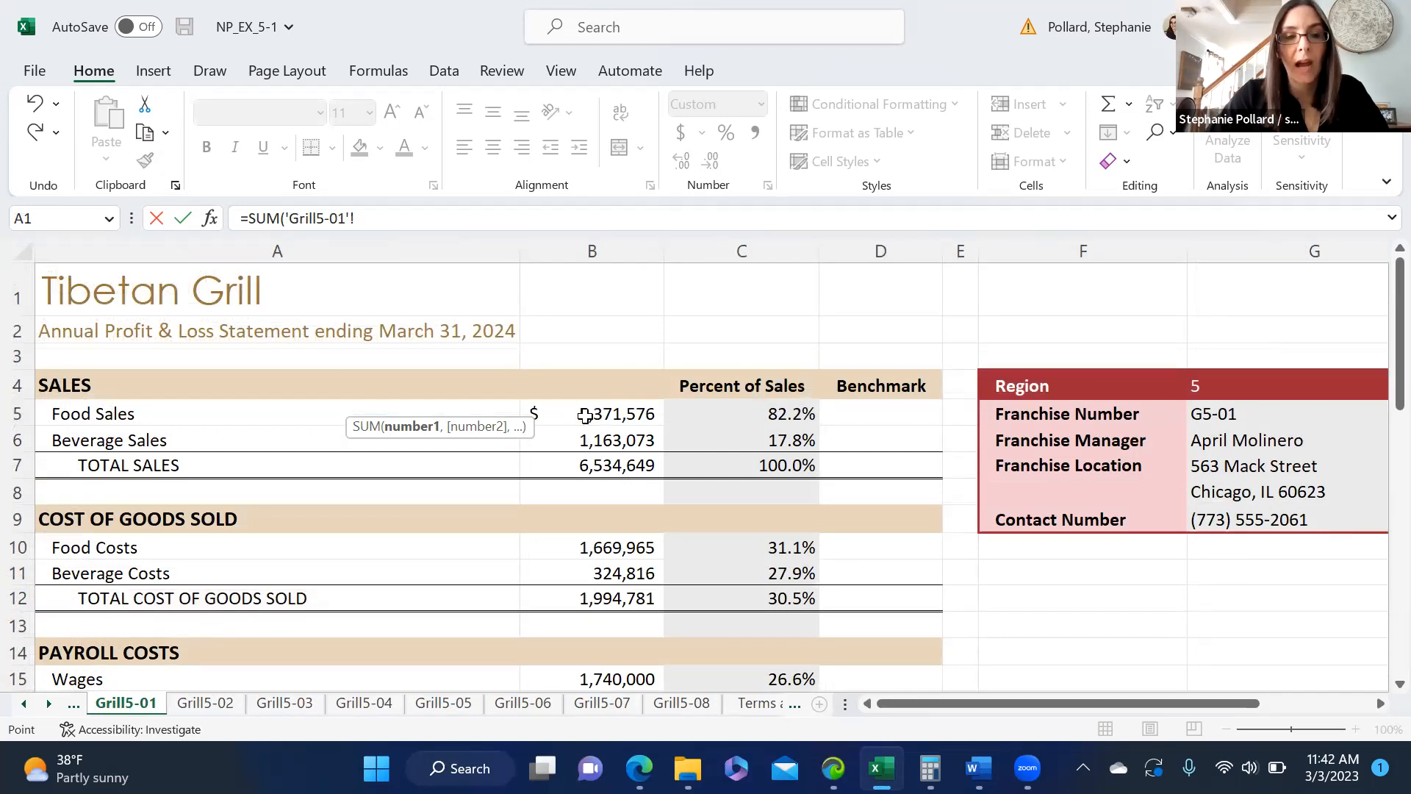
click(591, 414)
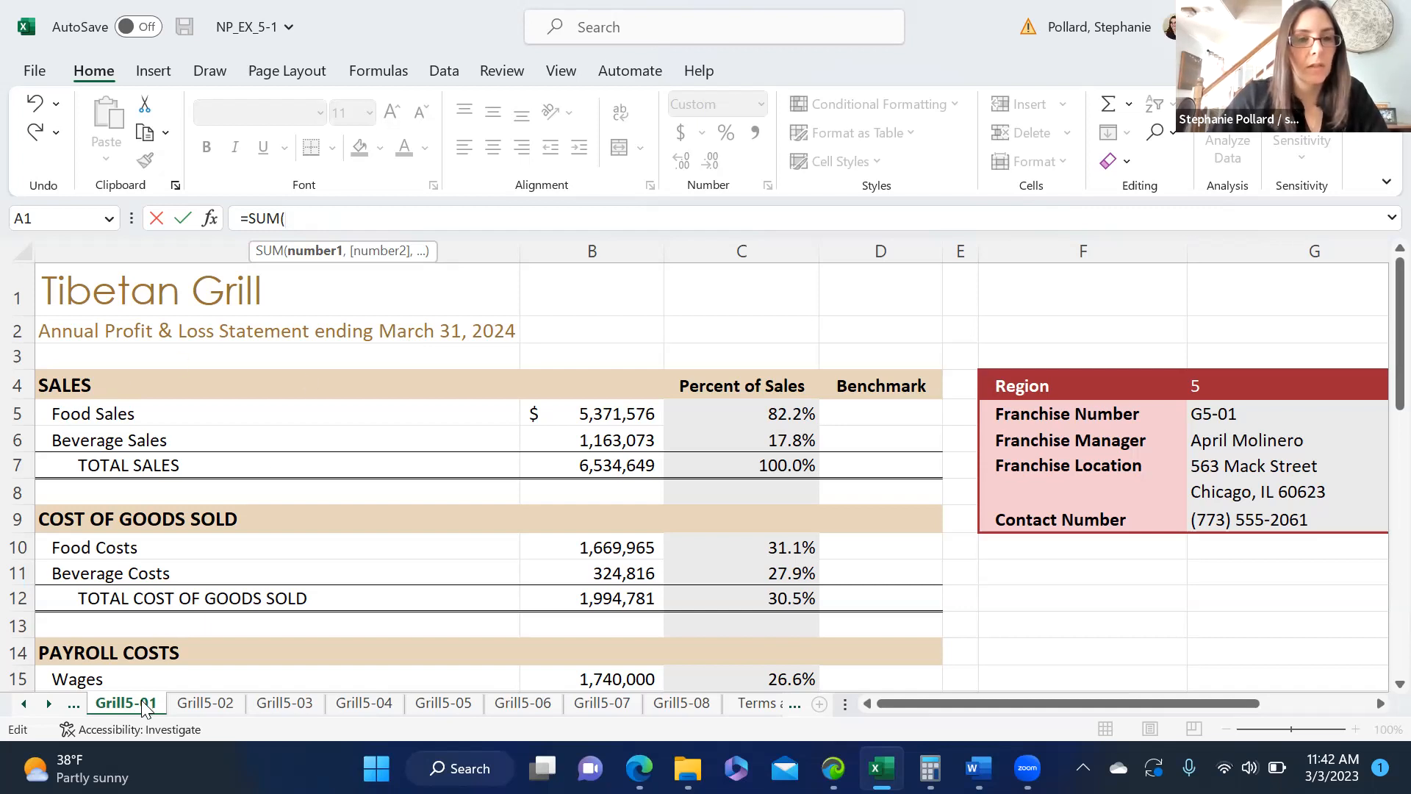
- Complete =SUM('Grill5-01:Grill5-08'!B5) for Food Sales 2024, totalling $20,599,586
click(126, 703)
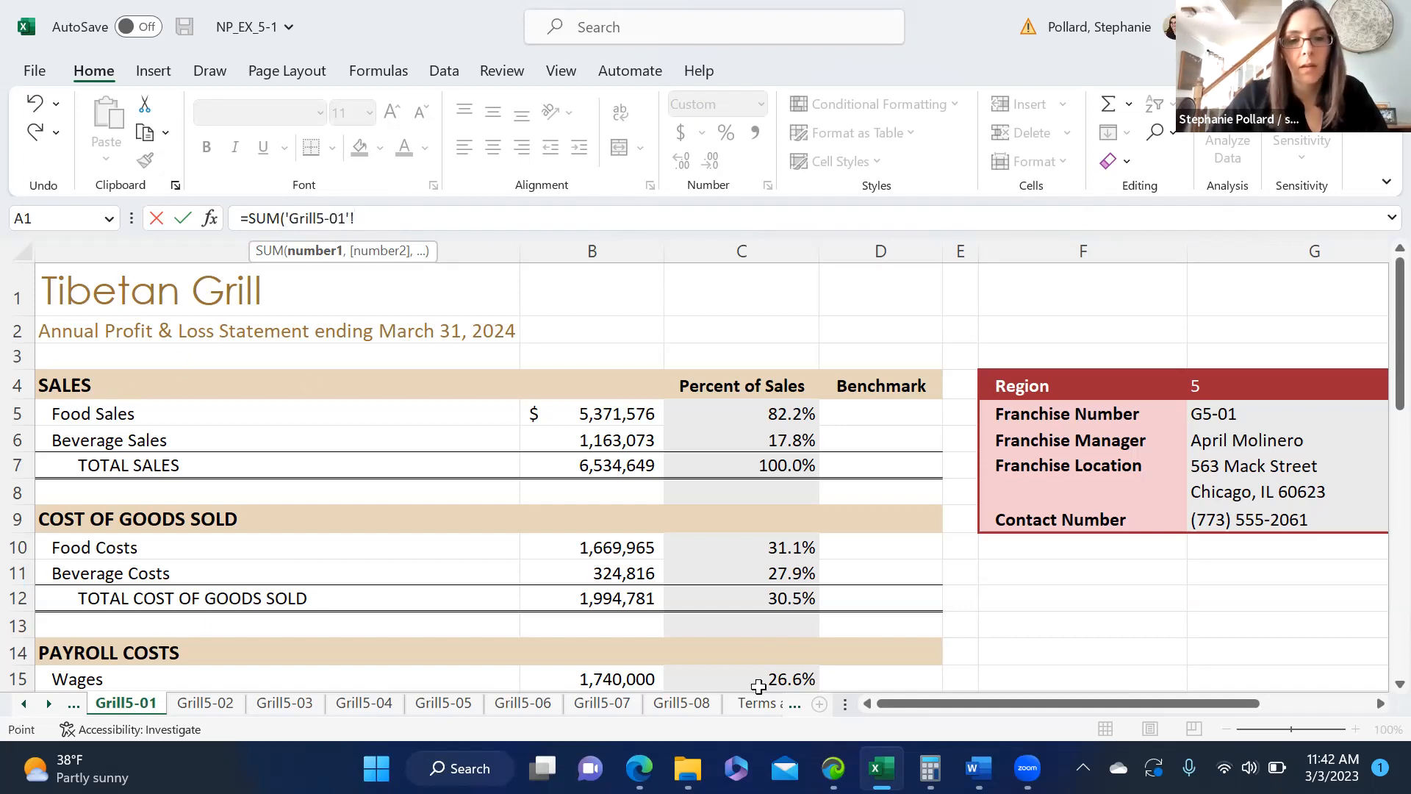
click(680, 703)
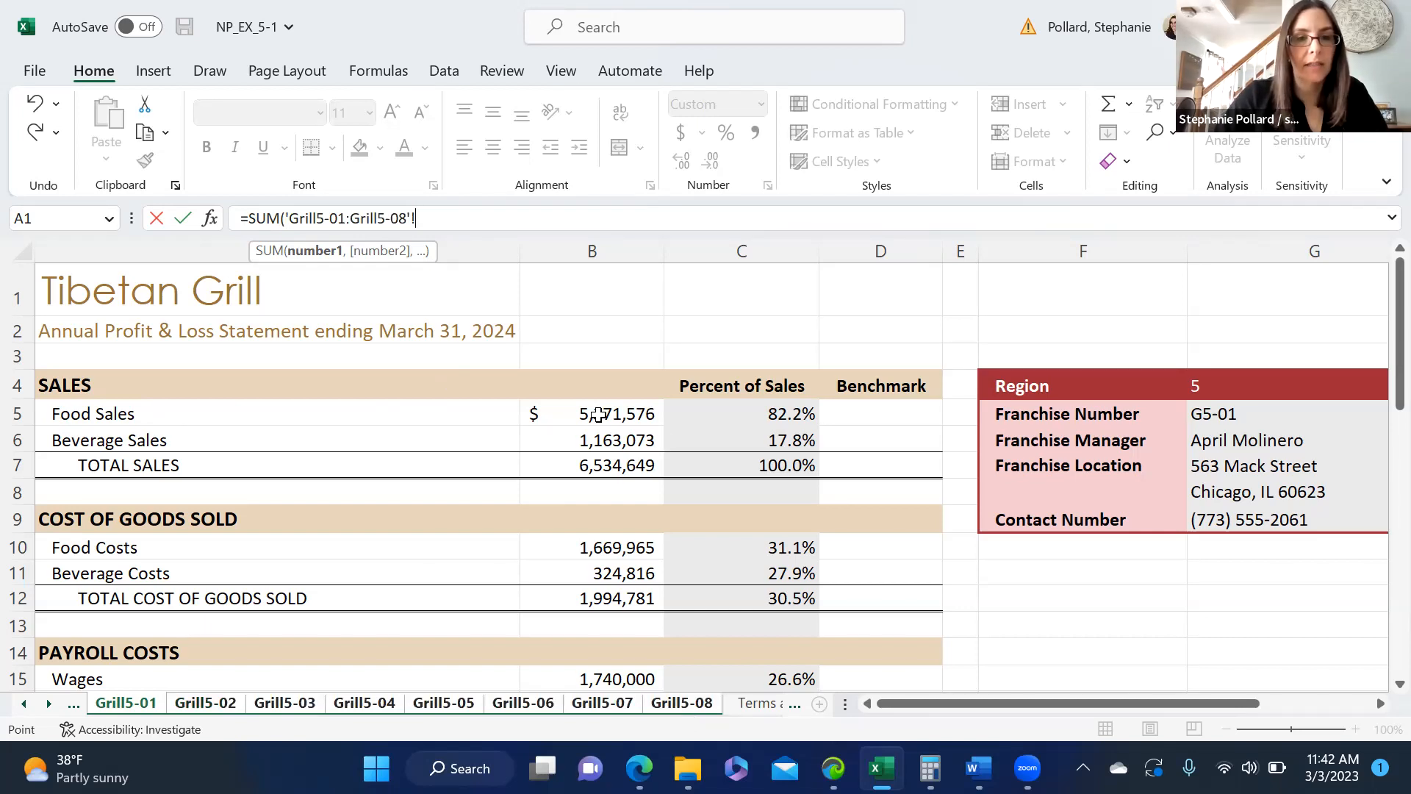
click(591, 413)
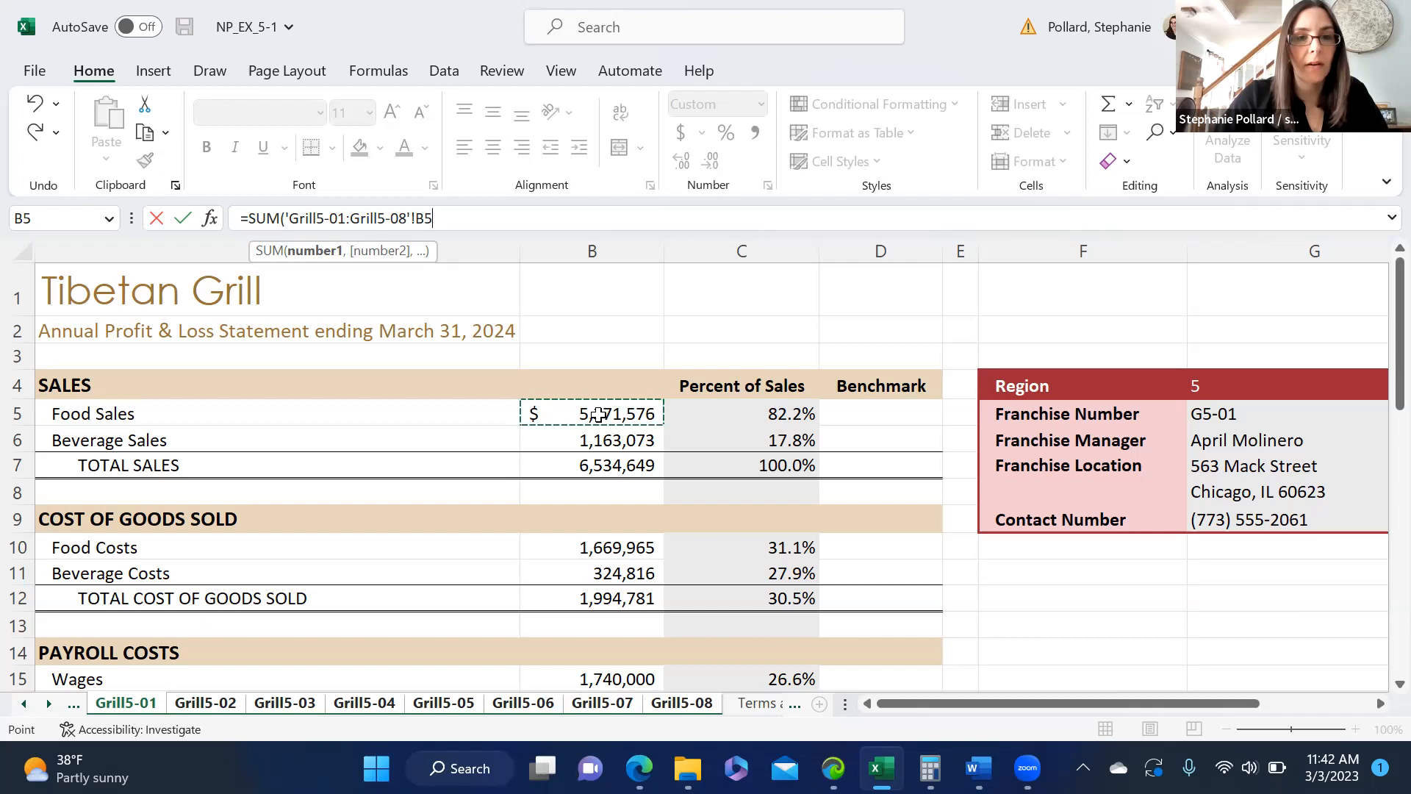
mouse_move(614, 349)
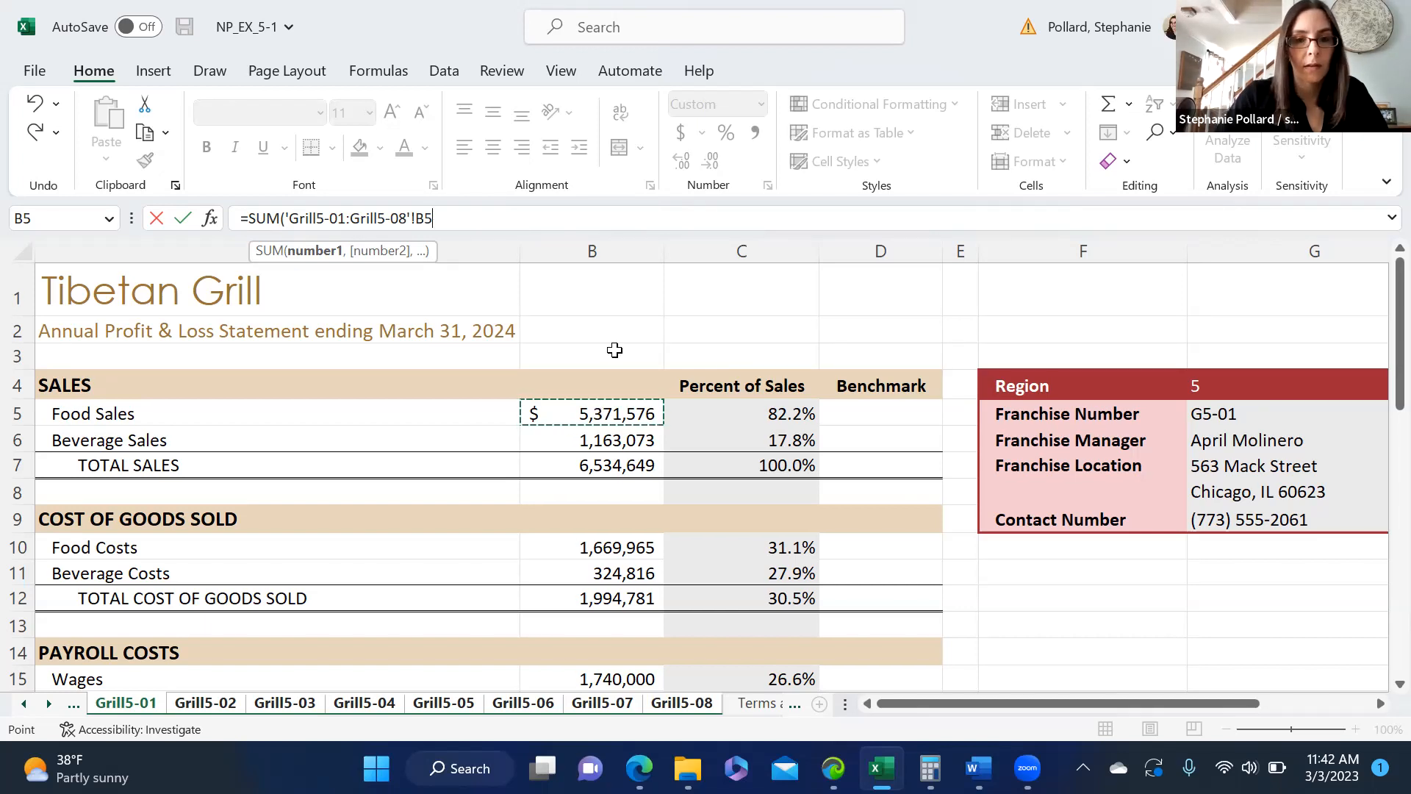
key(Enter)
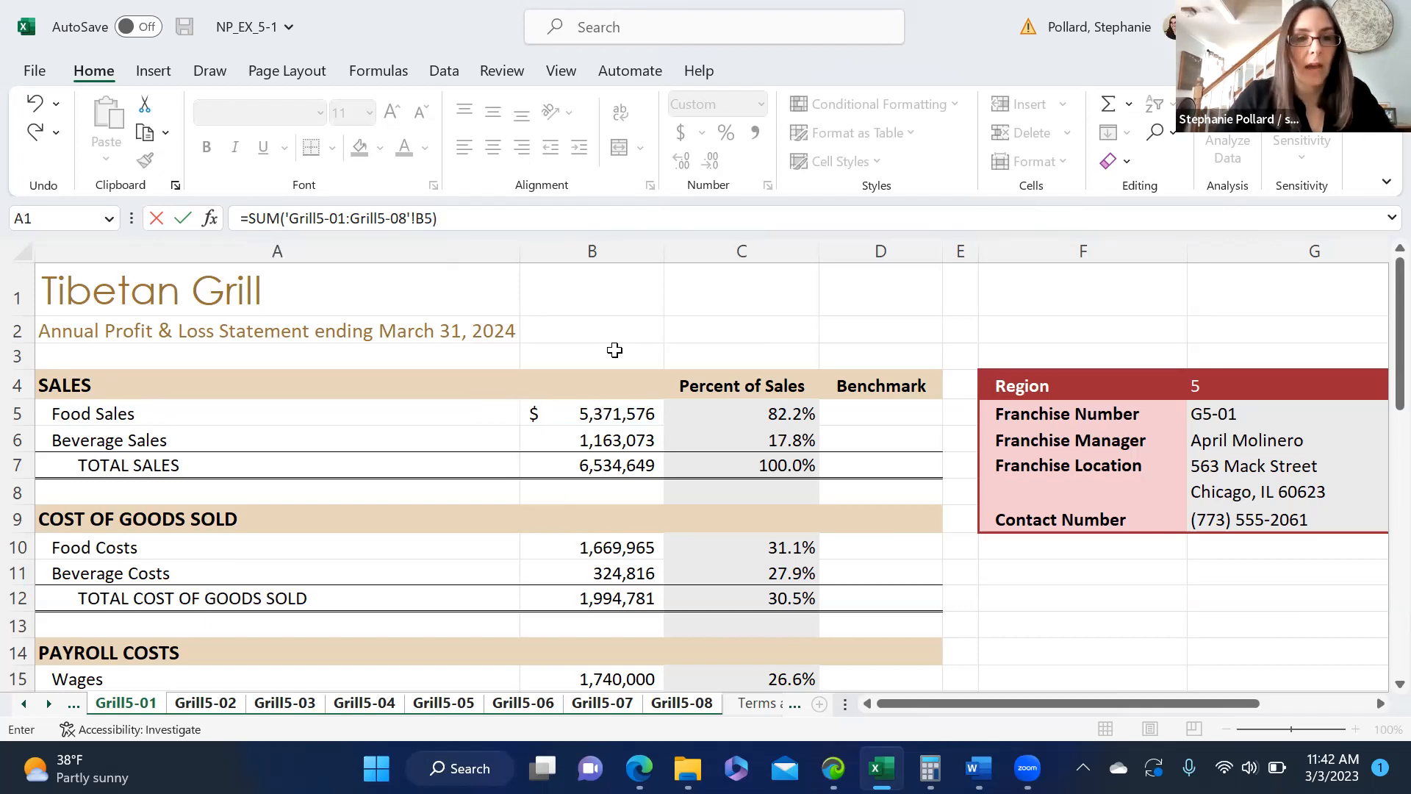
click(153, 703)
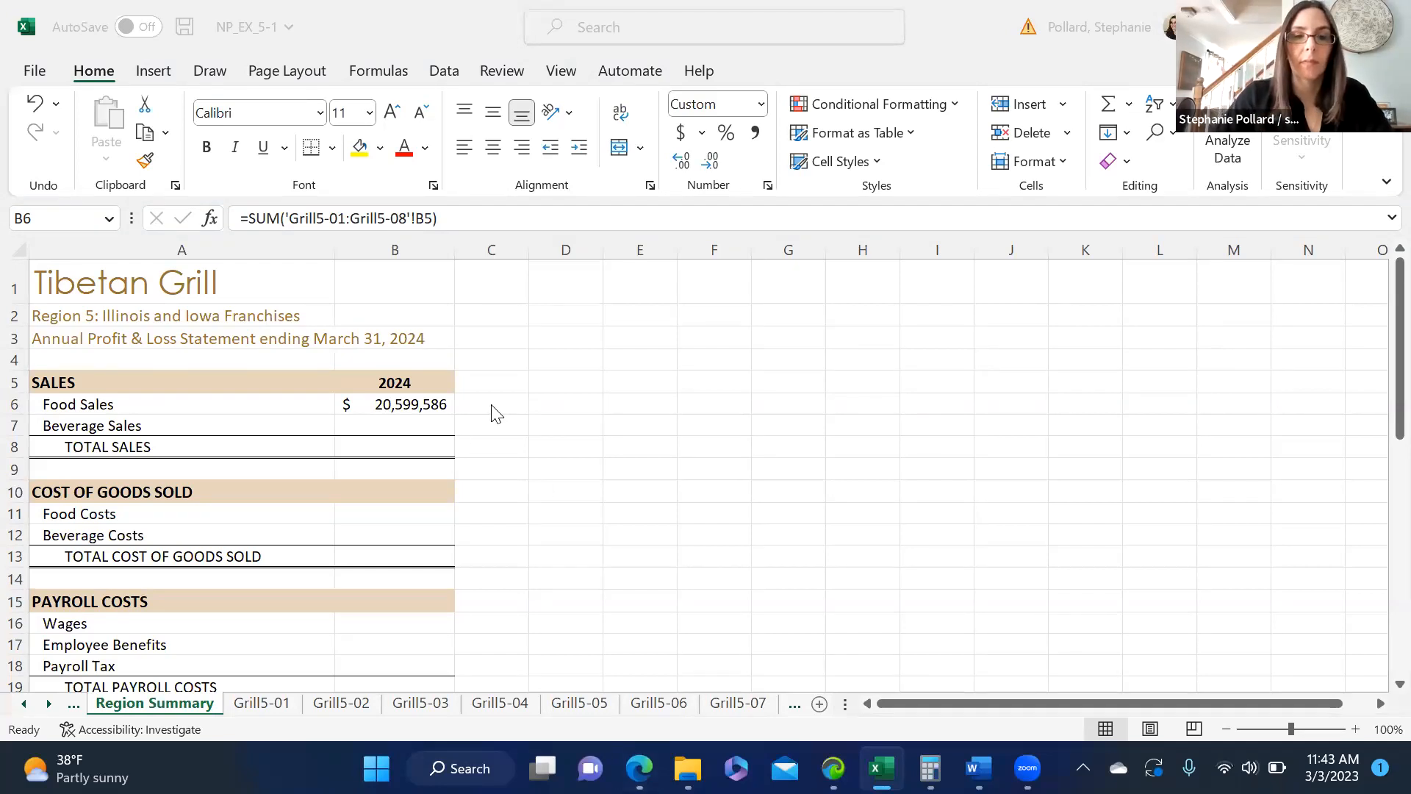
click(490, 404)
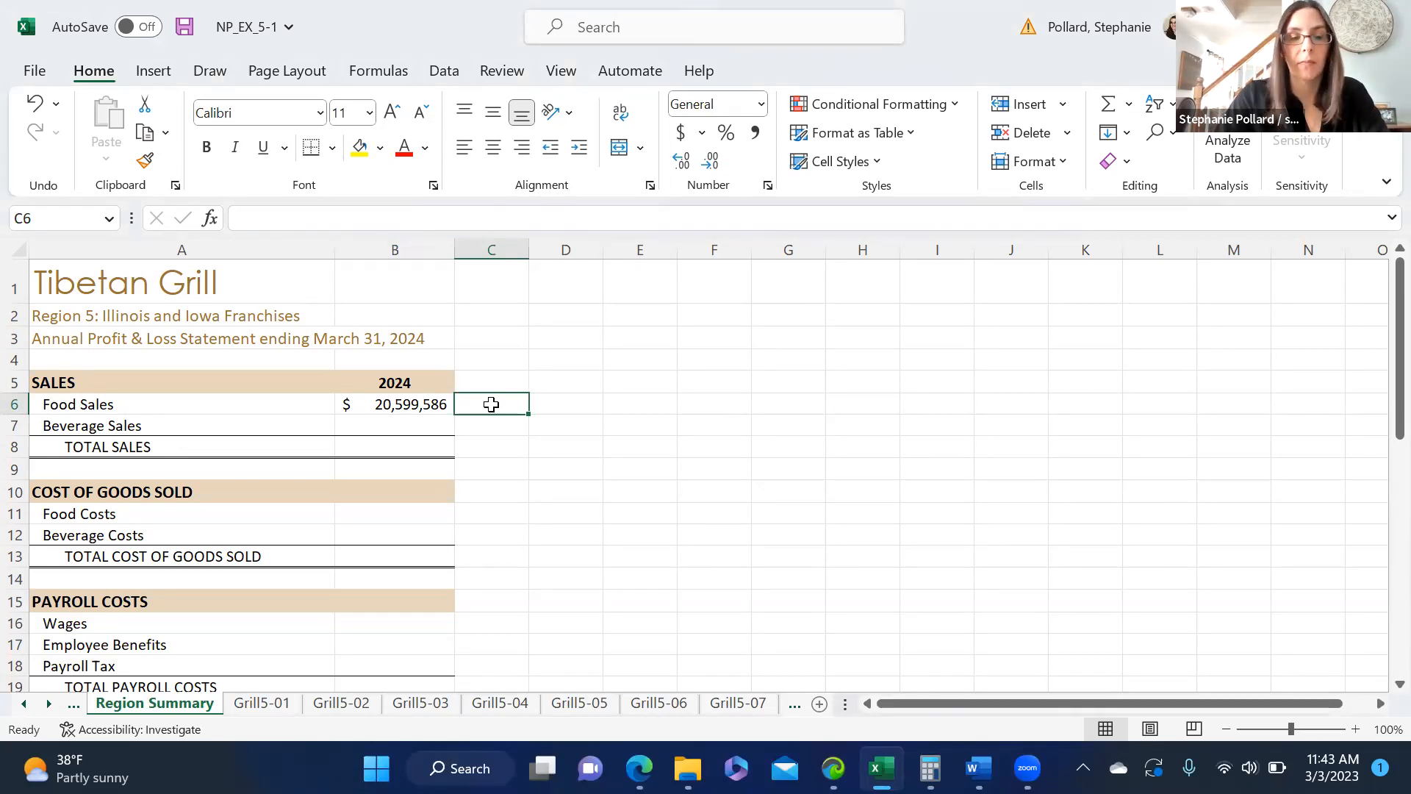
text(=sum)
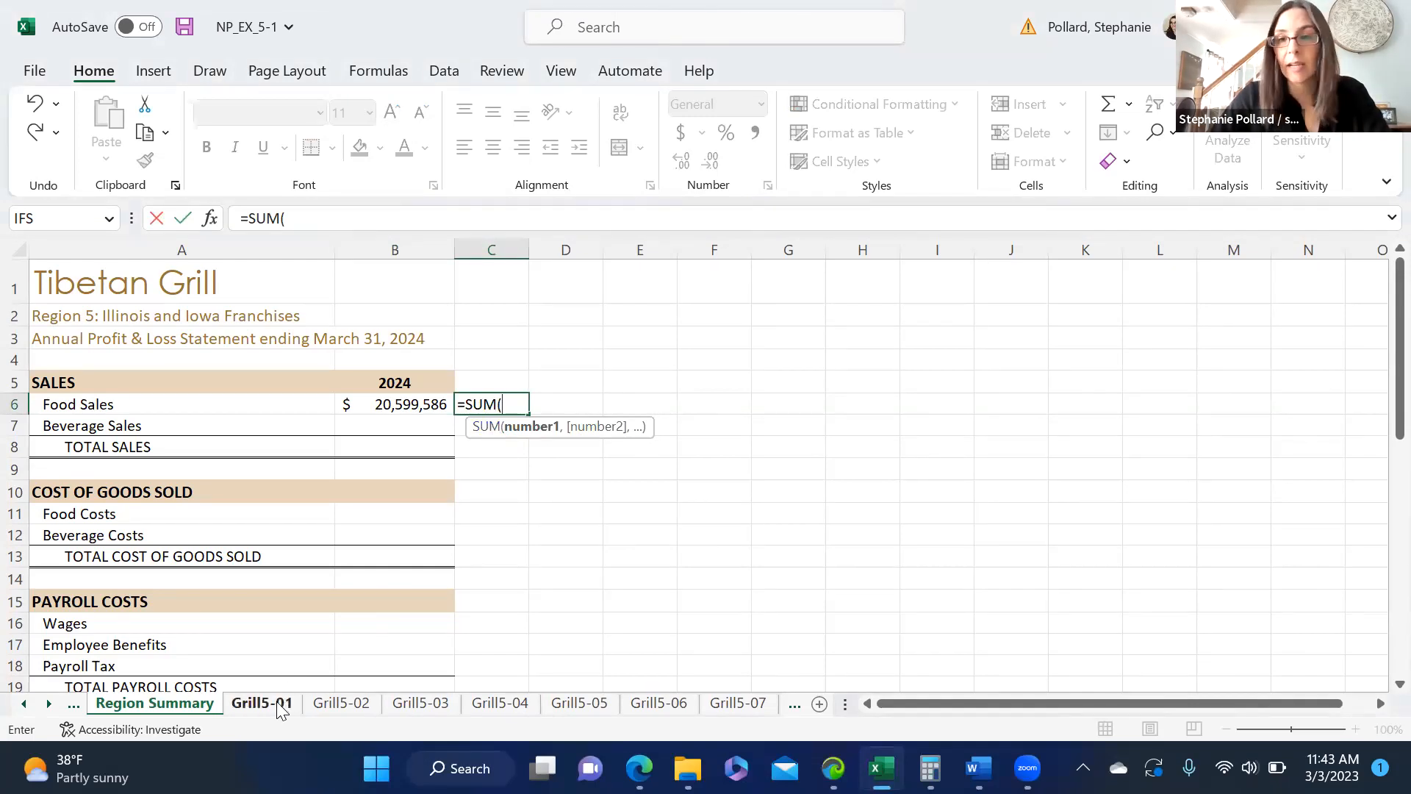
click(261, 702)
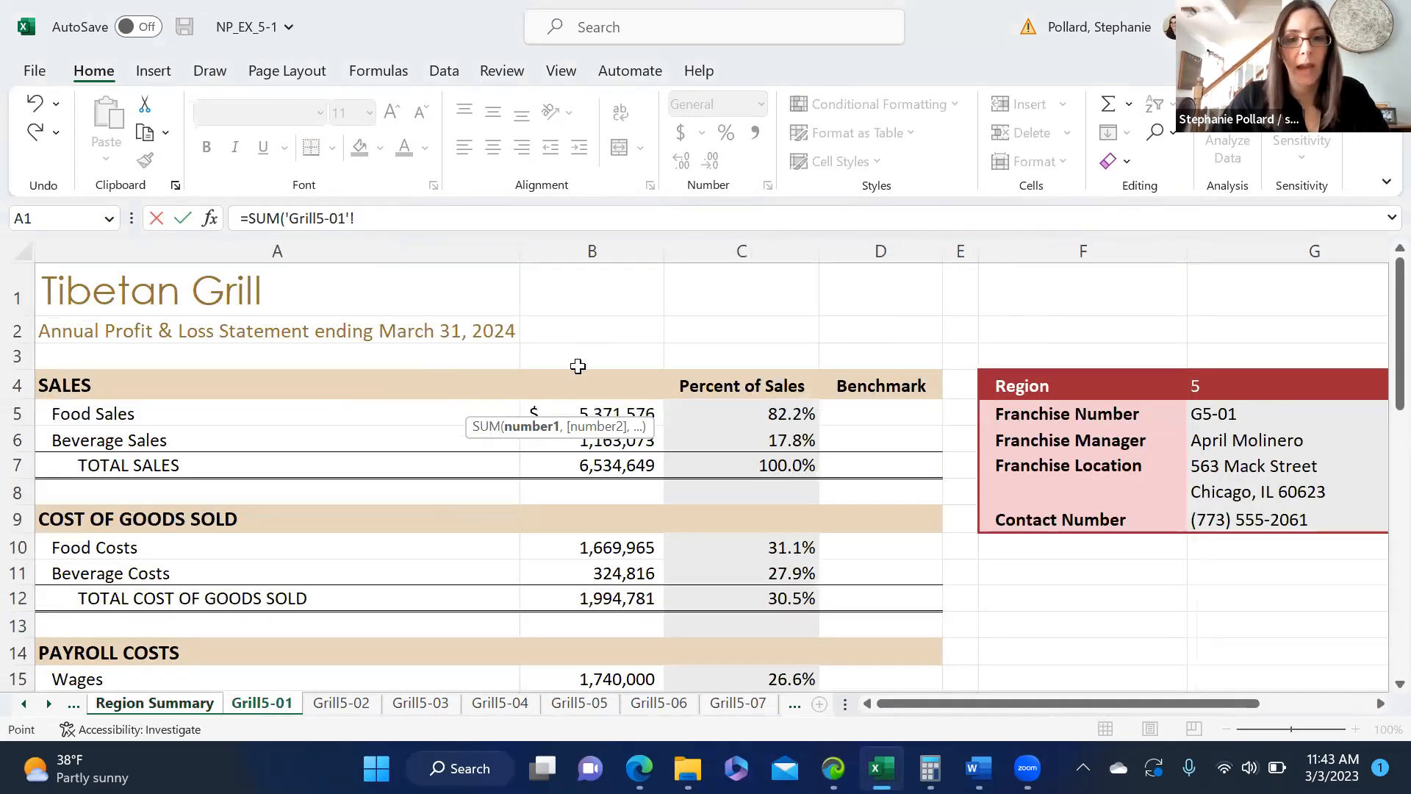
click(591, 413)
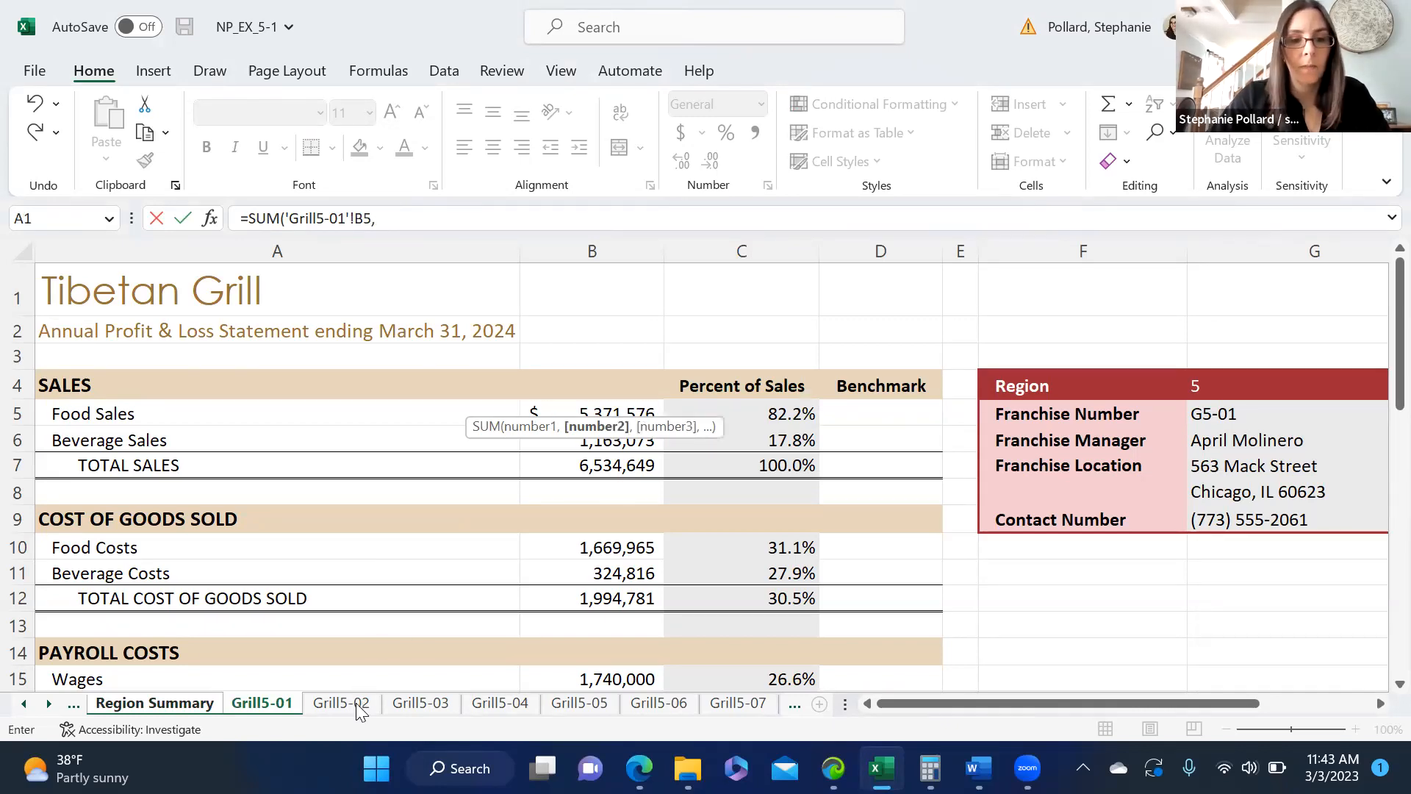
click(340, 703)
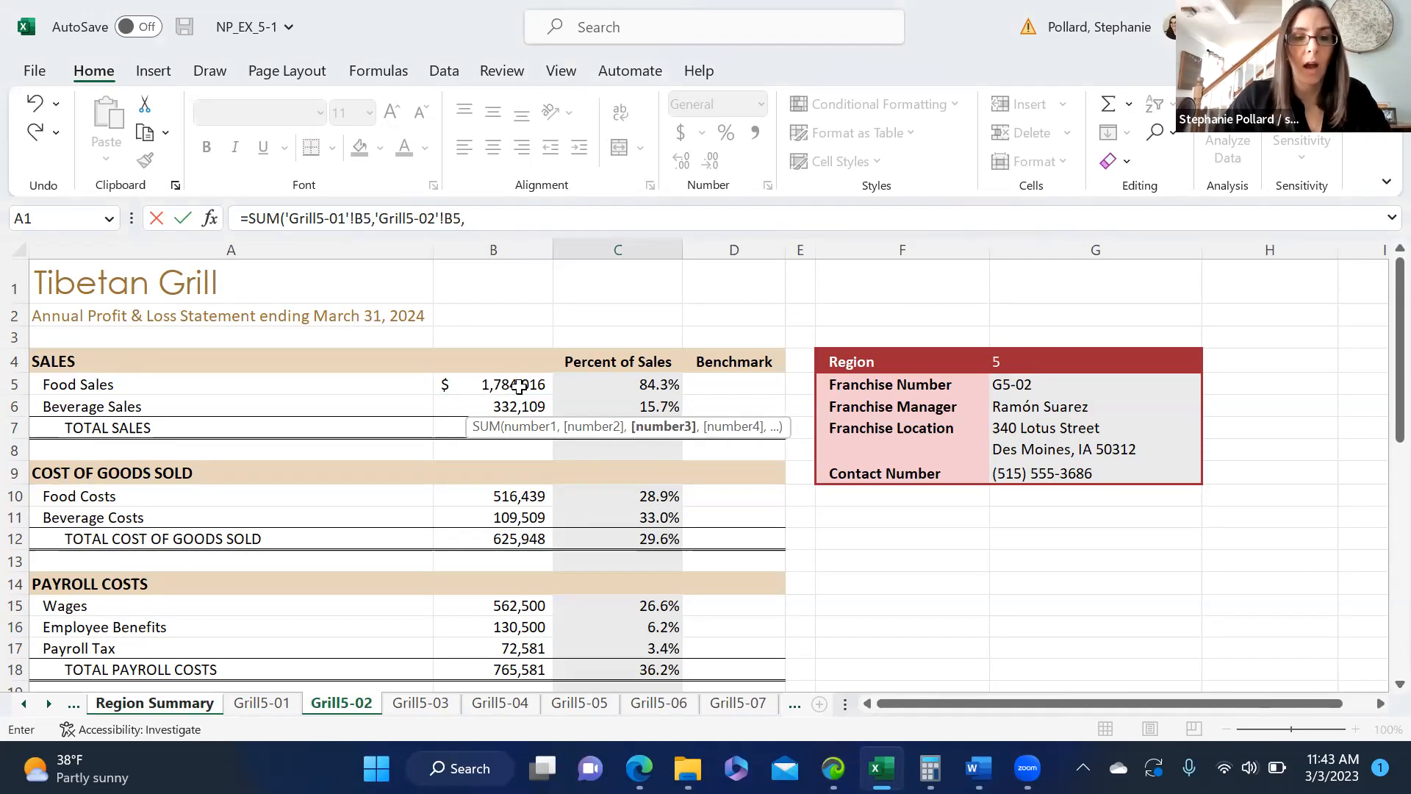
click(421, 703)
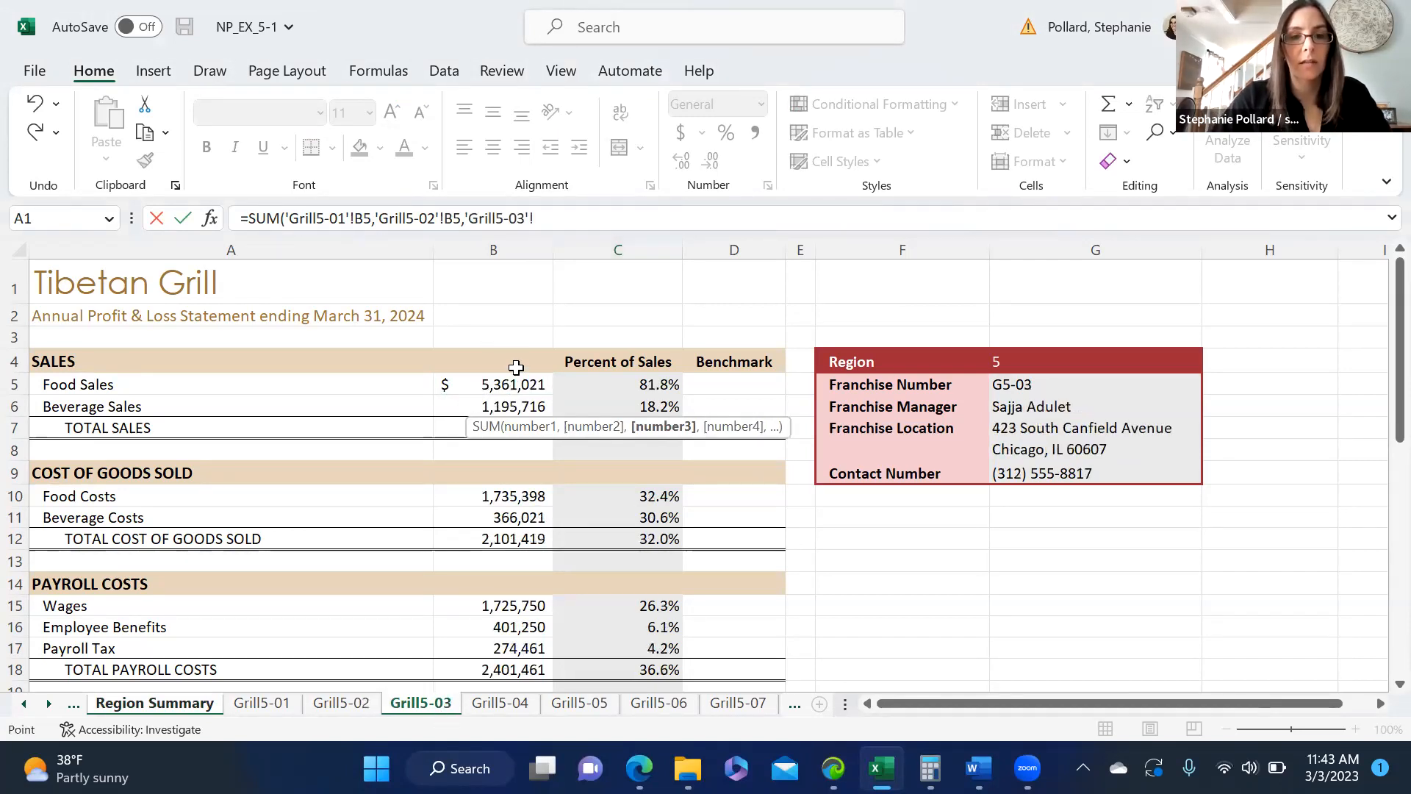
click(493, 384)
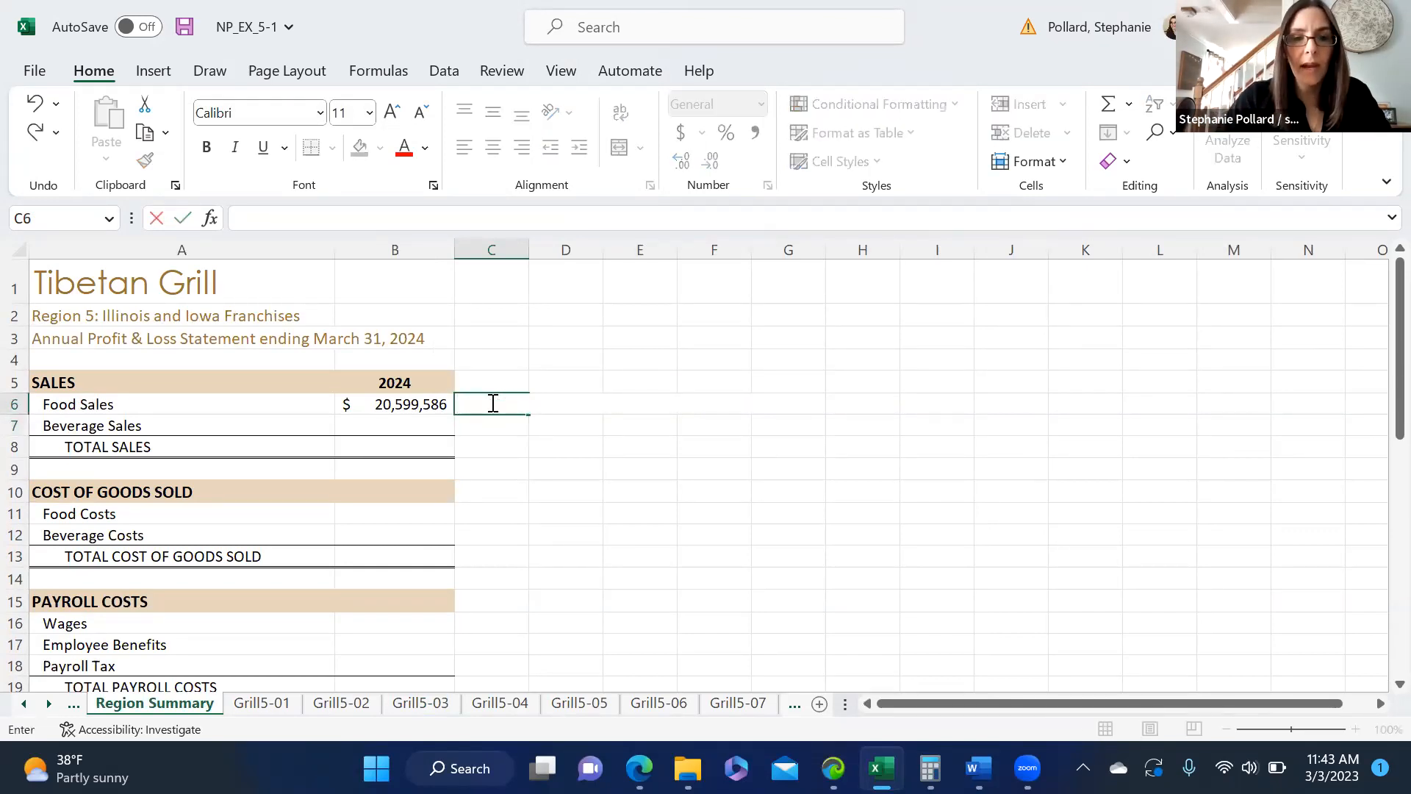
text(=sum)
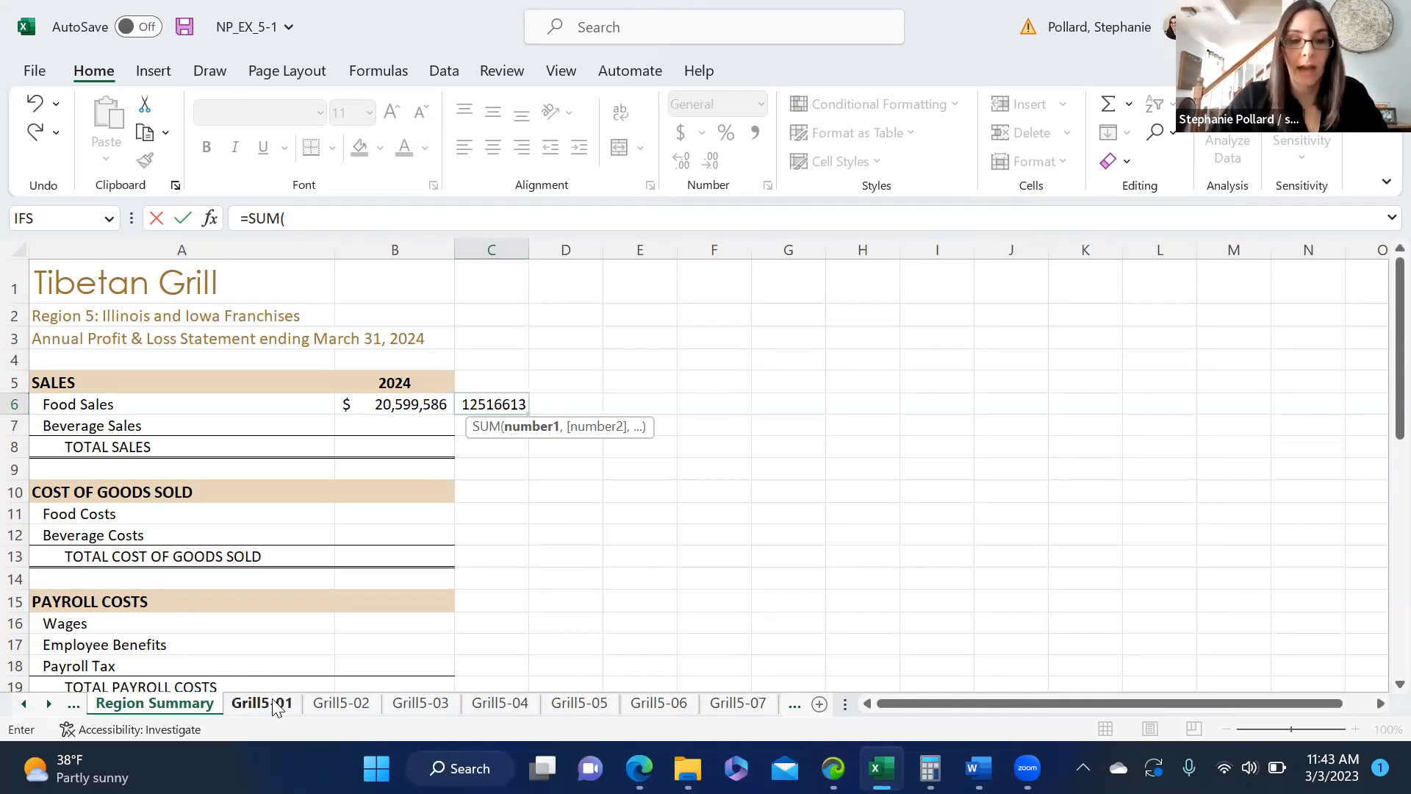
click(262, 702)
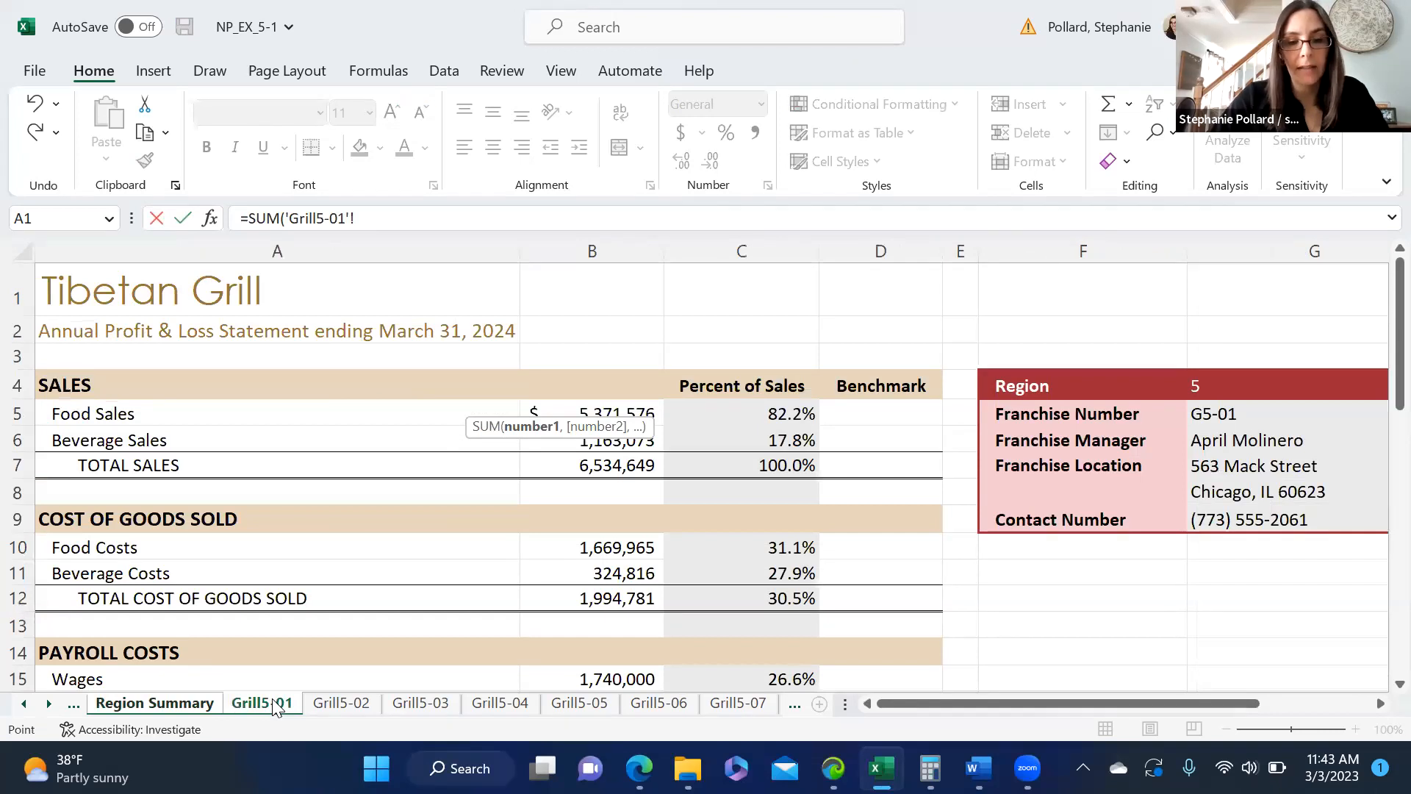
click(48, 702)
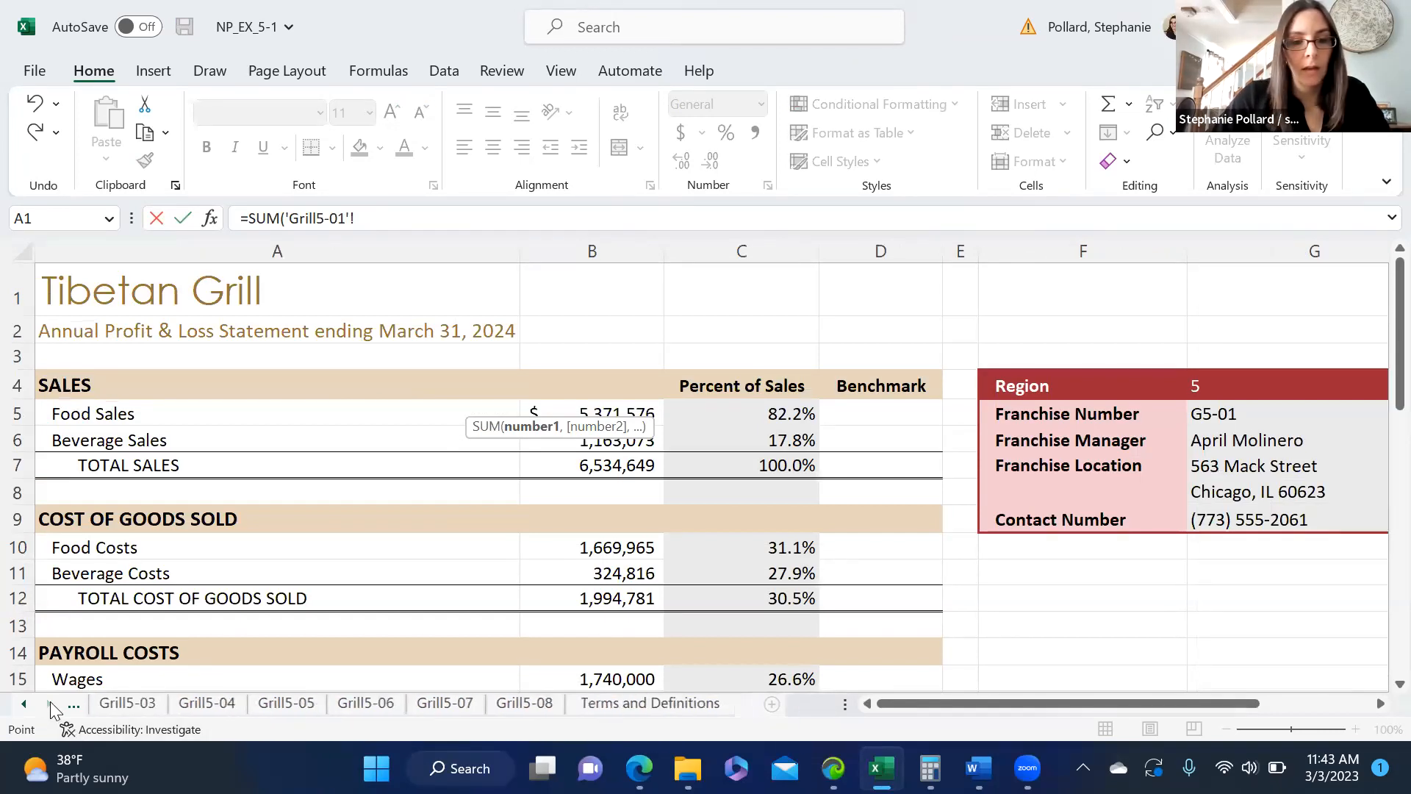
click(524, 702)
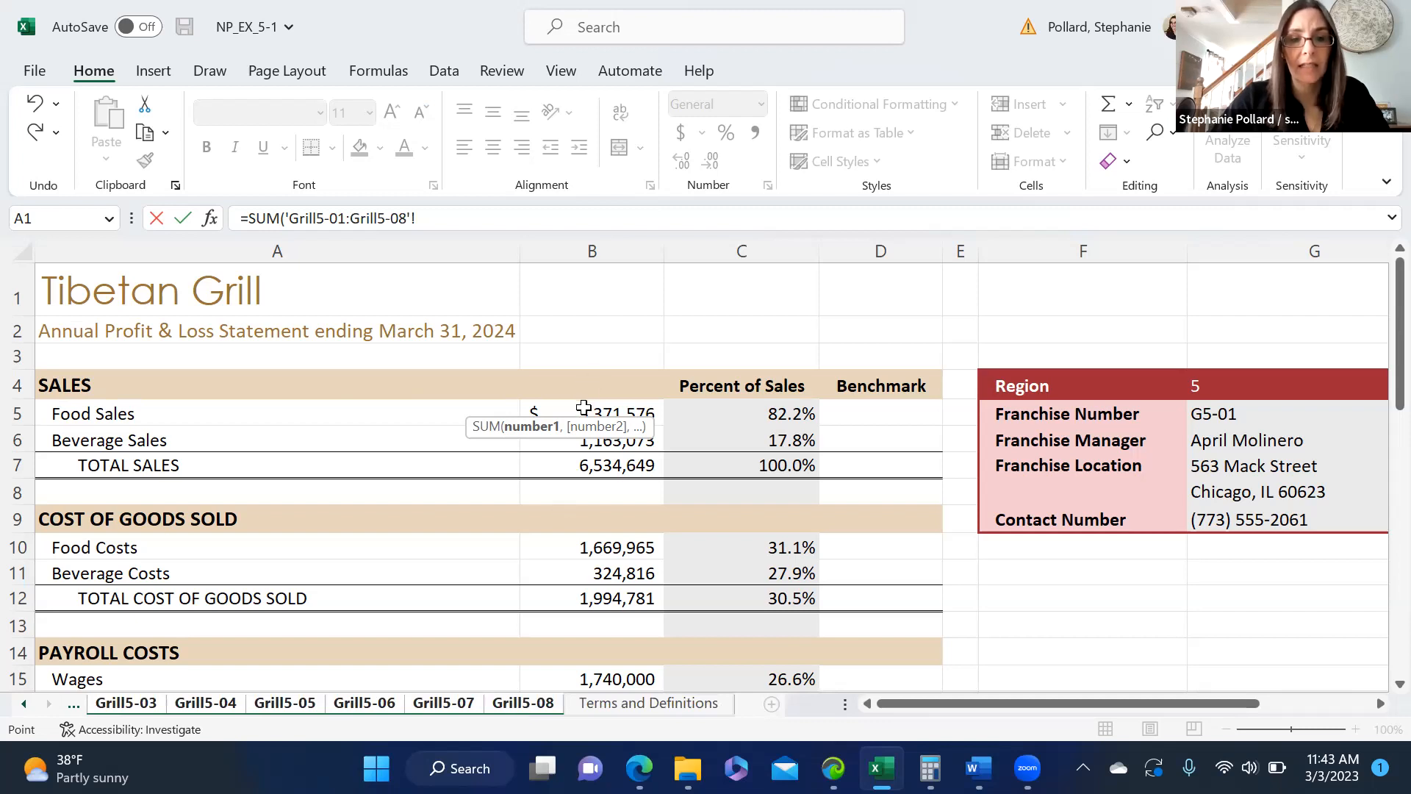
click(591, 414)
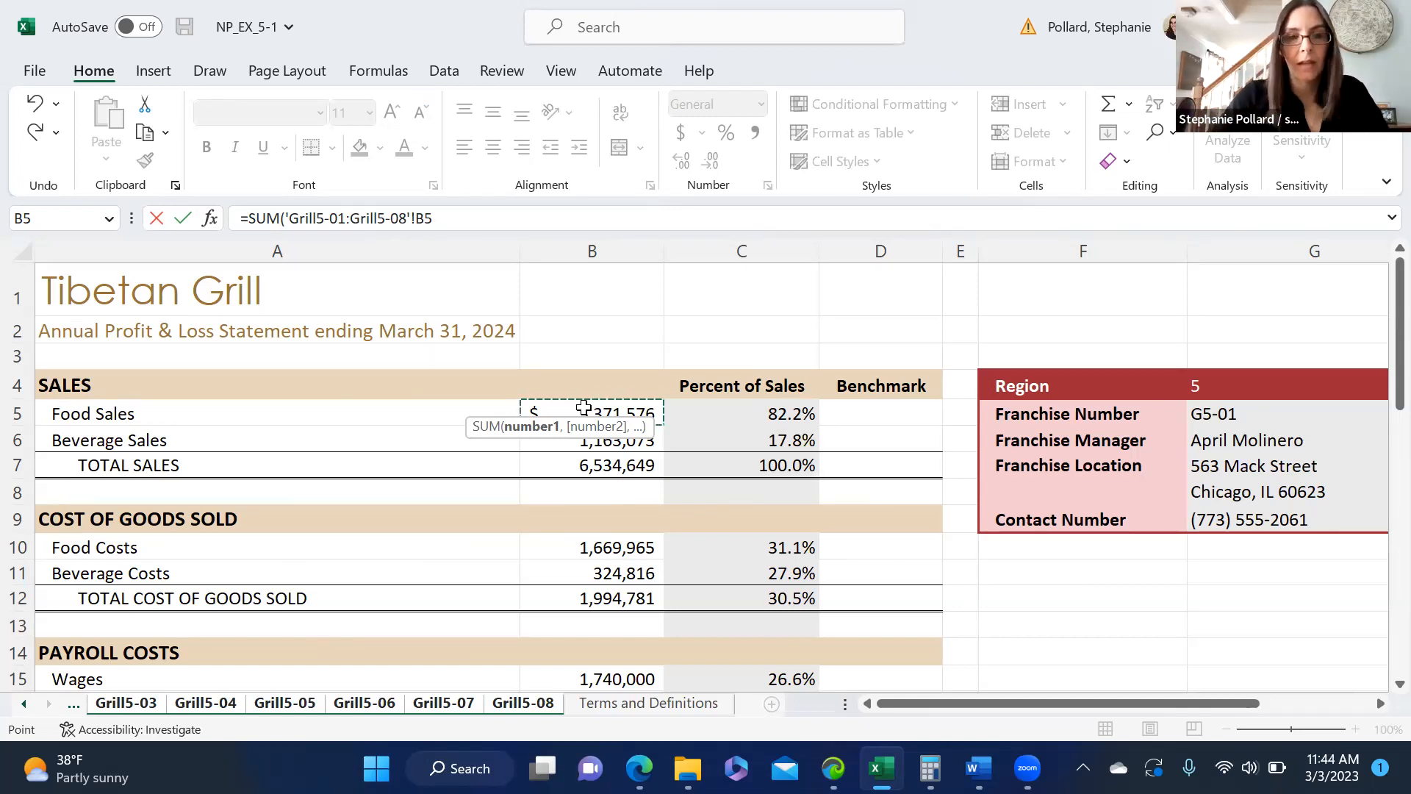
click(153, 703)
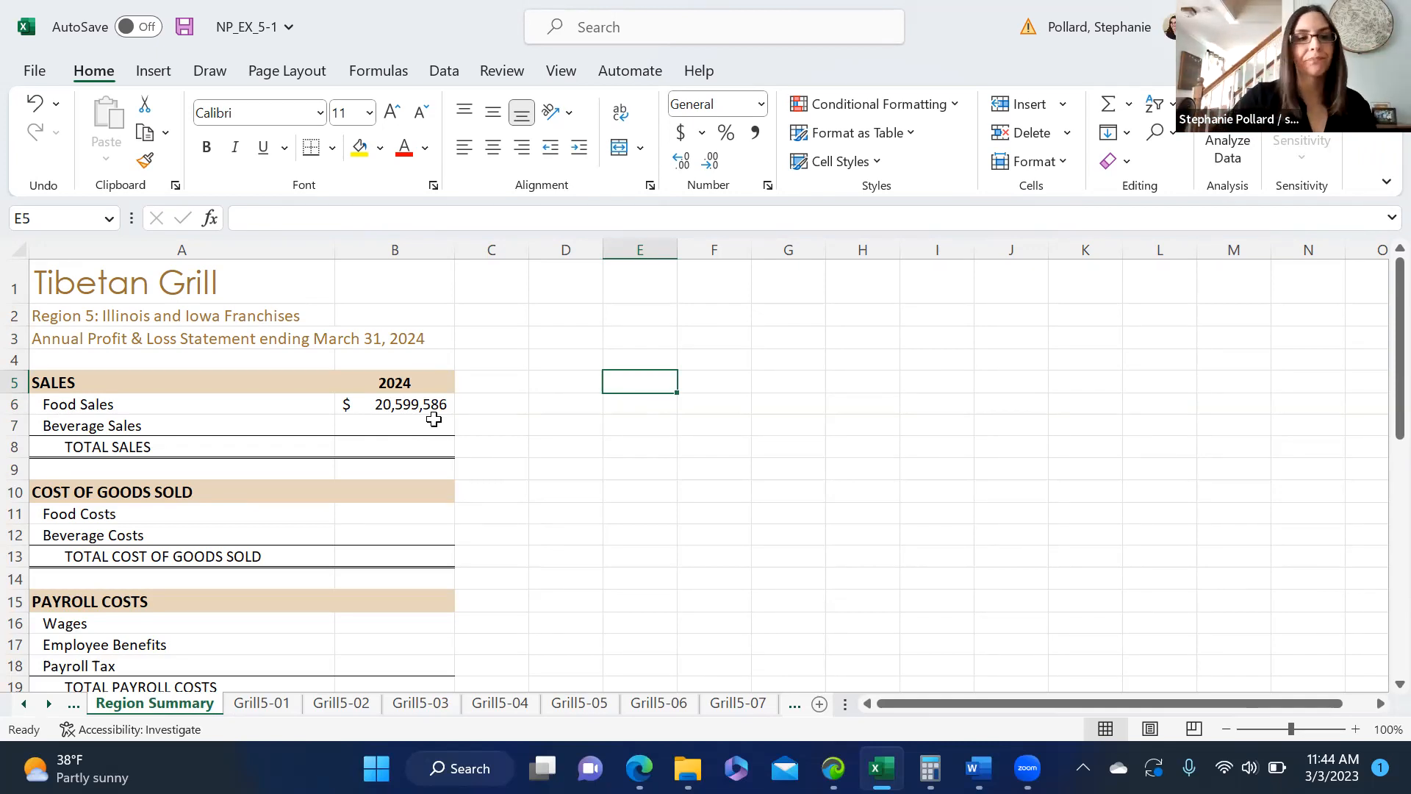
click(394, 404)
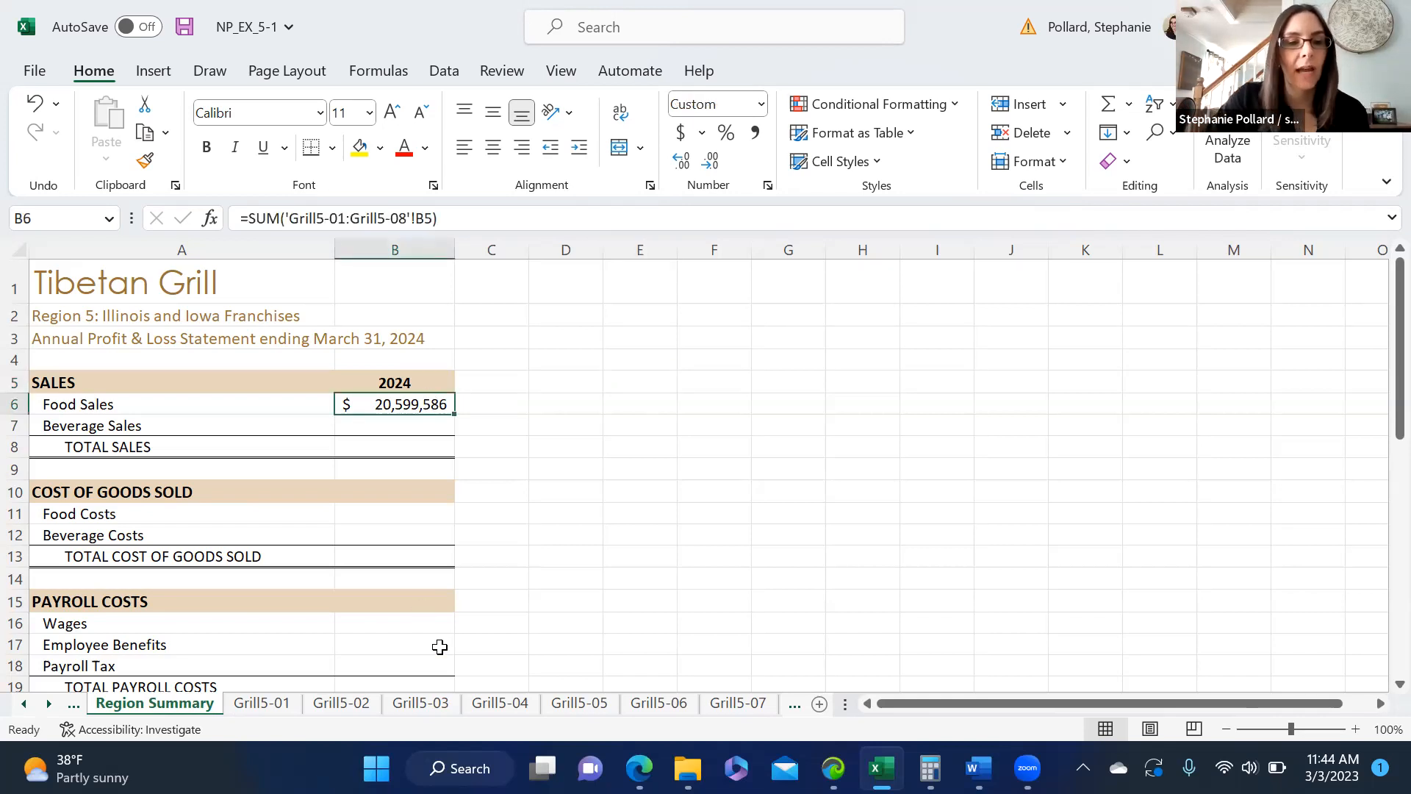
click(262, 703)
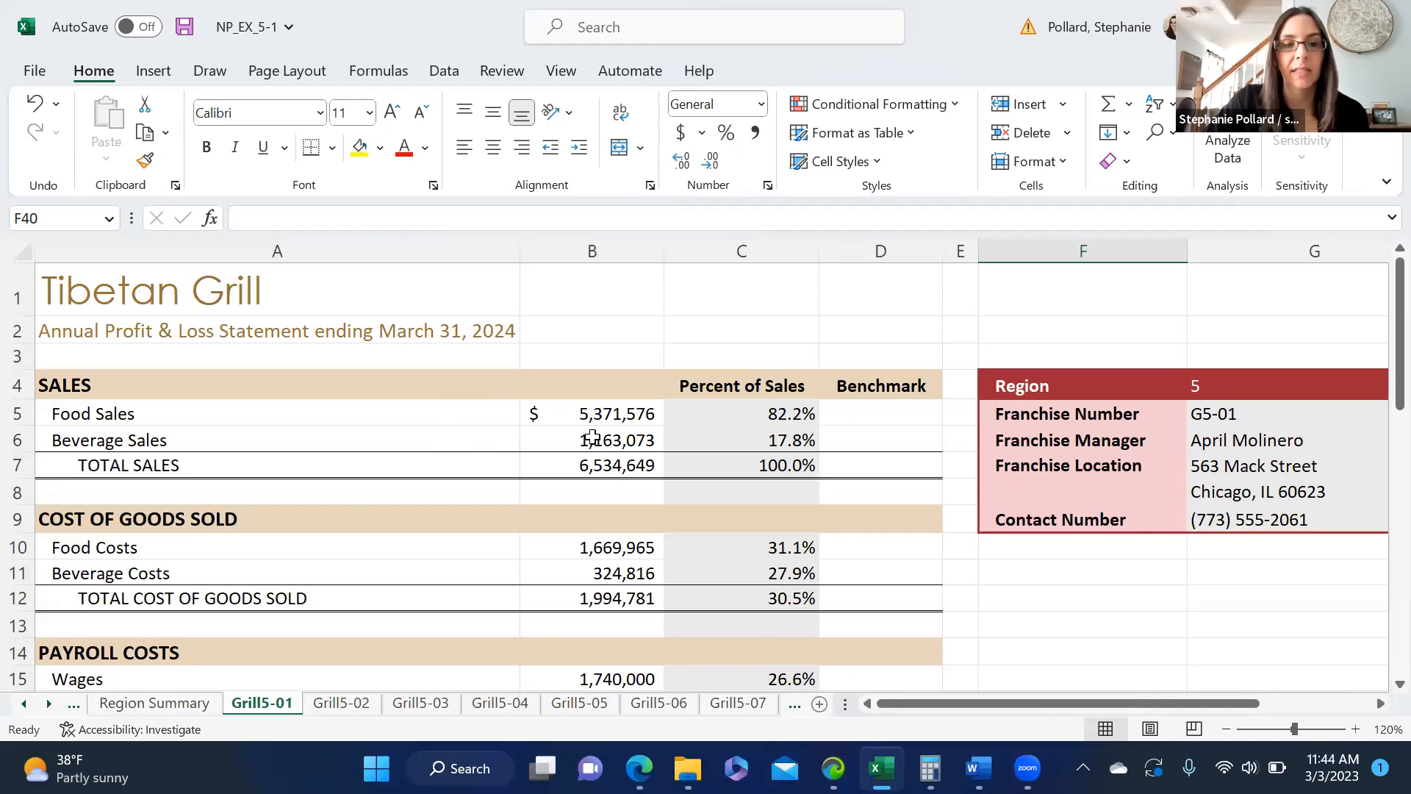
mouse_move(582, 549)
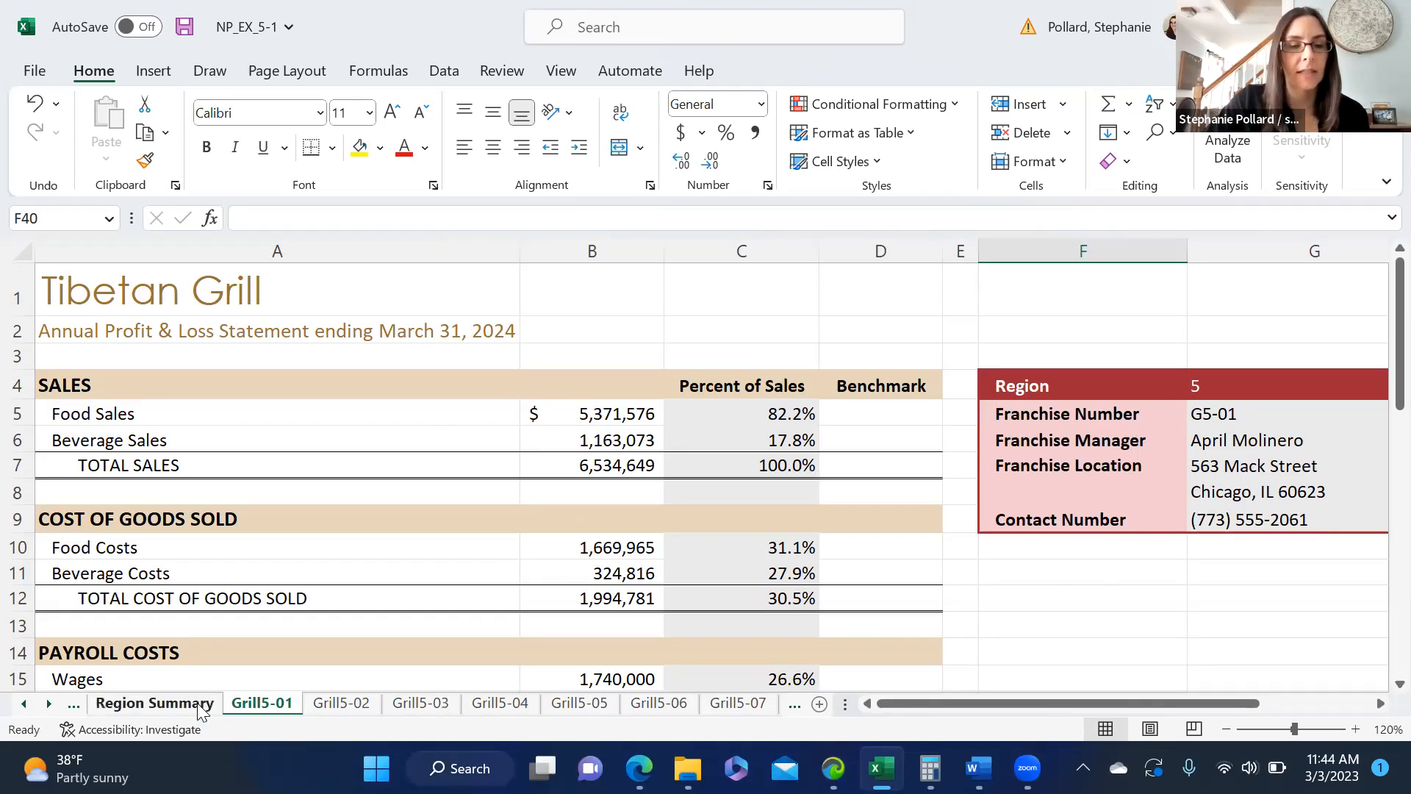
click(155, 702)
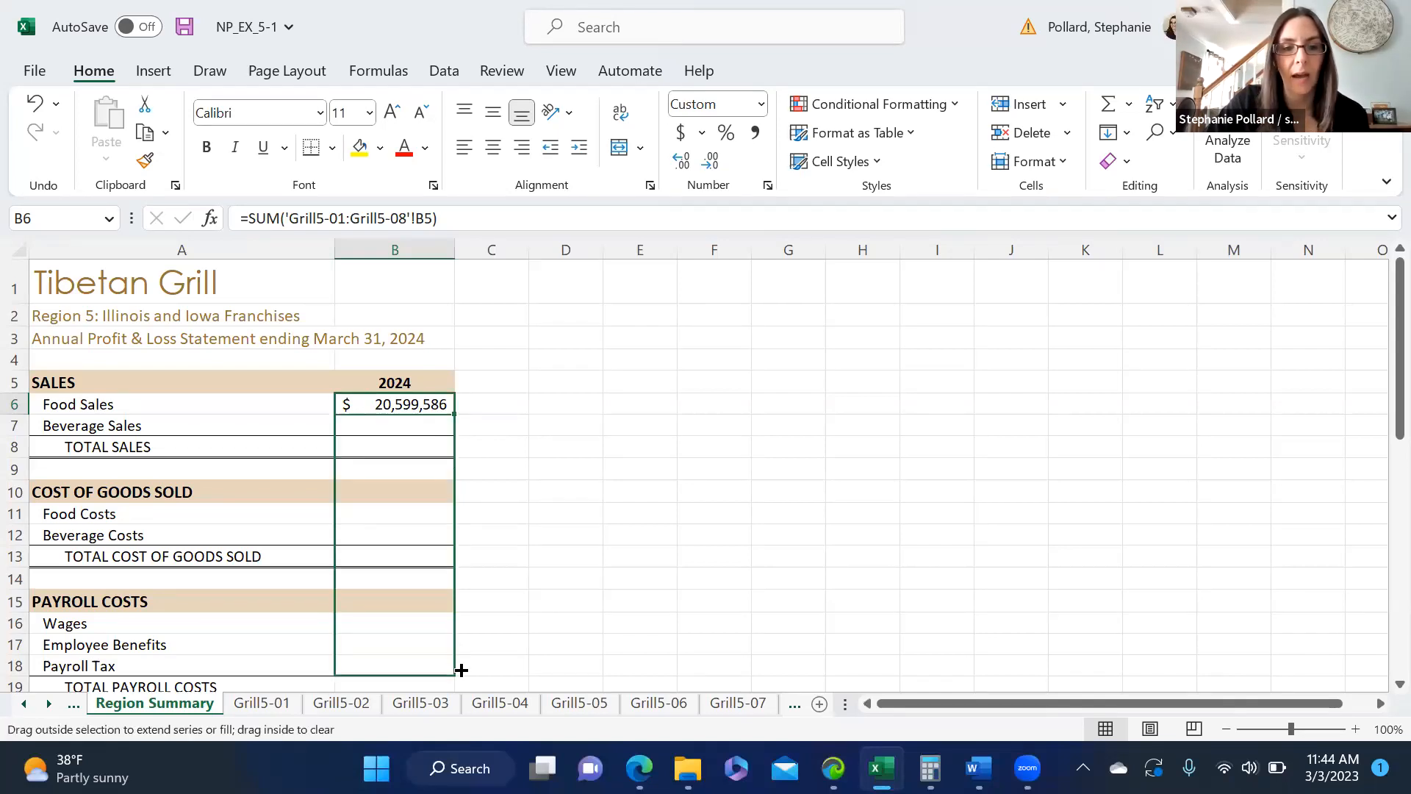
- Fill the 3D SUM down column B through Pretax Profit, then deselect the filled range
scroll(down, 3)
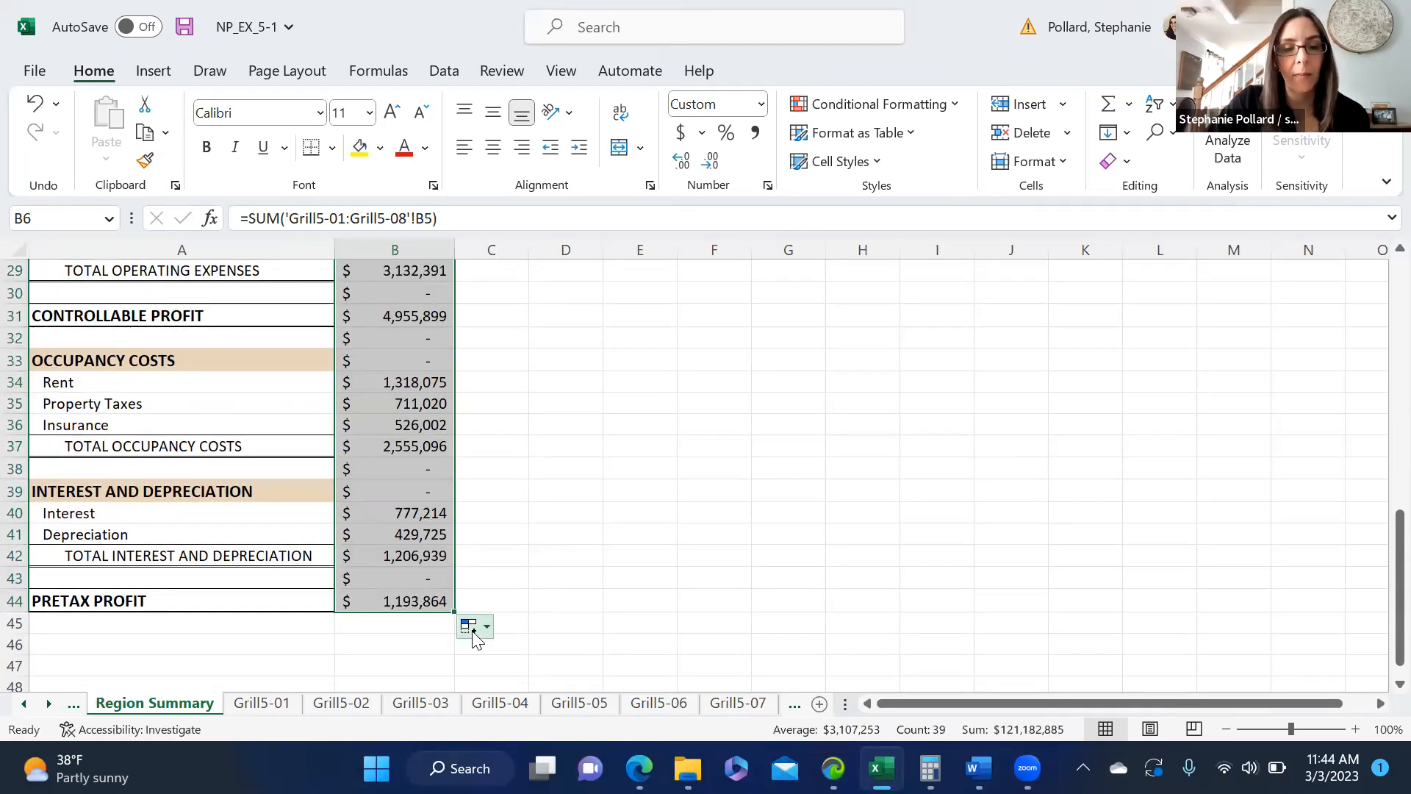
click(486, 625)
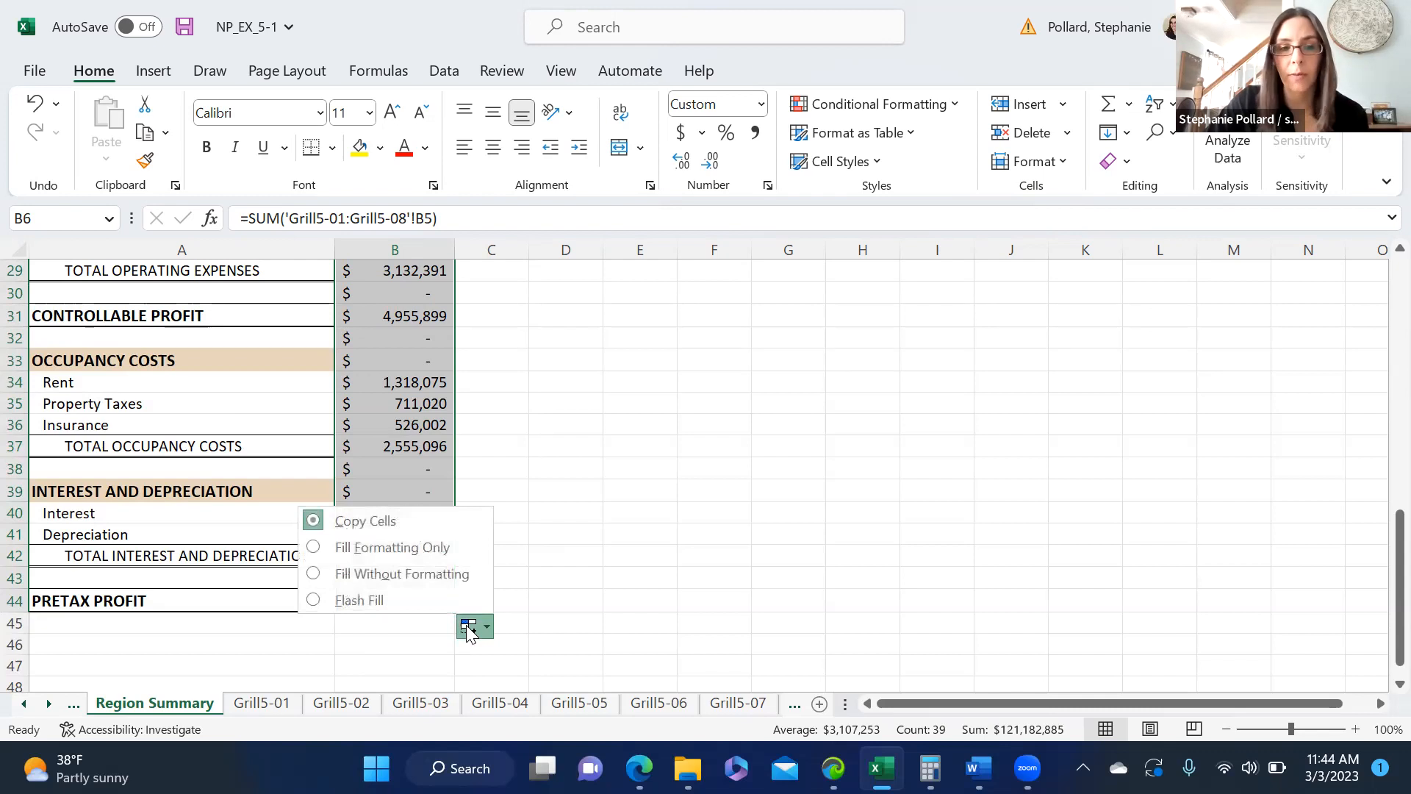
mouse_move(401, 573)
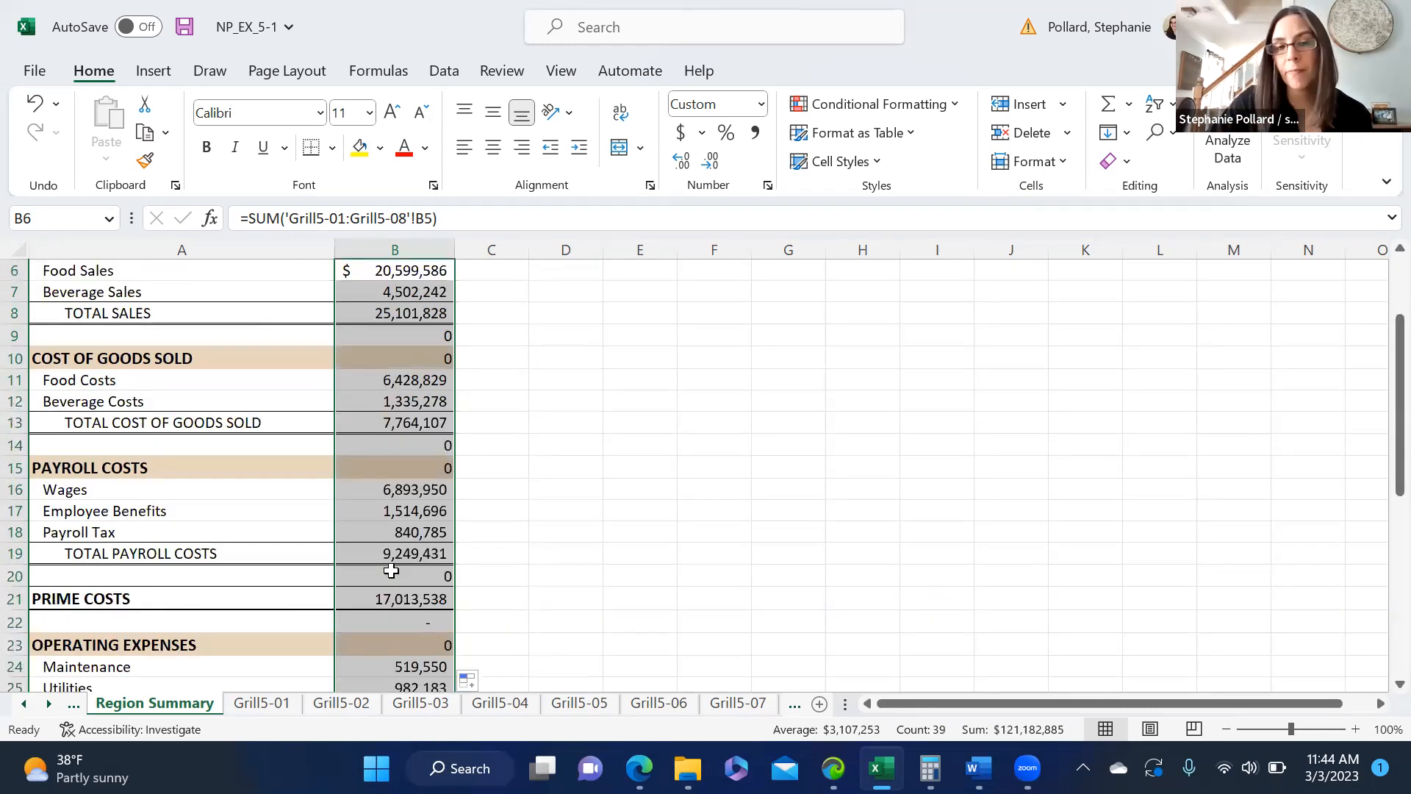
click(565, 575)
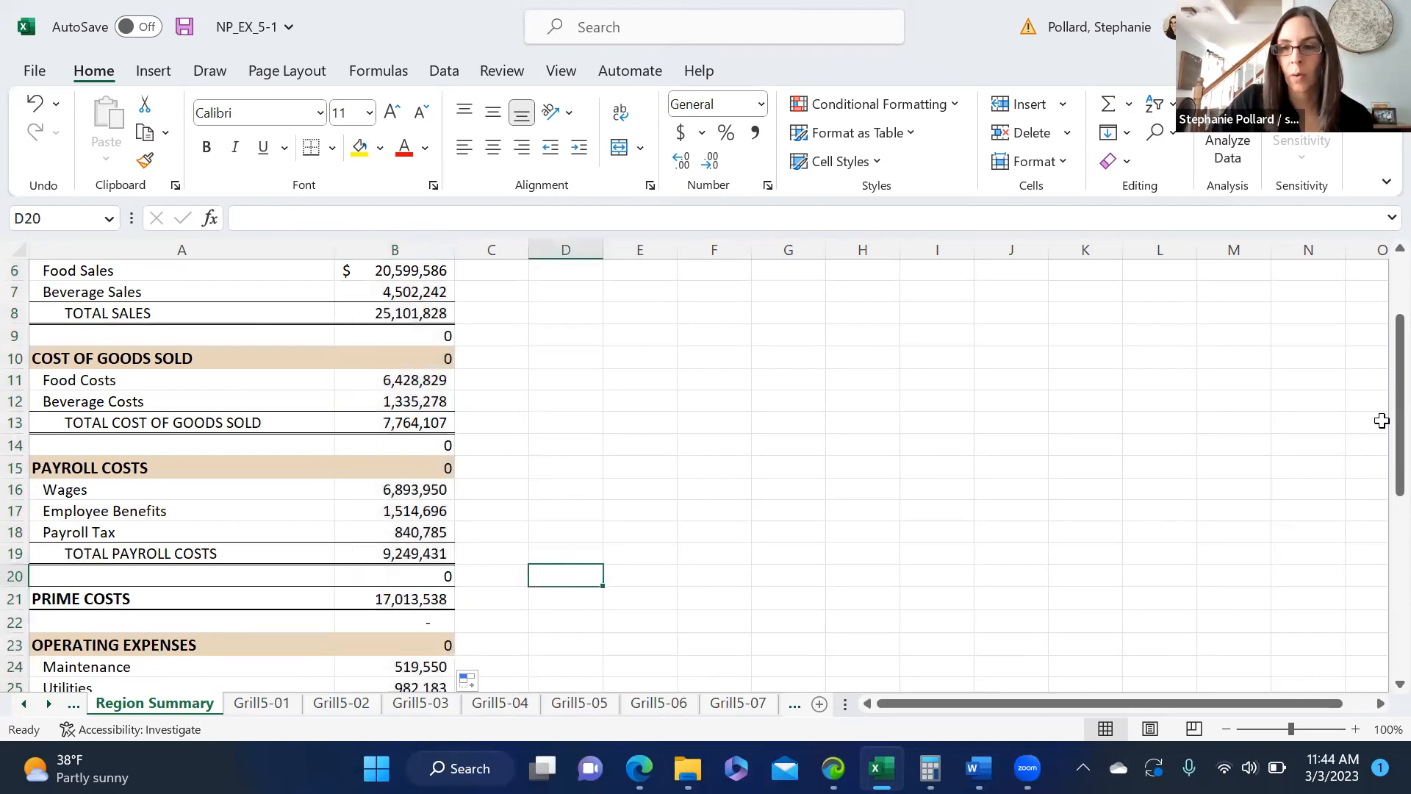
scroll(down, 3)
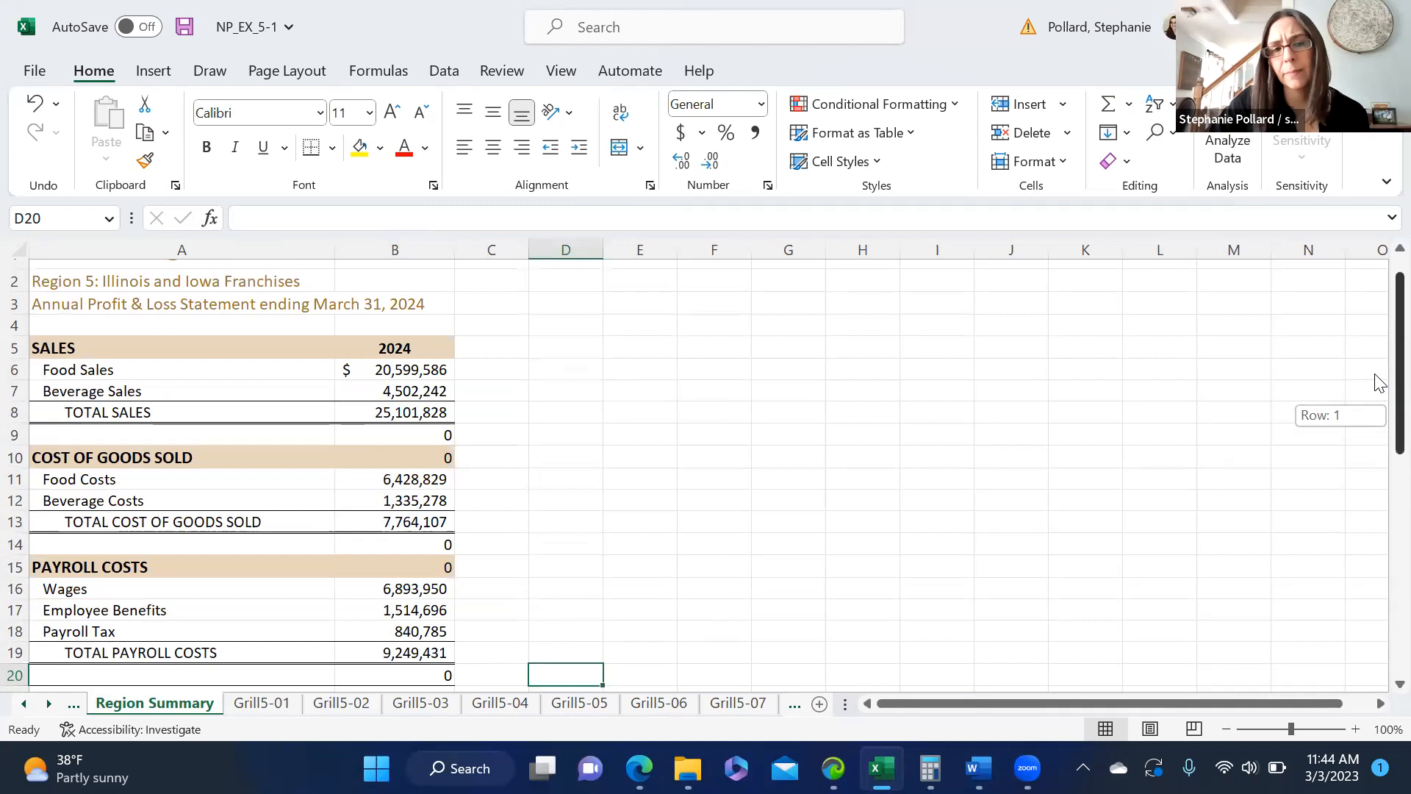
scroll(down, 3)
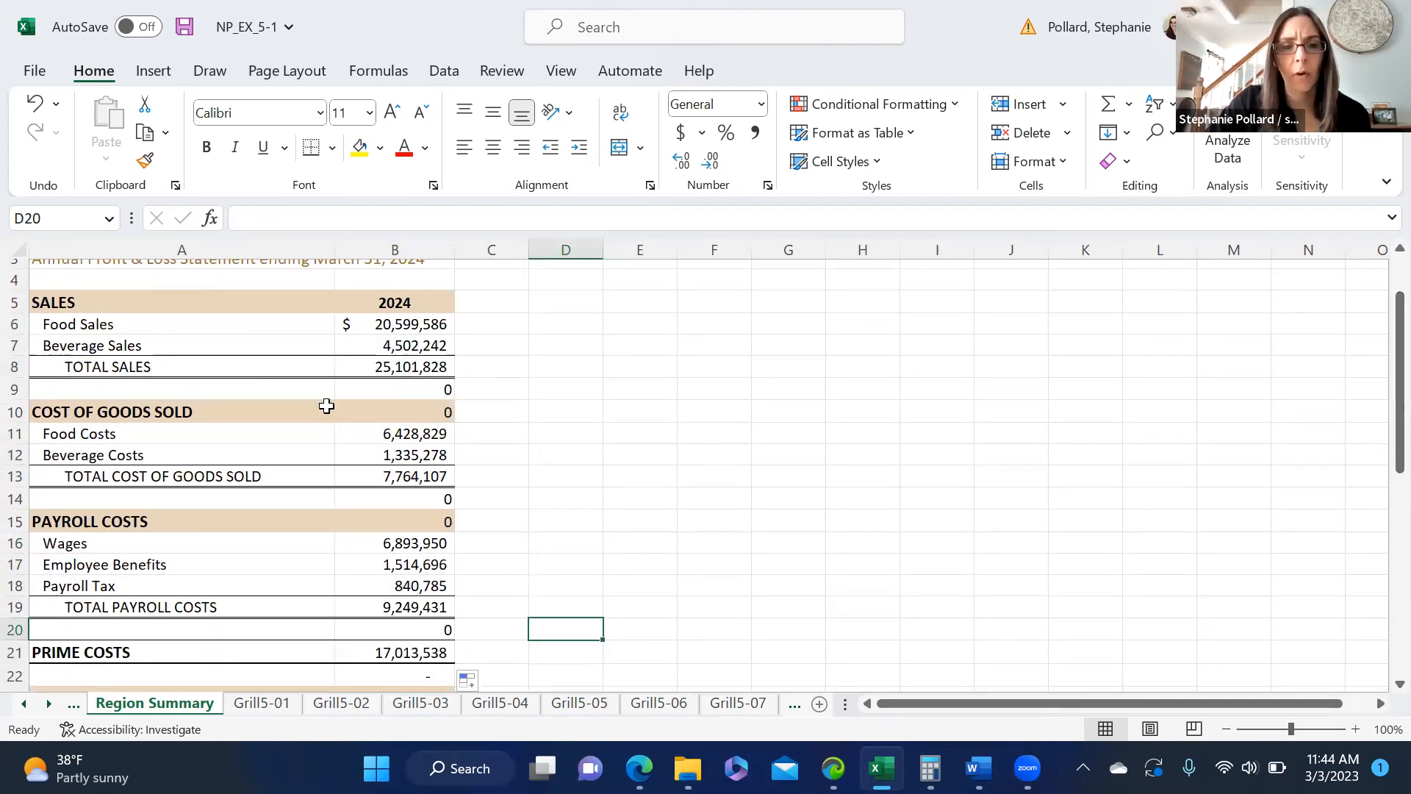
- Clear zeros in blank rows and beside OCCUPANCY COSTS and INTEREST AND DEPRECIATION
click(393, 389)
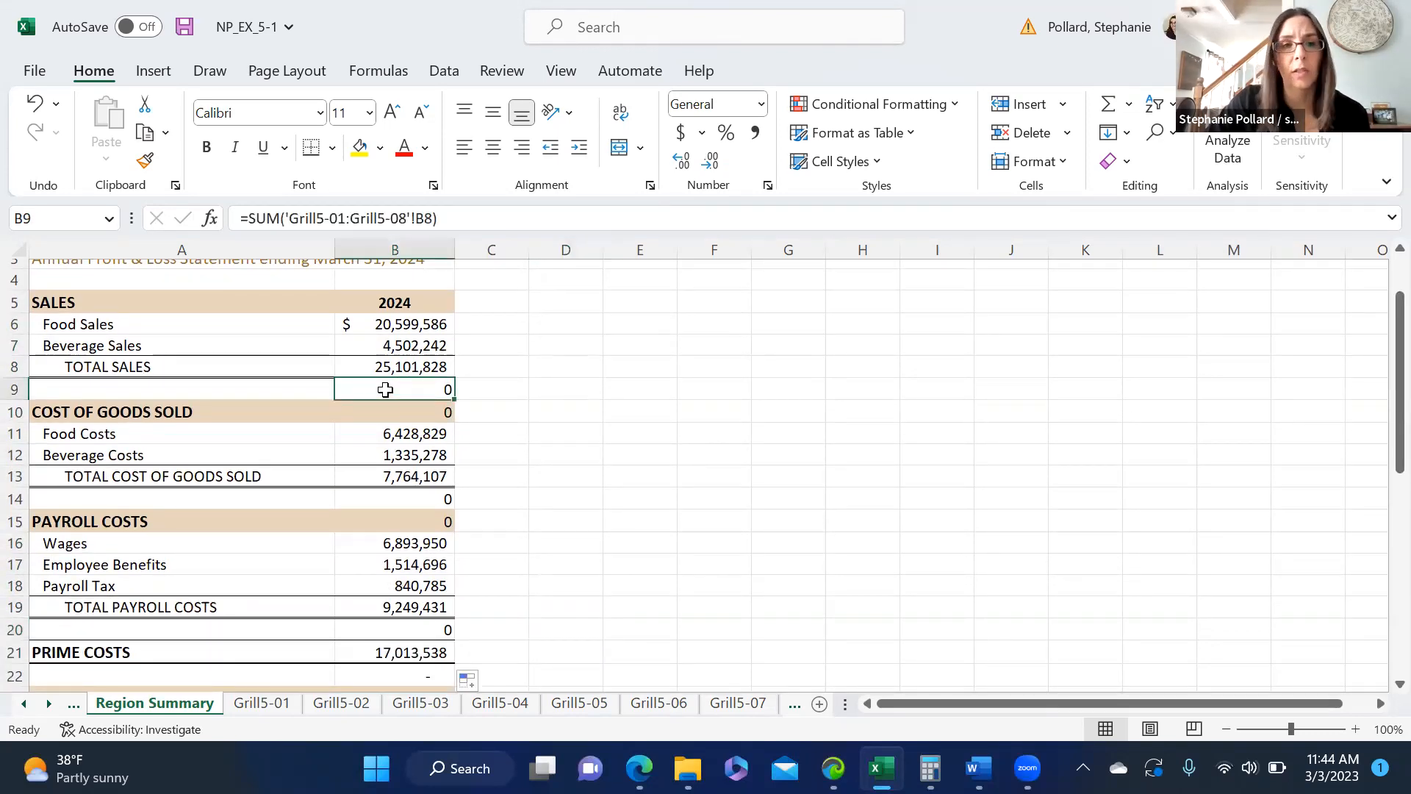
mouse_move(463, 212)
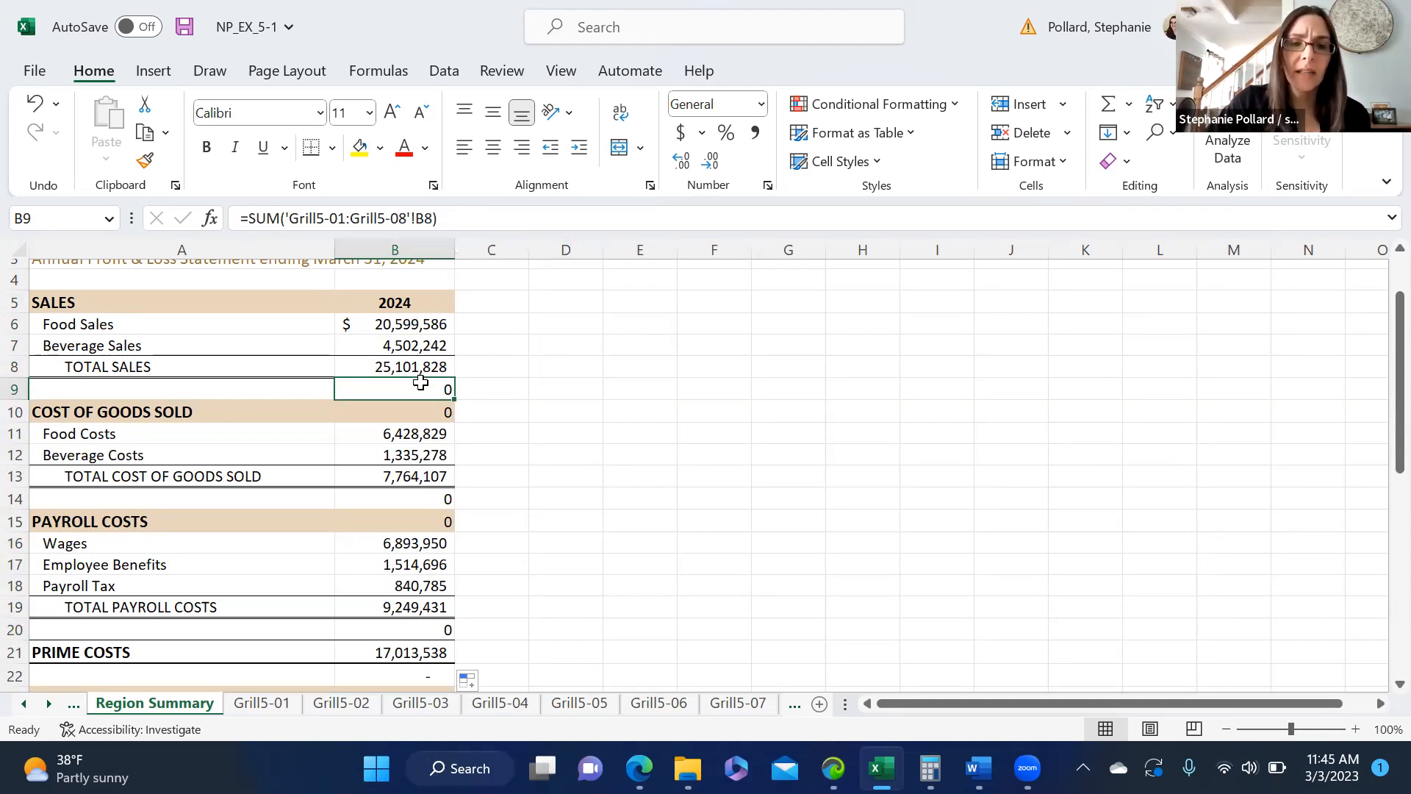
click(394, 411)
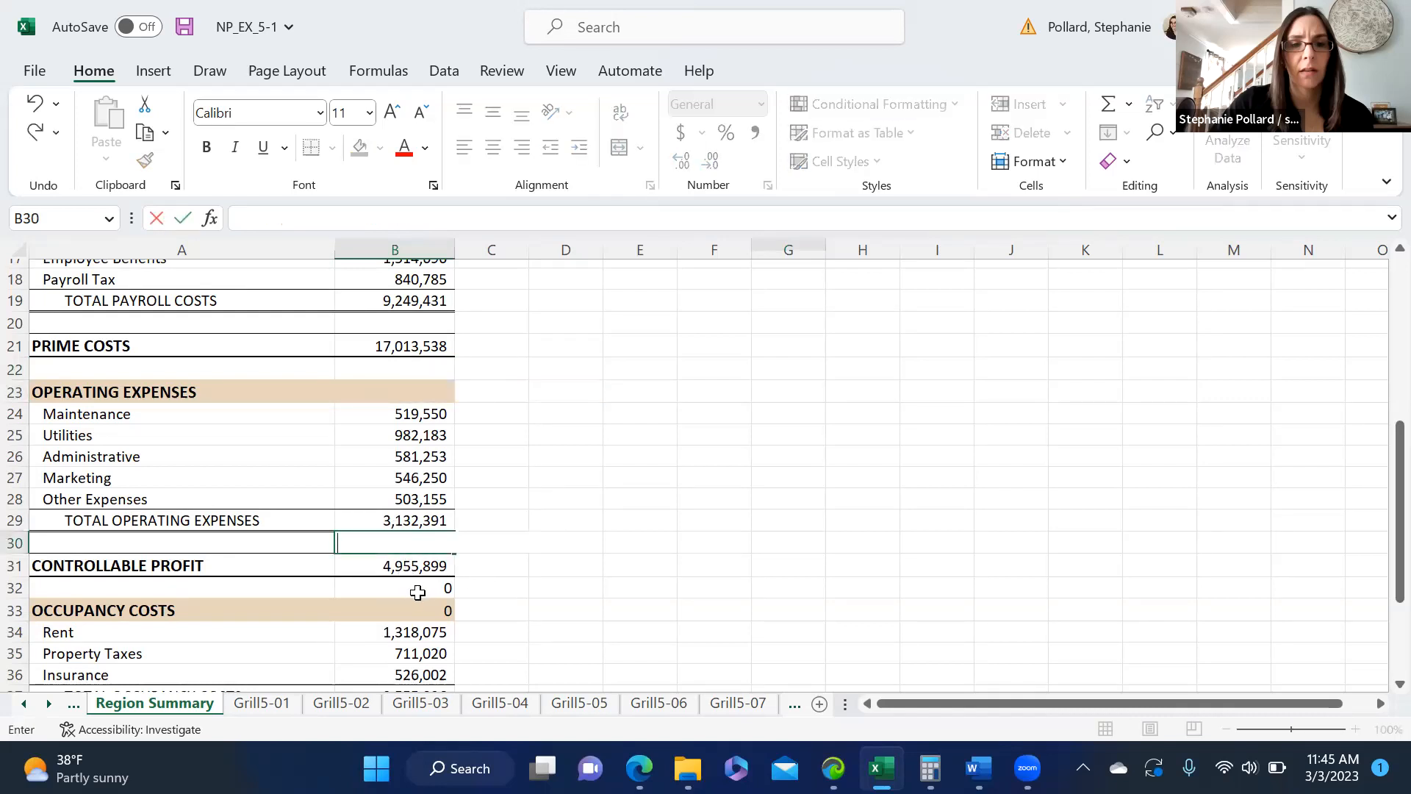
click(394, 609)
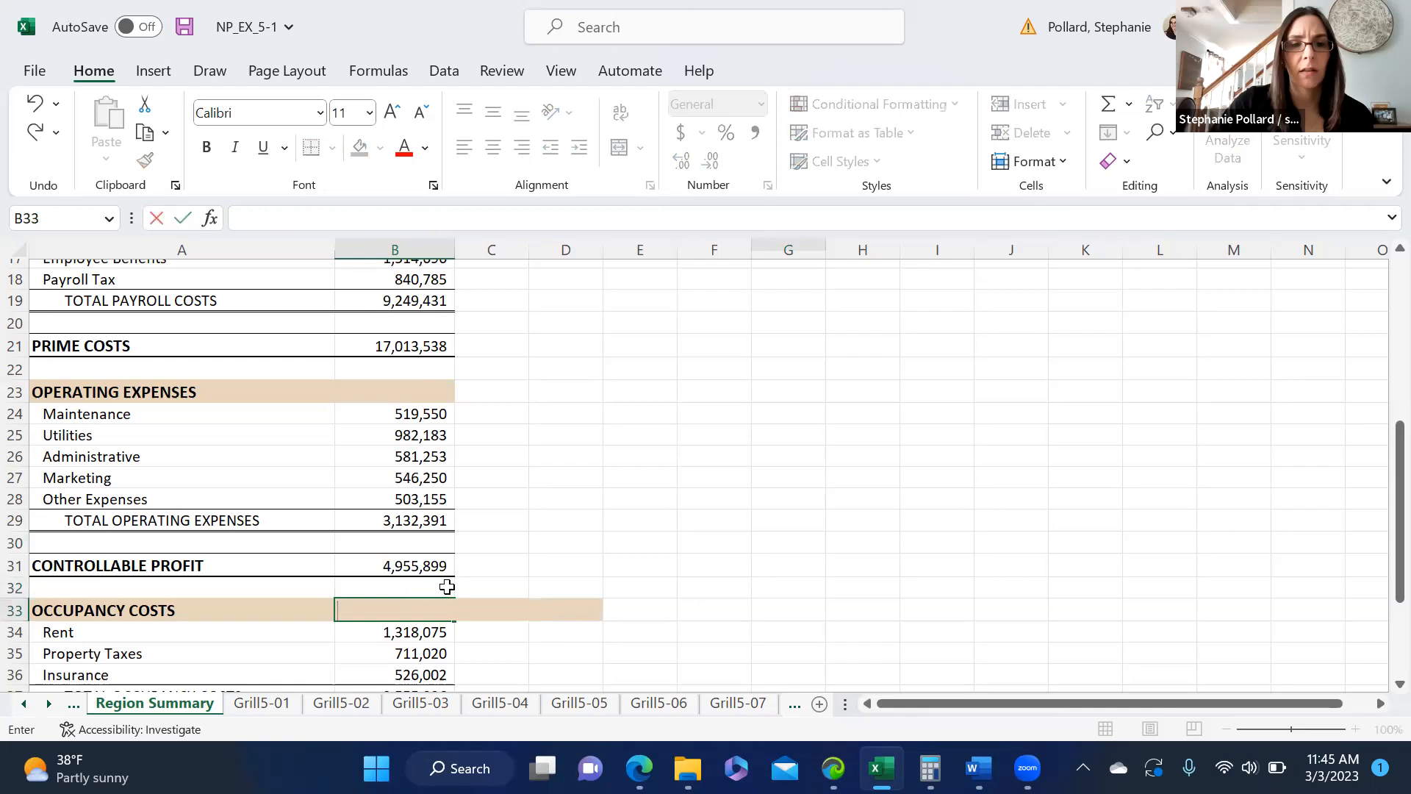
scroll(down, 3)
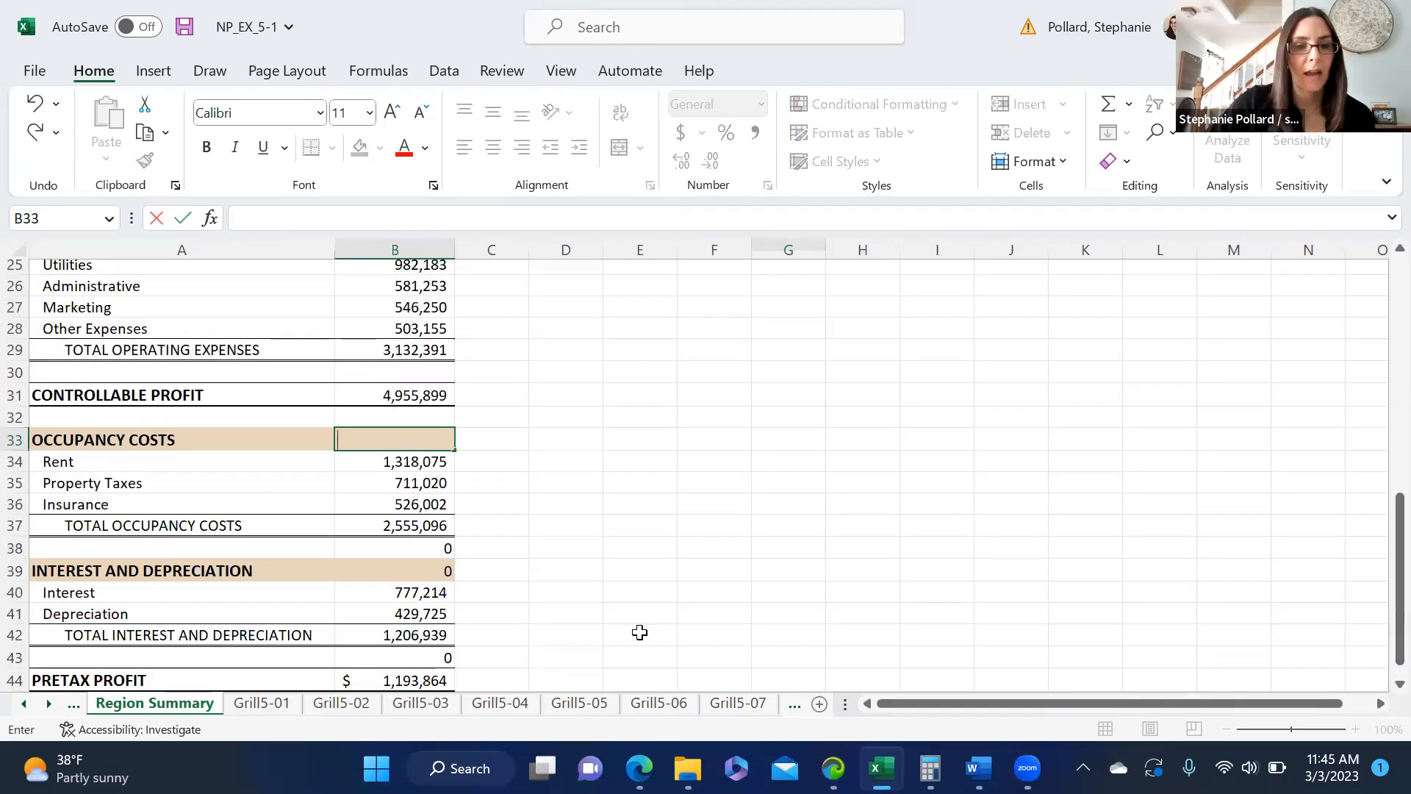
click(394, 569)
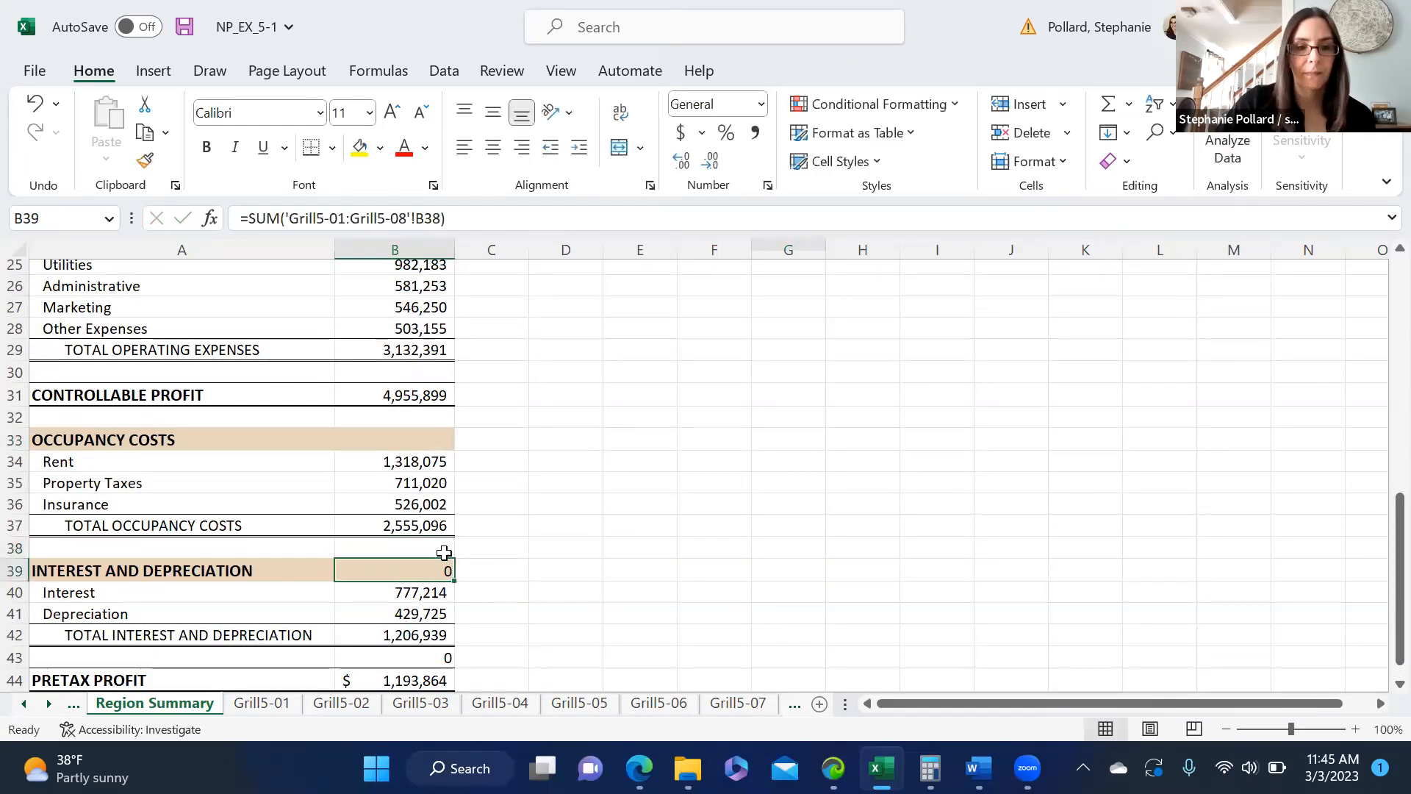
click(394, 657)
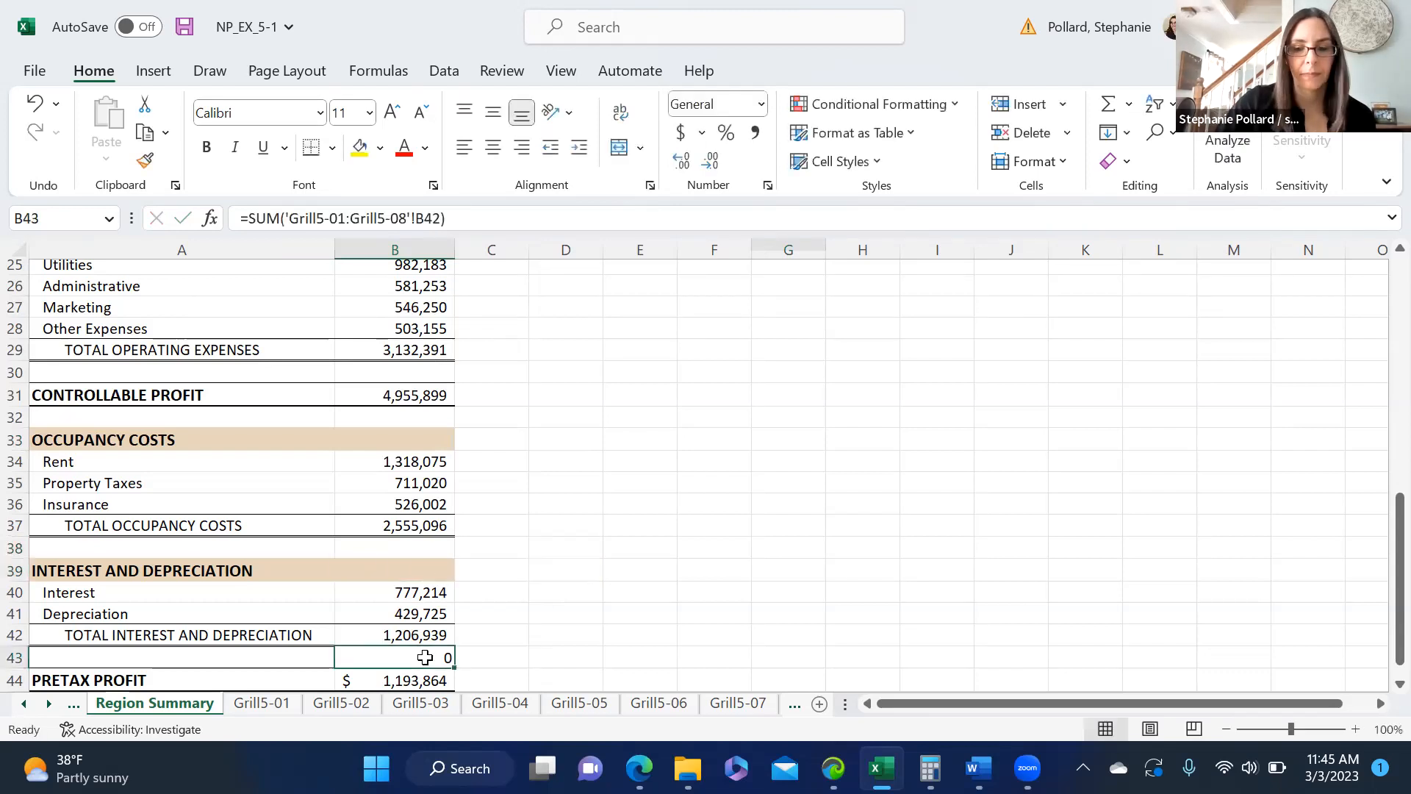
click(787, 570)
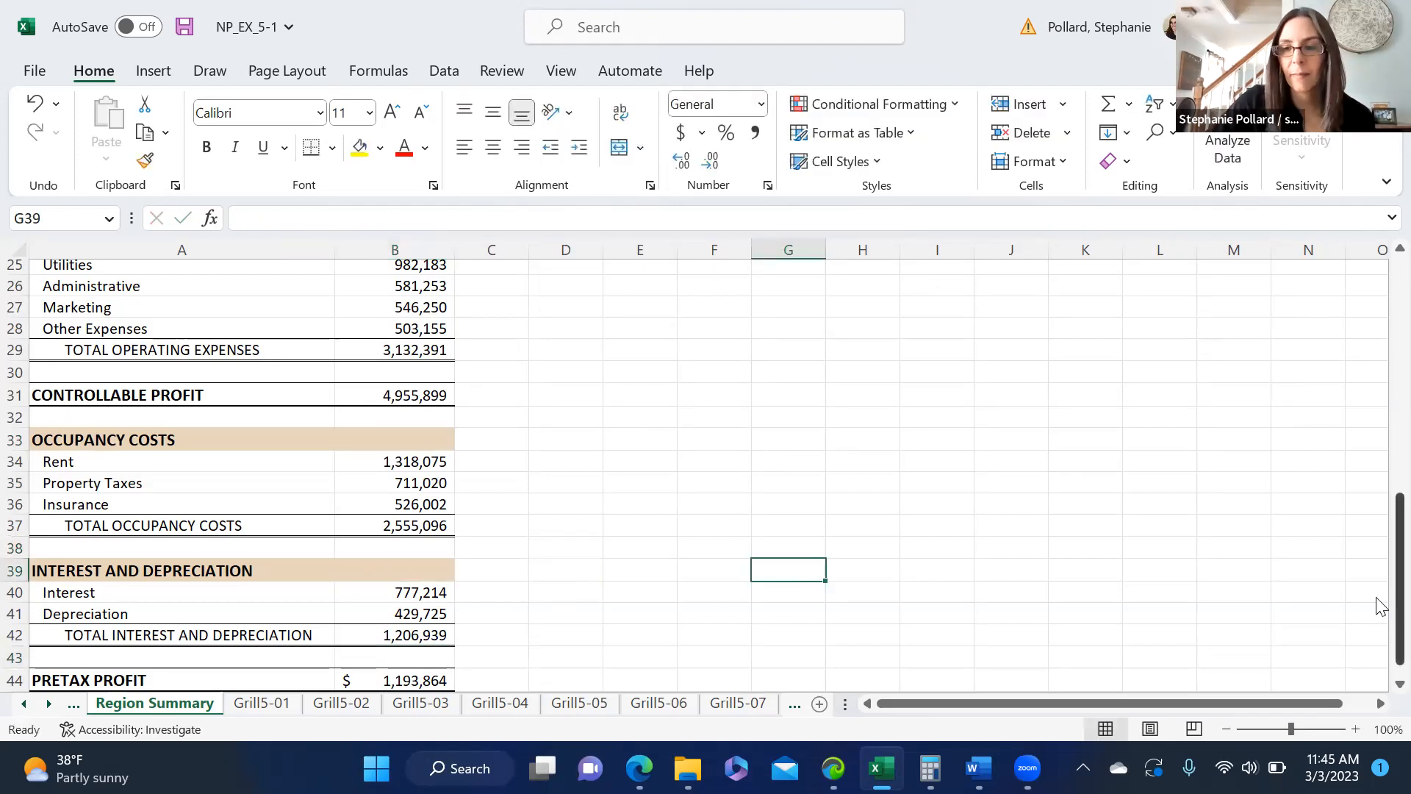
scroll(down, 3)
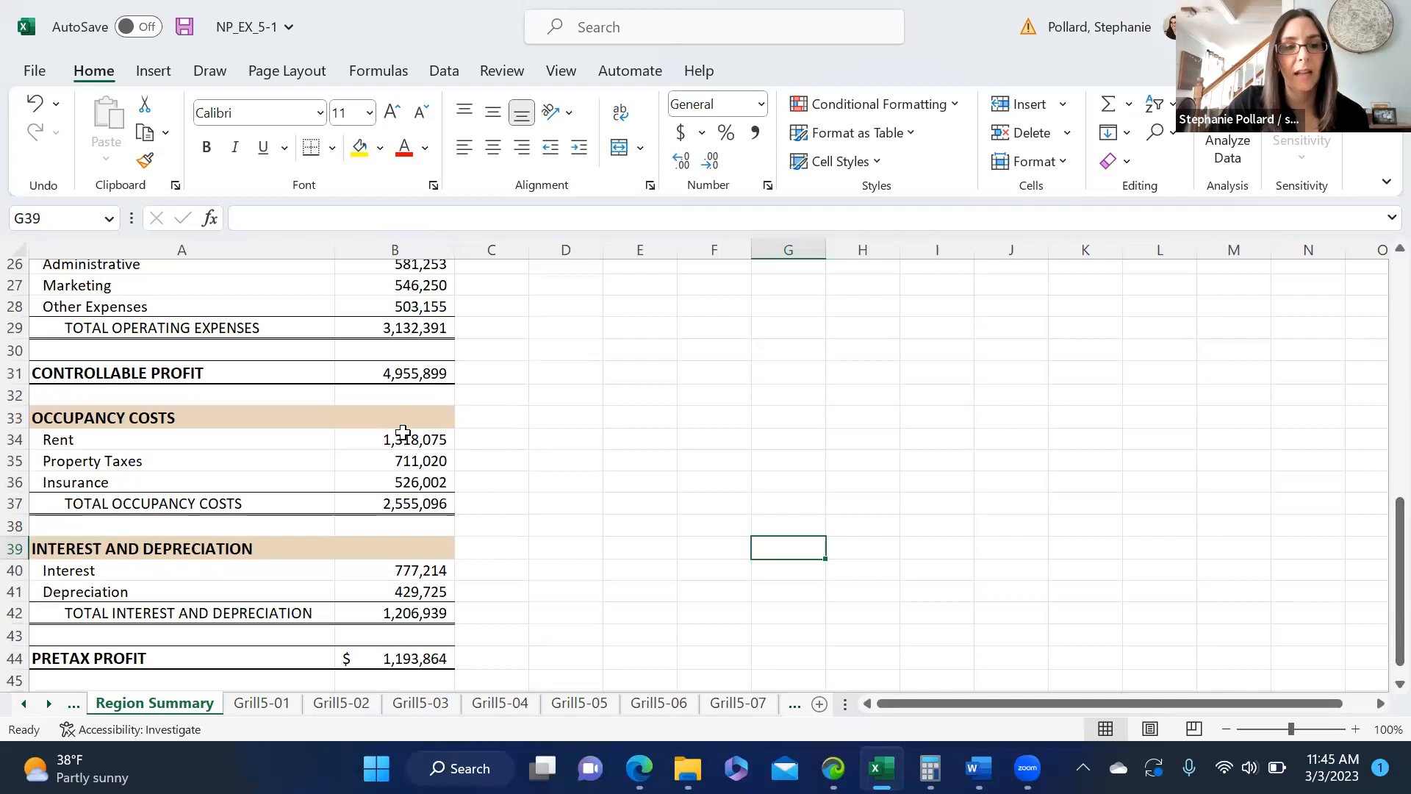
click(394, 460)
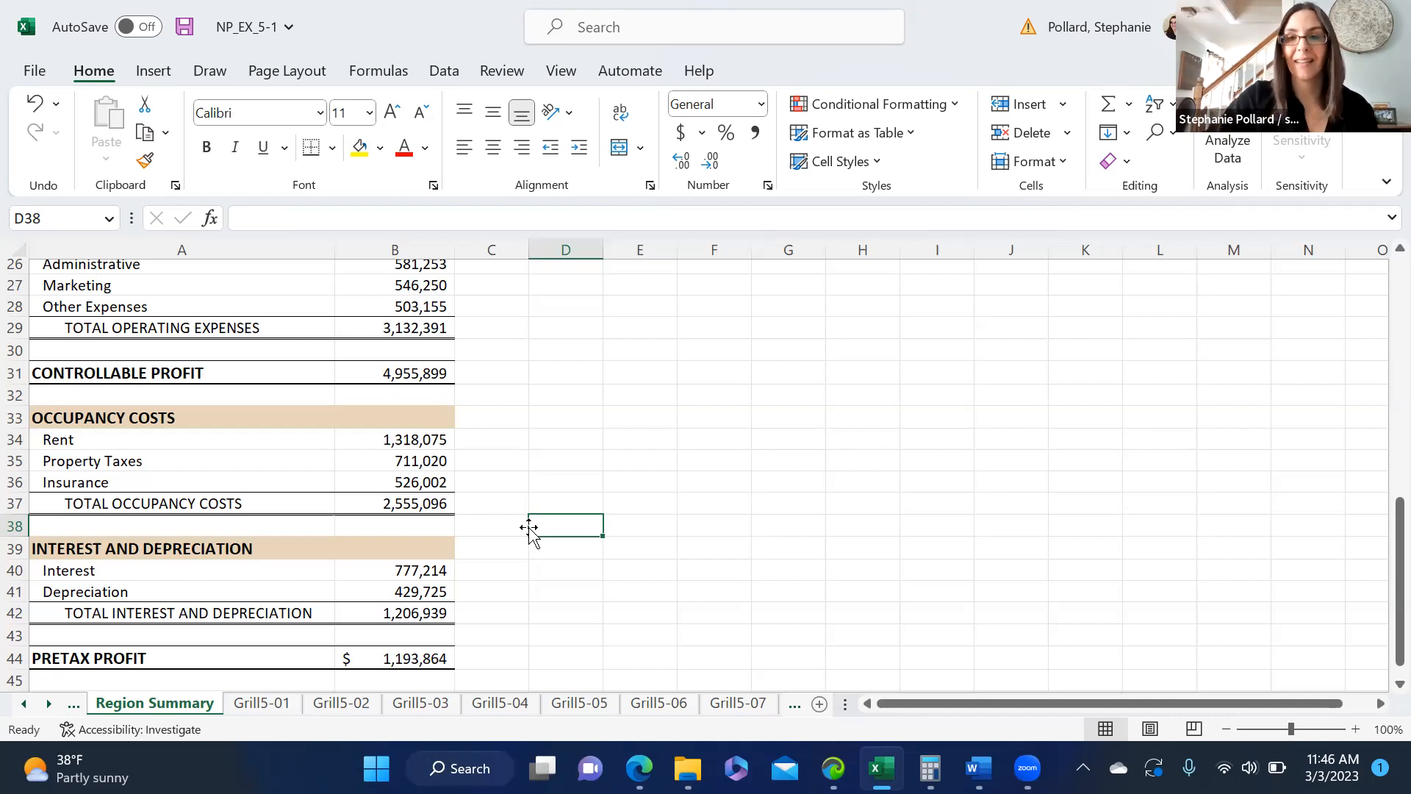
mouse_move(360, 309)
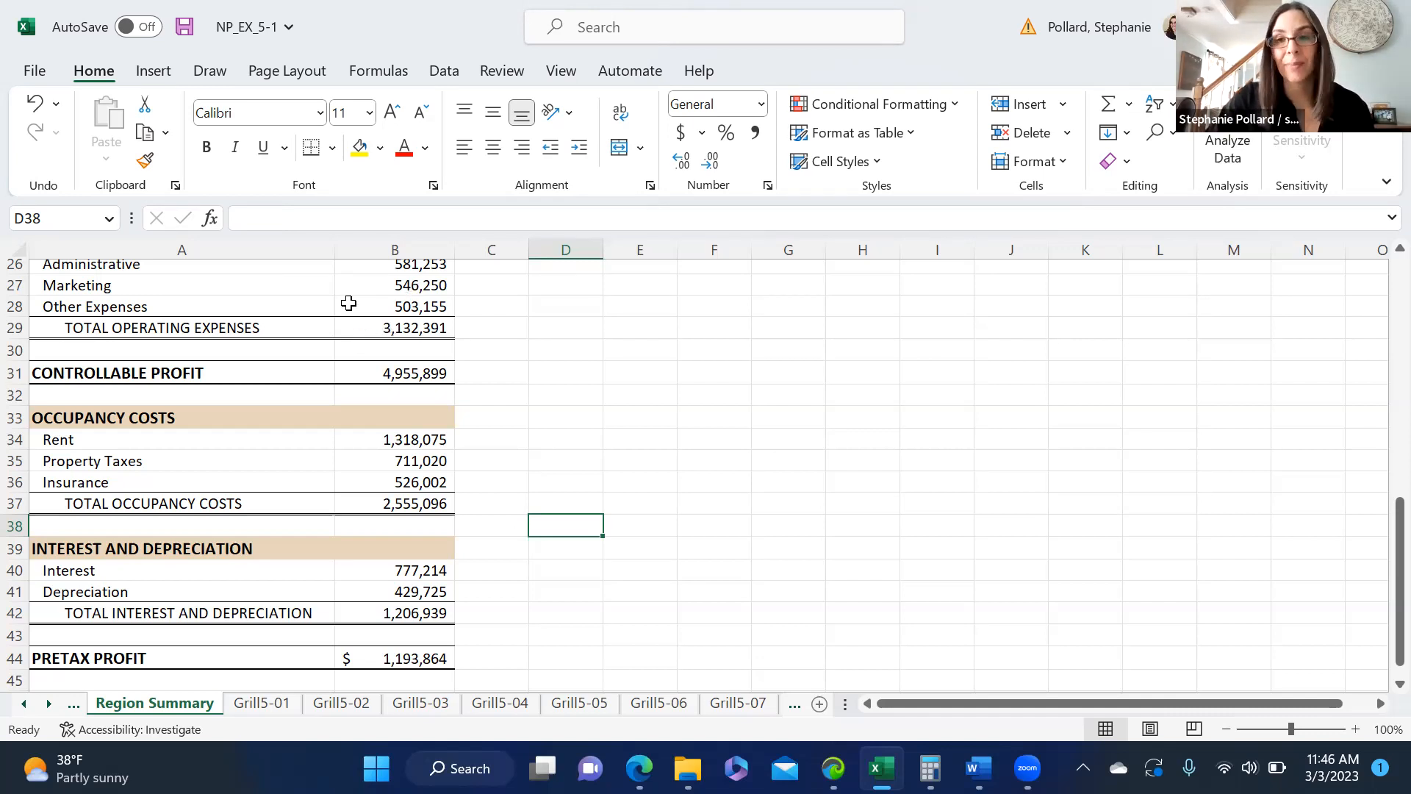
mouse_move(417, 610)
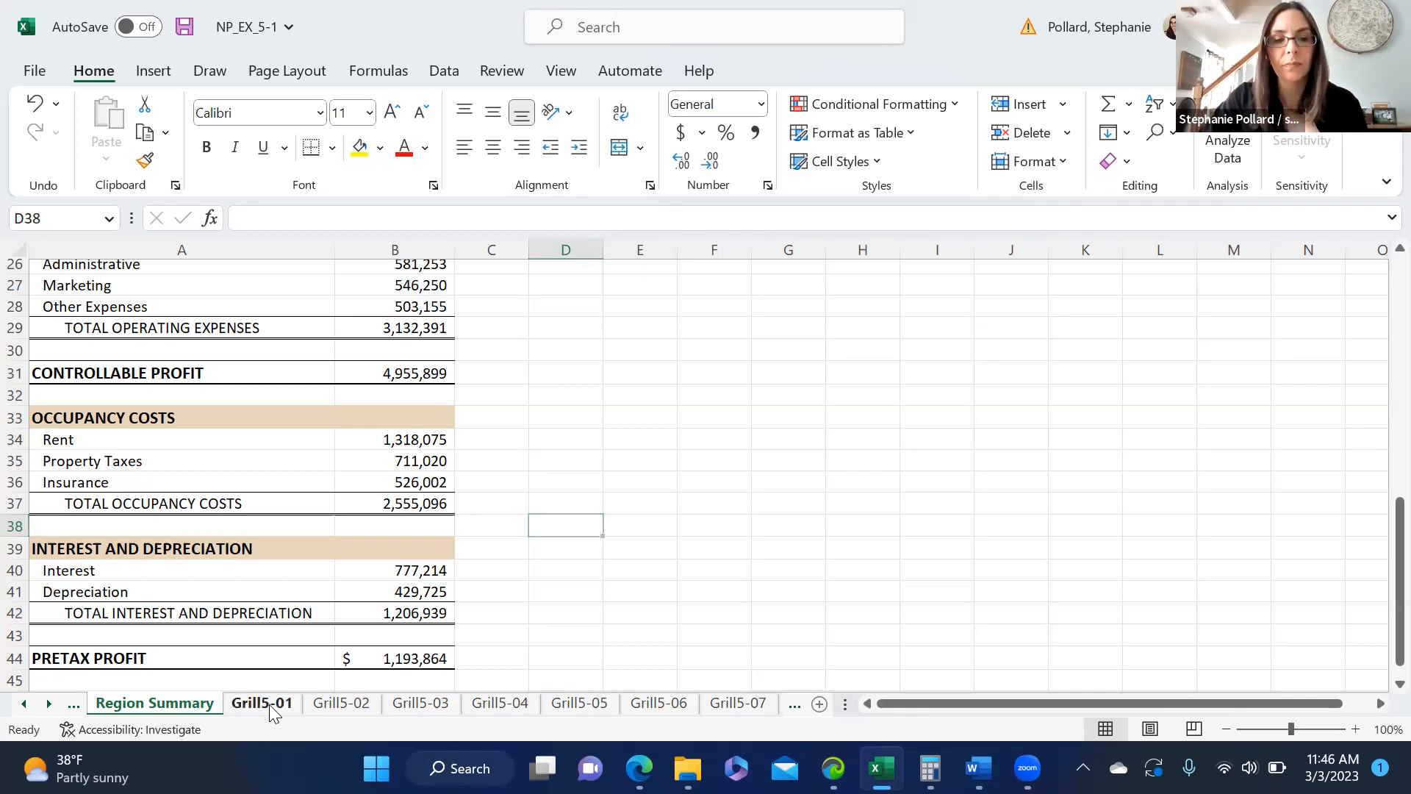
click(261, 703)
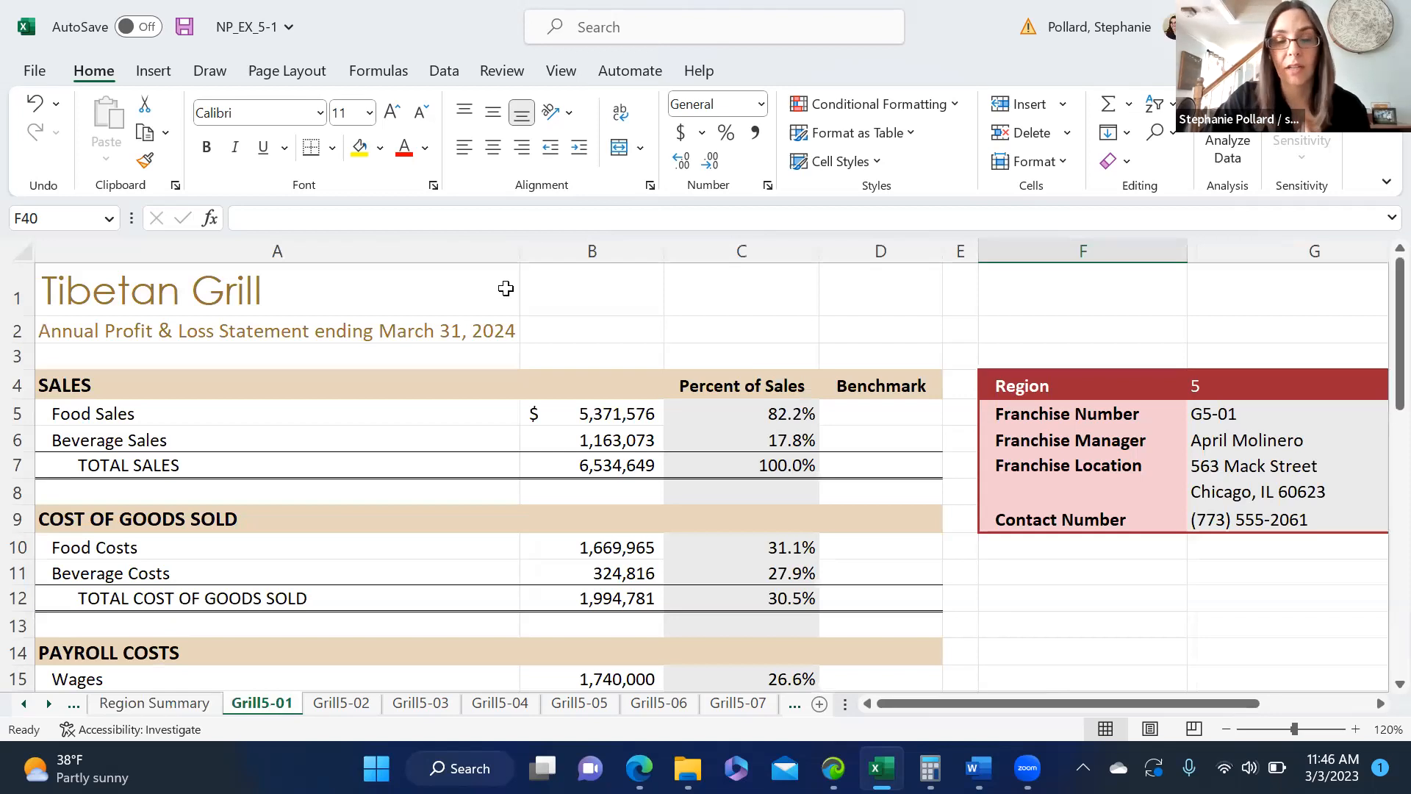
mouse_move(624, 162)
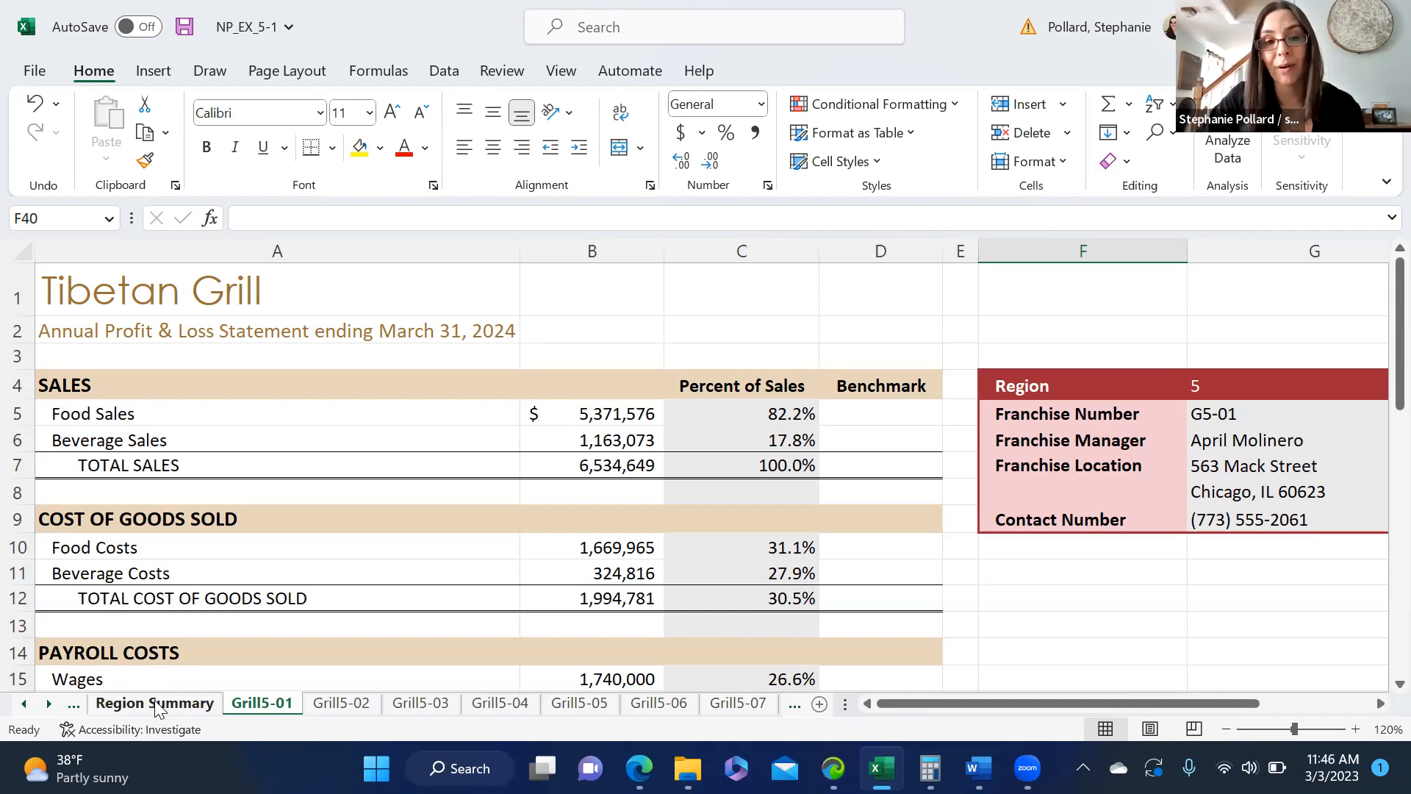
click(153, 703)
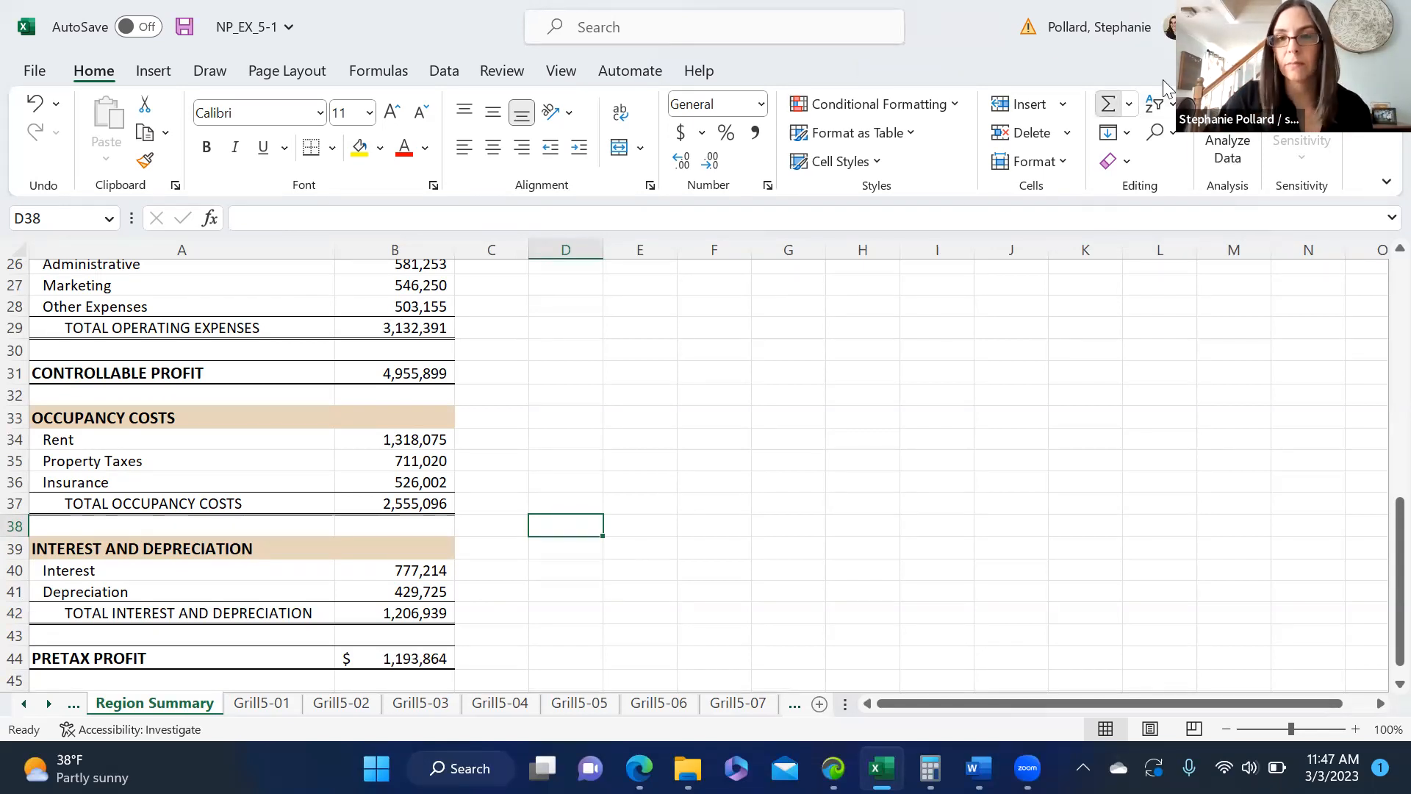
text(=SUM()
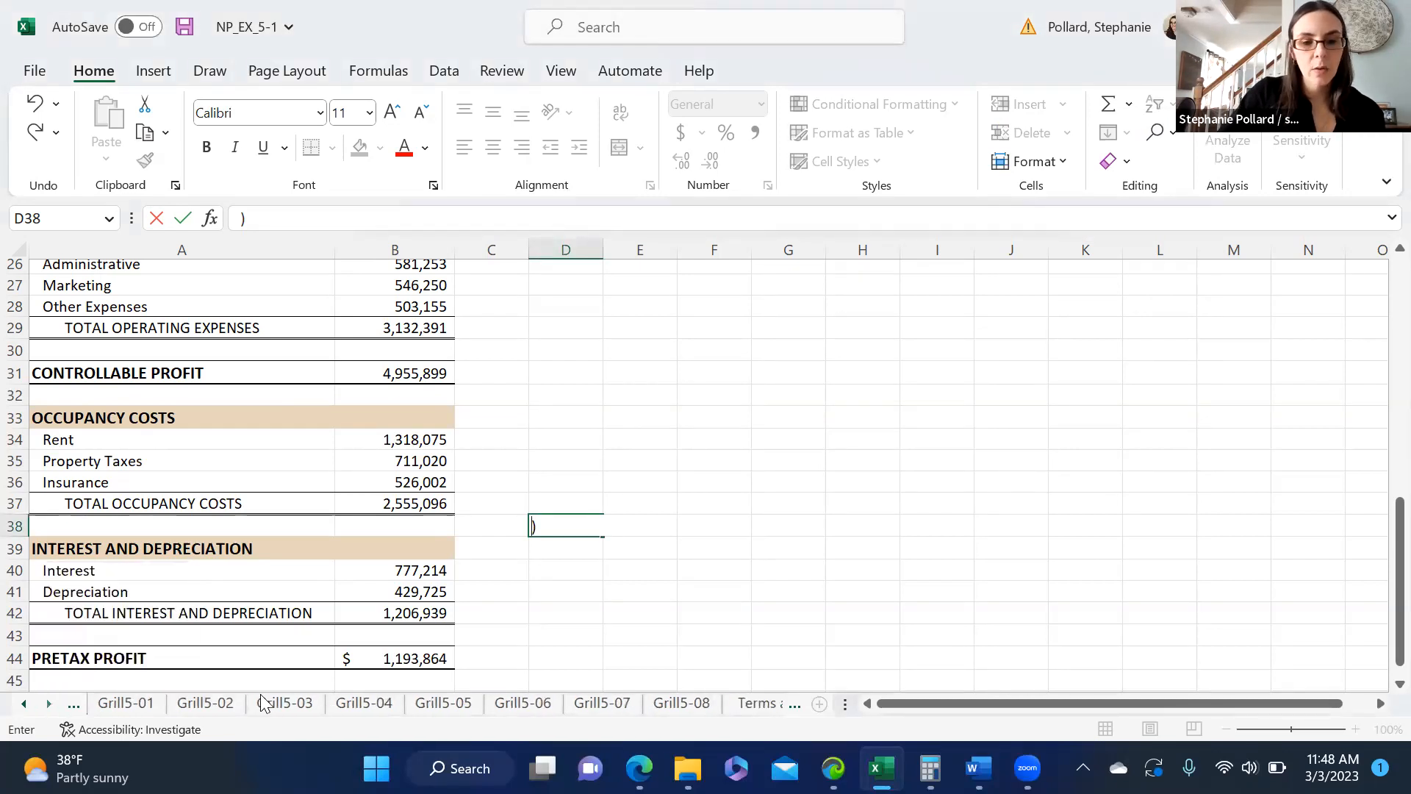
- Select Grill5-08's Food Sales amount in B5 and begin editing it
click(682, 702)
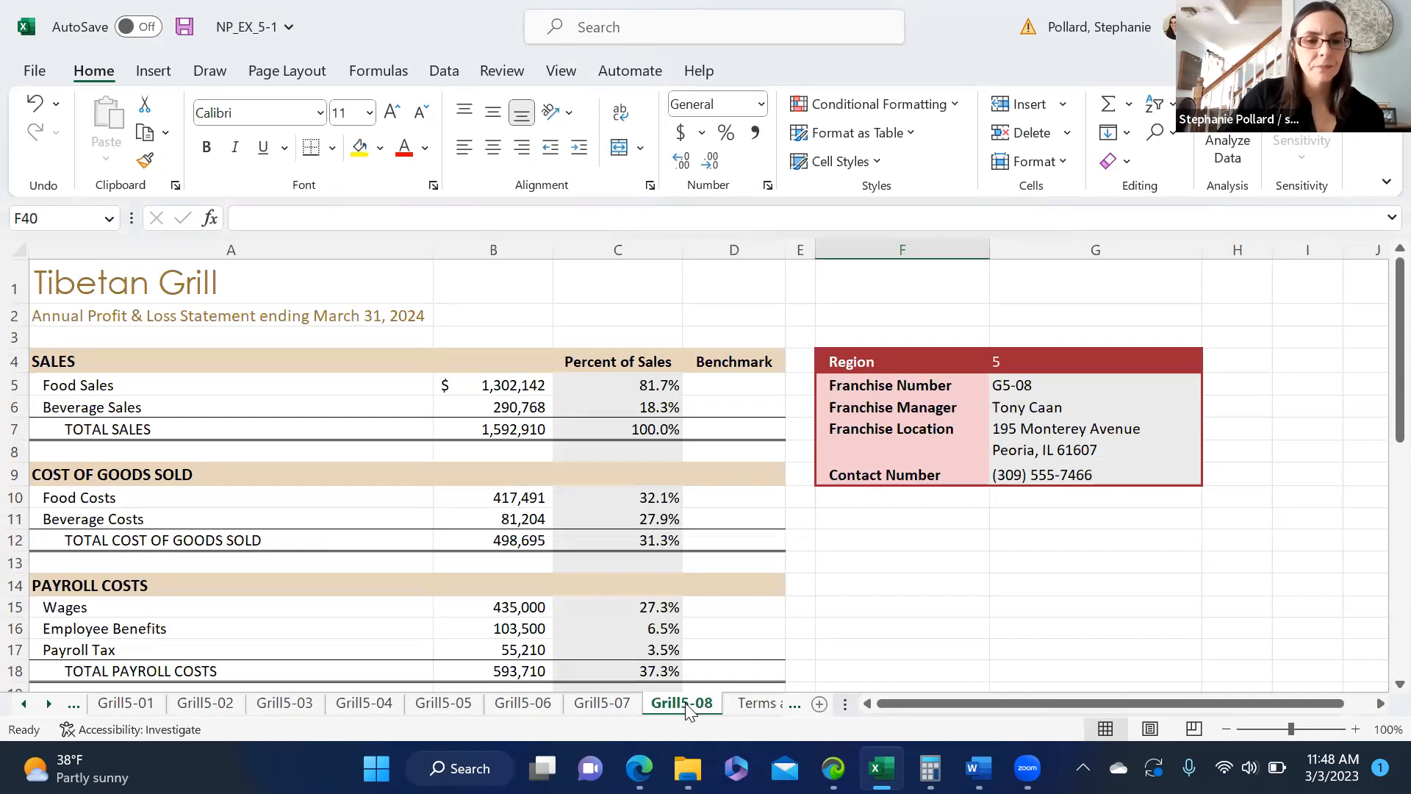
mouse_move(745, 549)
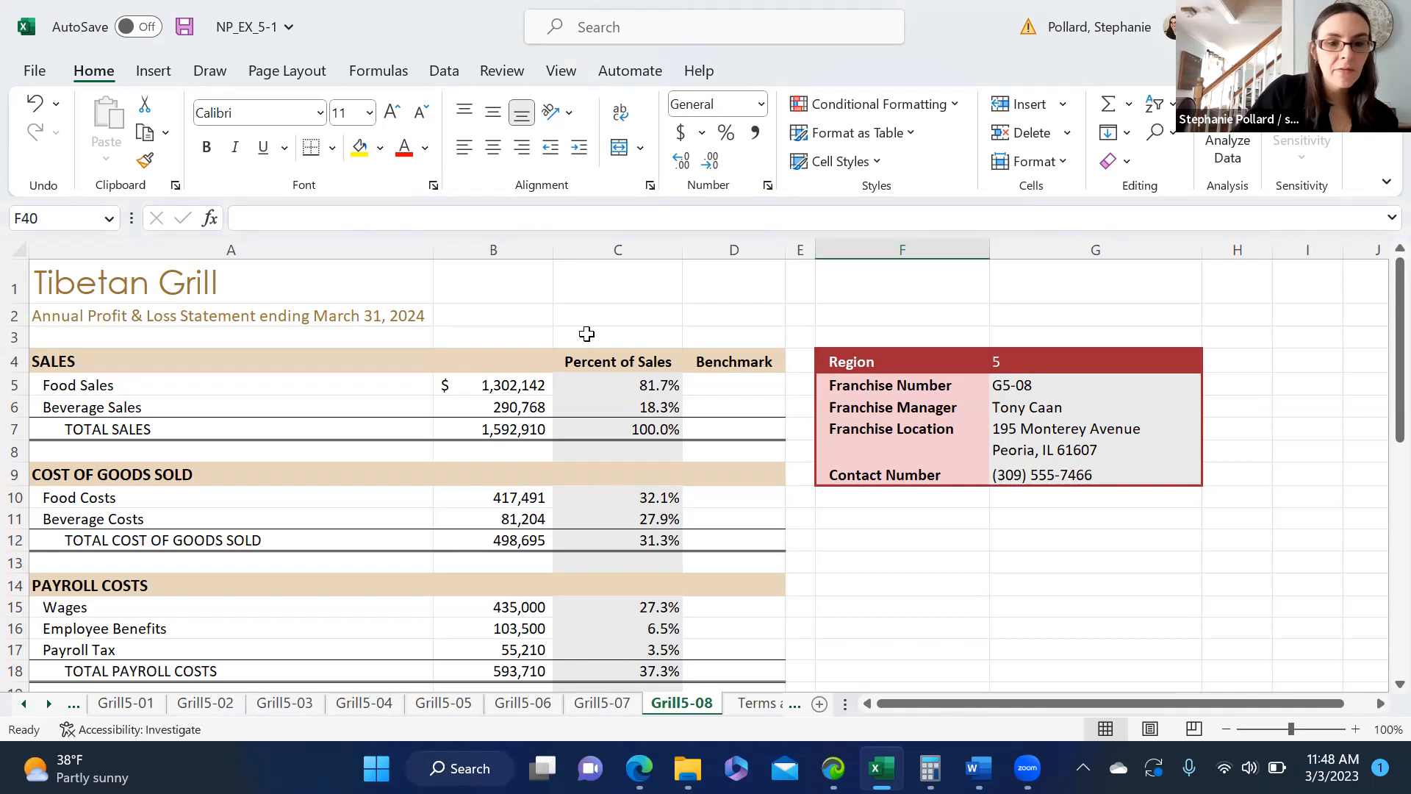
click(492, 385)
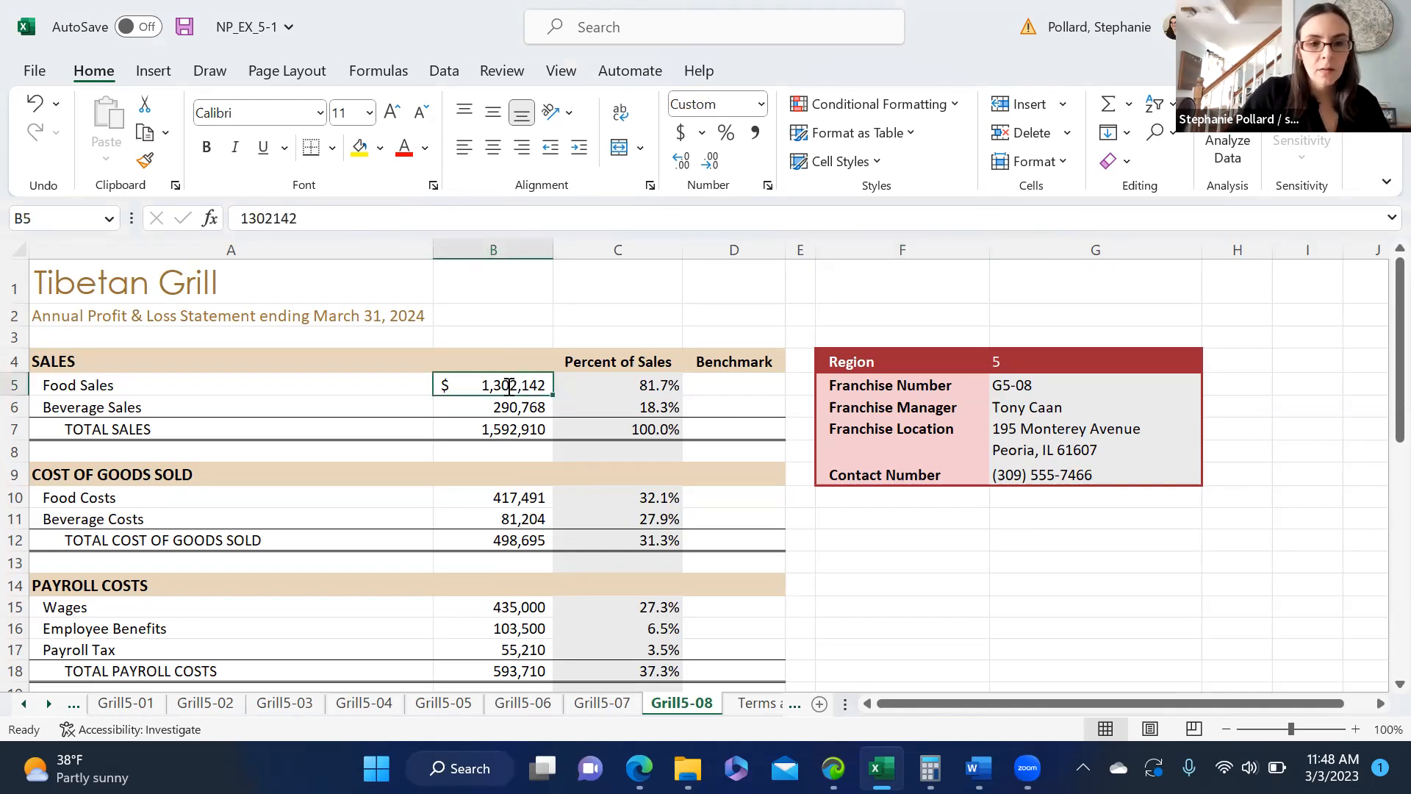
double_click(492, 386)
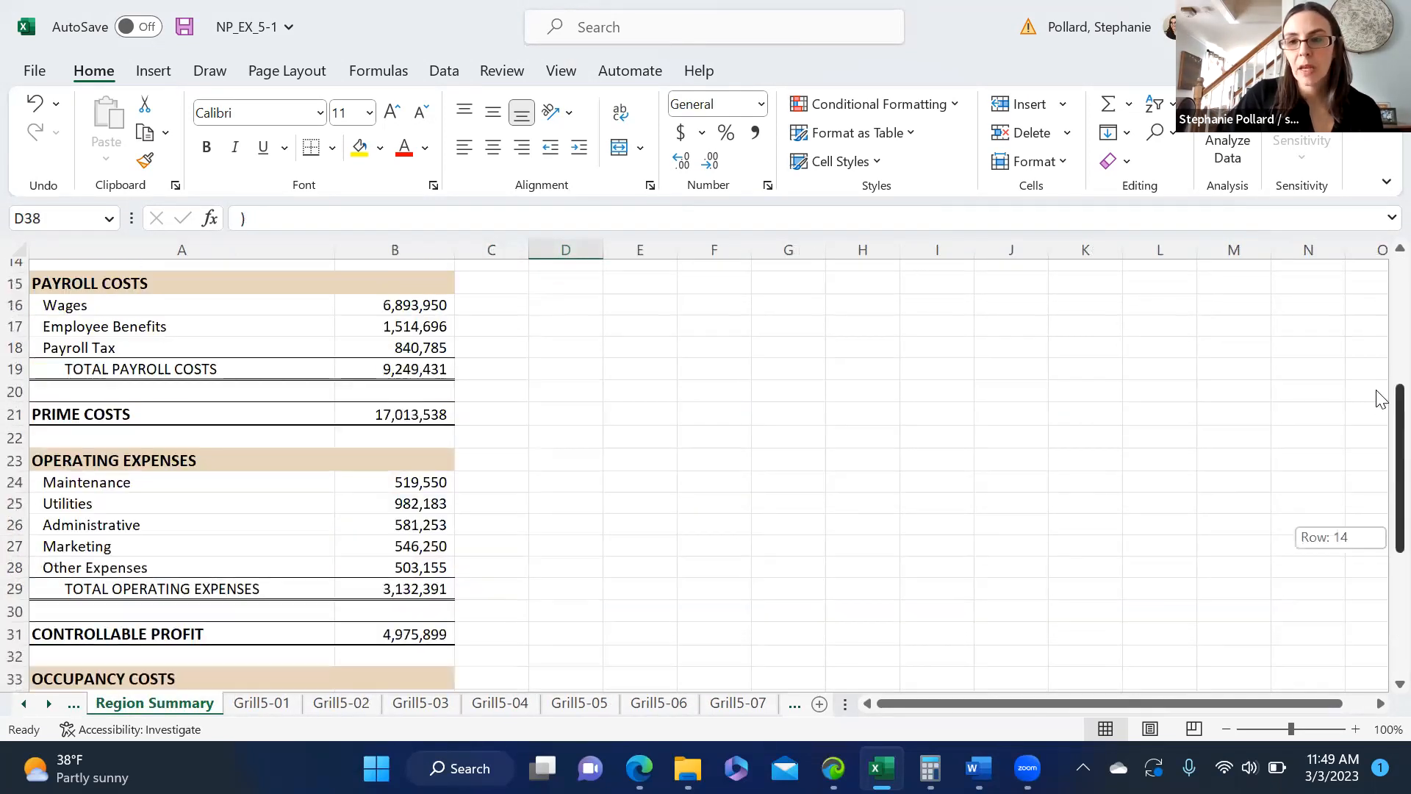
- Verify Region Summary's Food Sales total rose to $20,619,586, then view Grill5-08
scroll(up, 3)
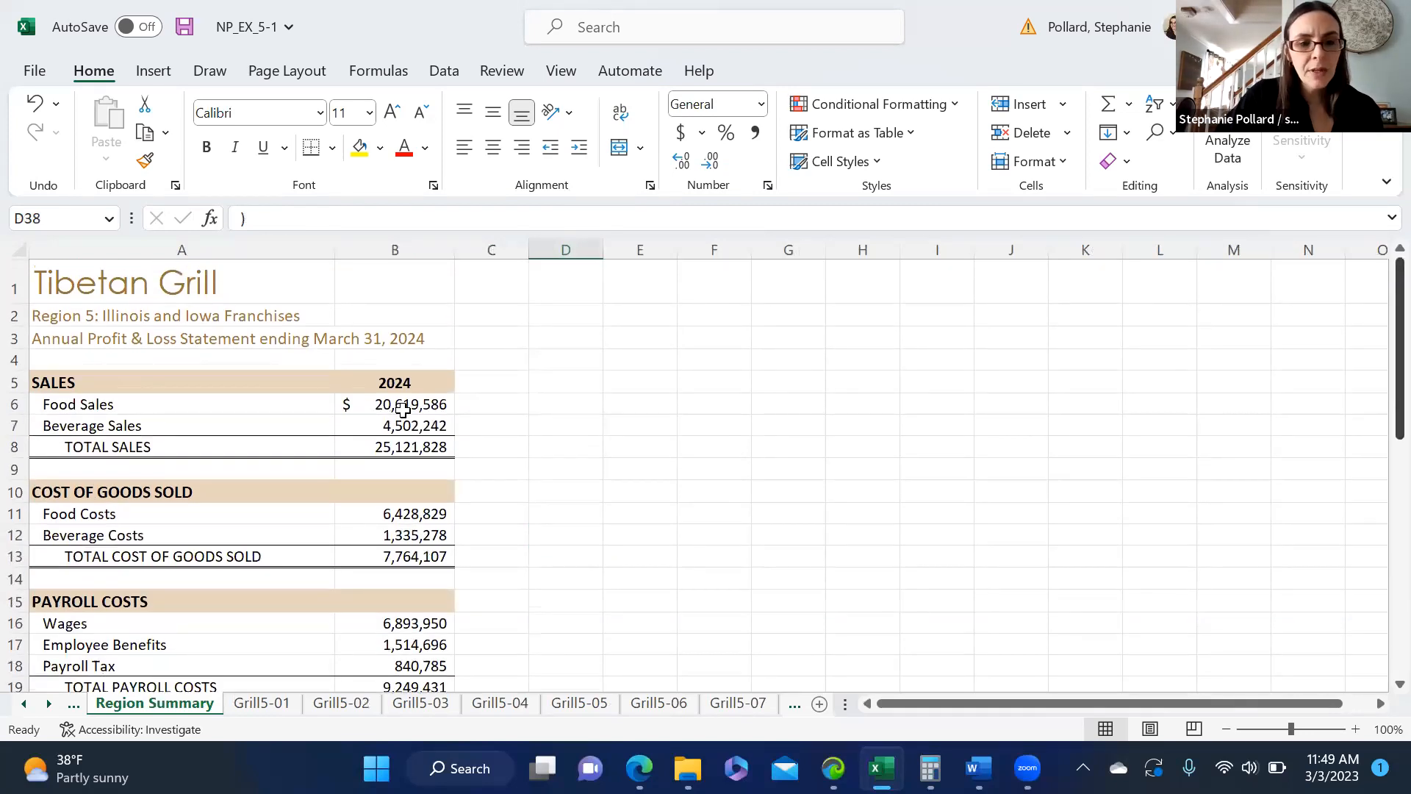
click(394, 405)
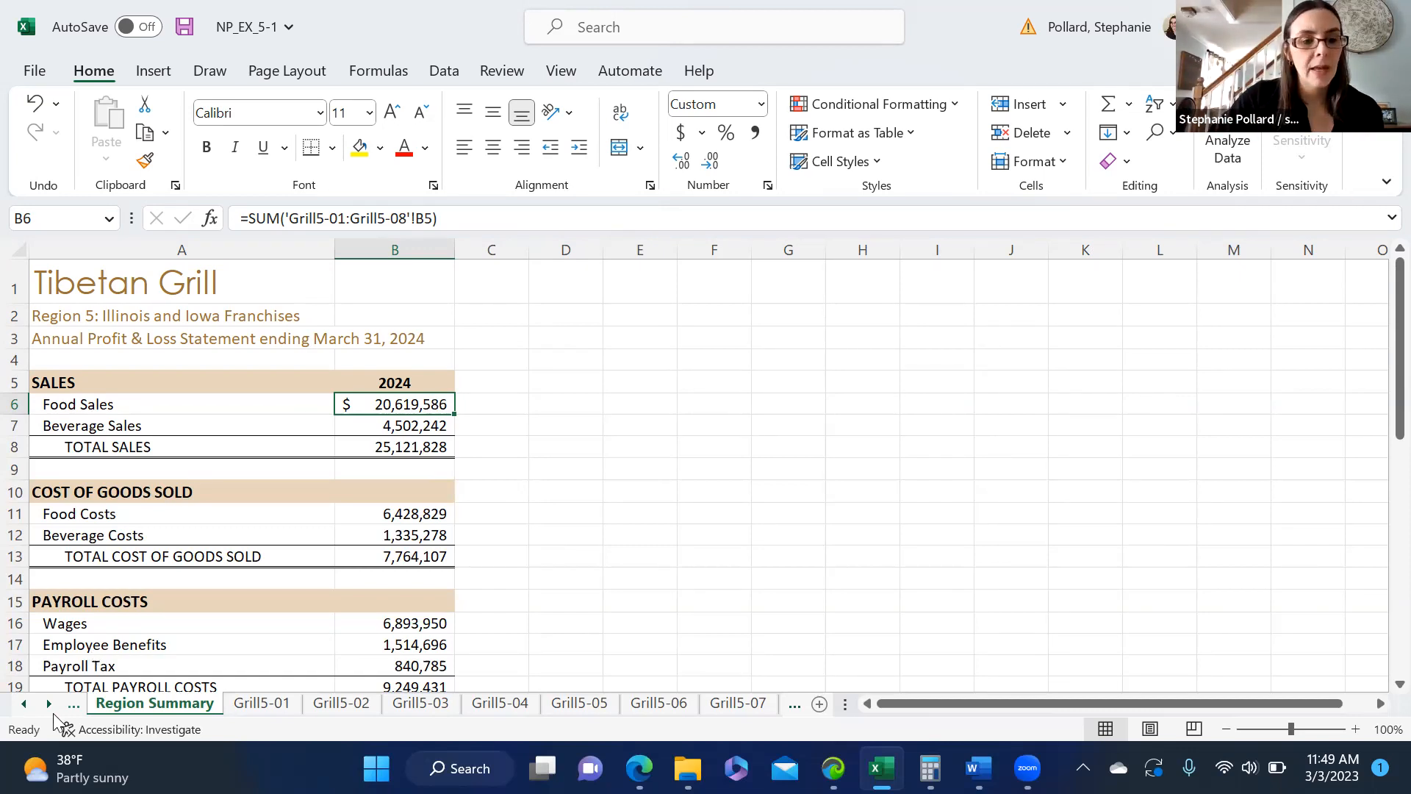
click(682, 702)
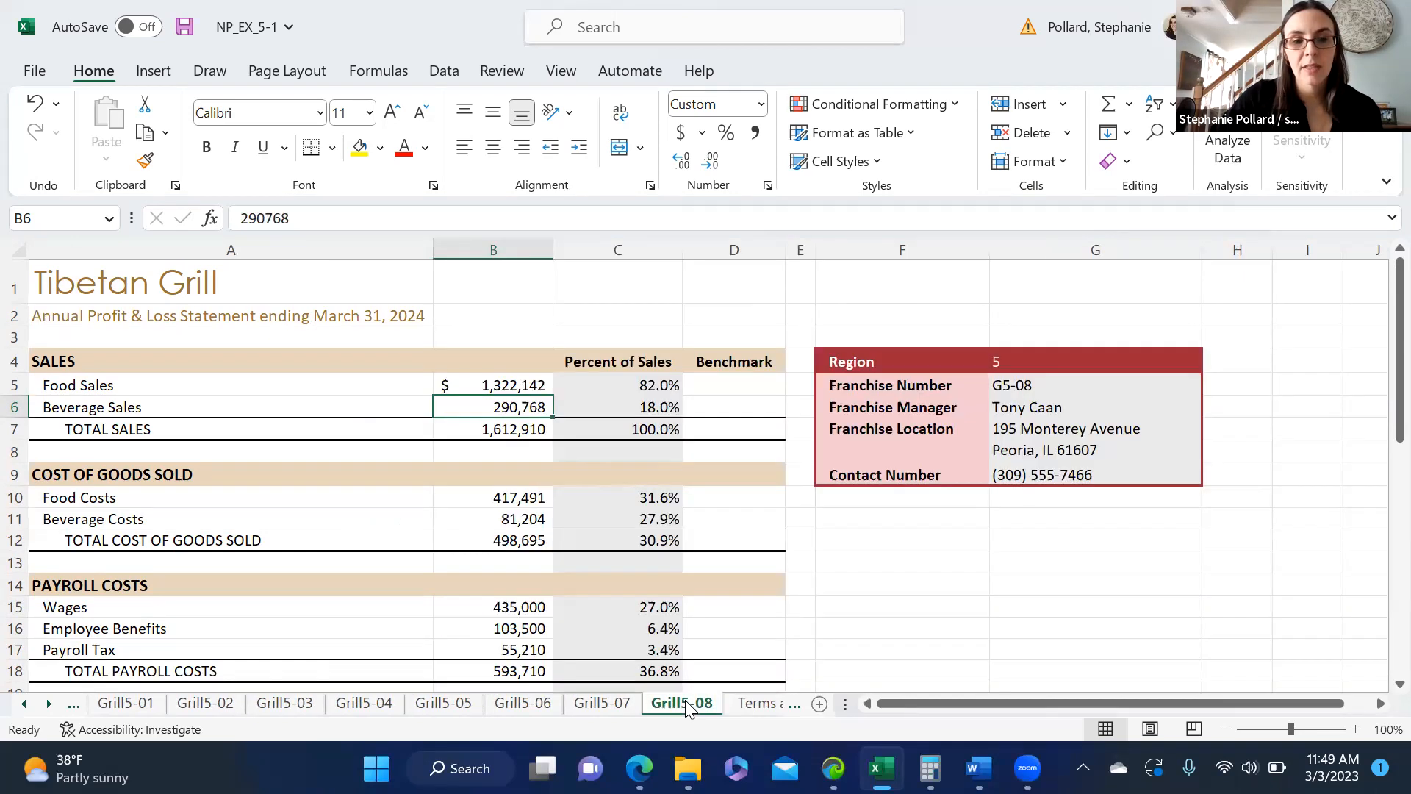
mouse_move(112, 434)
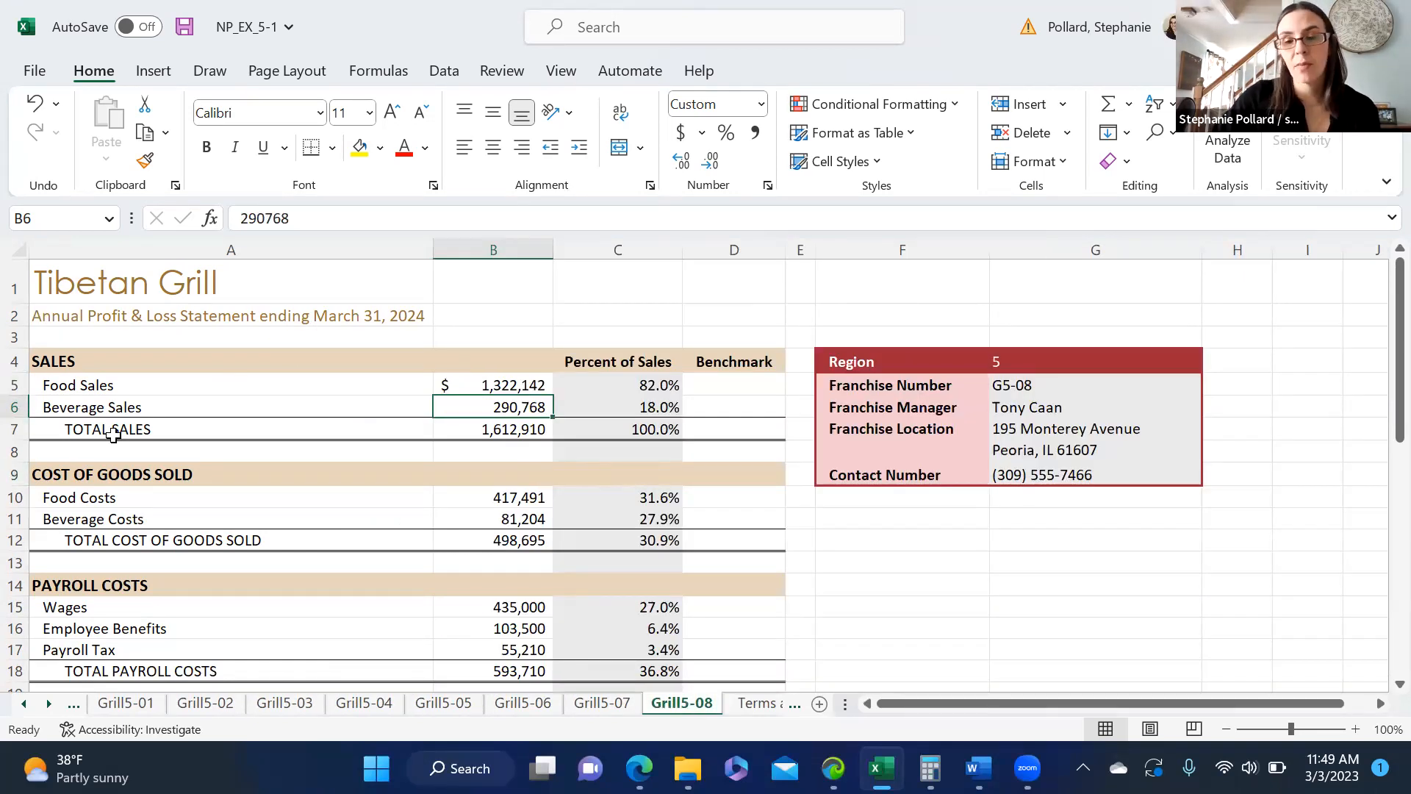